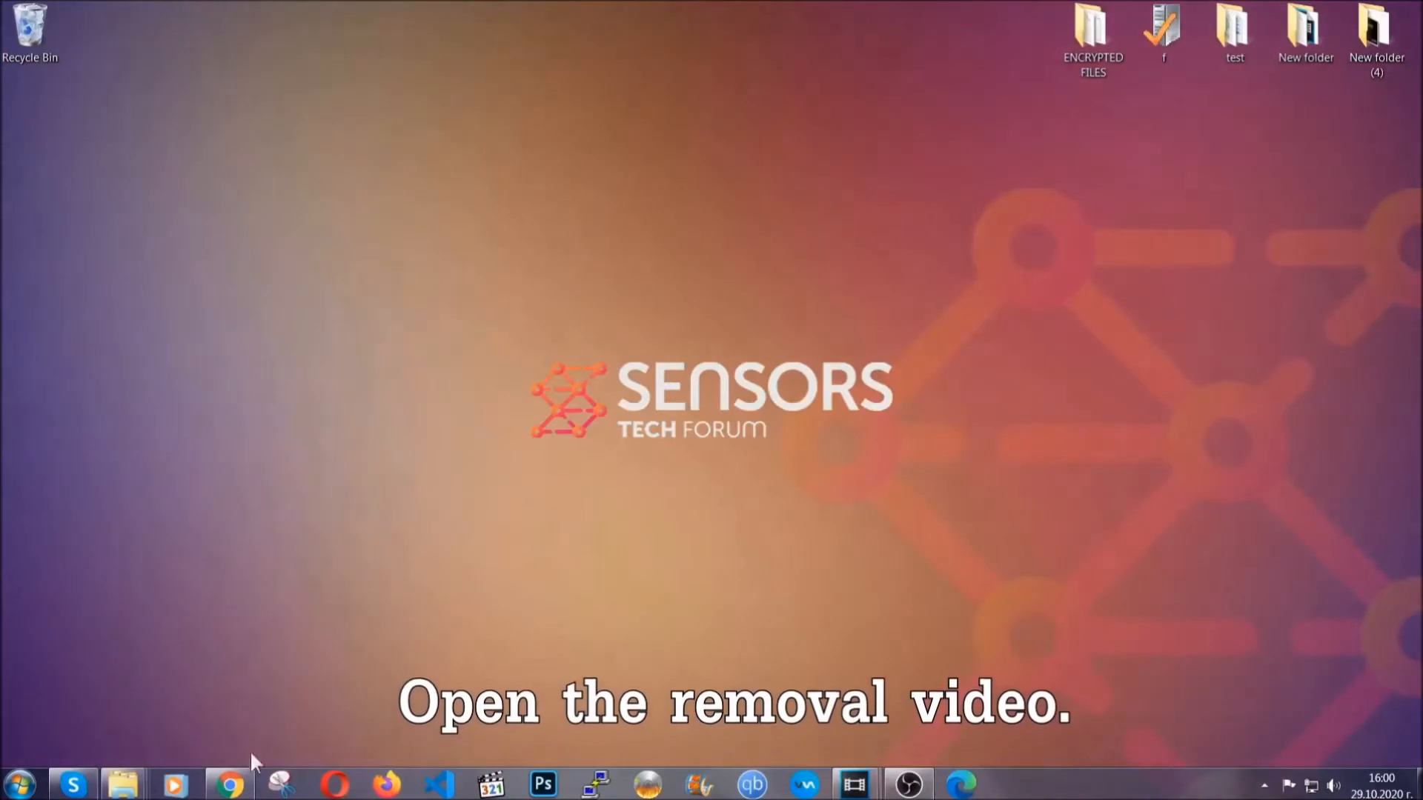
# Open the Full Removal Guide from the video description and download SpyHunter-Installer.exe
pyautogui.click(229, 785)
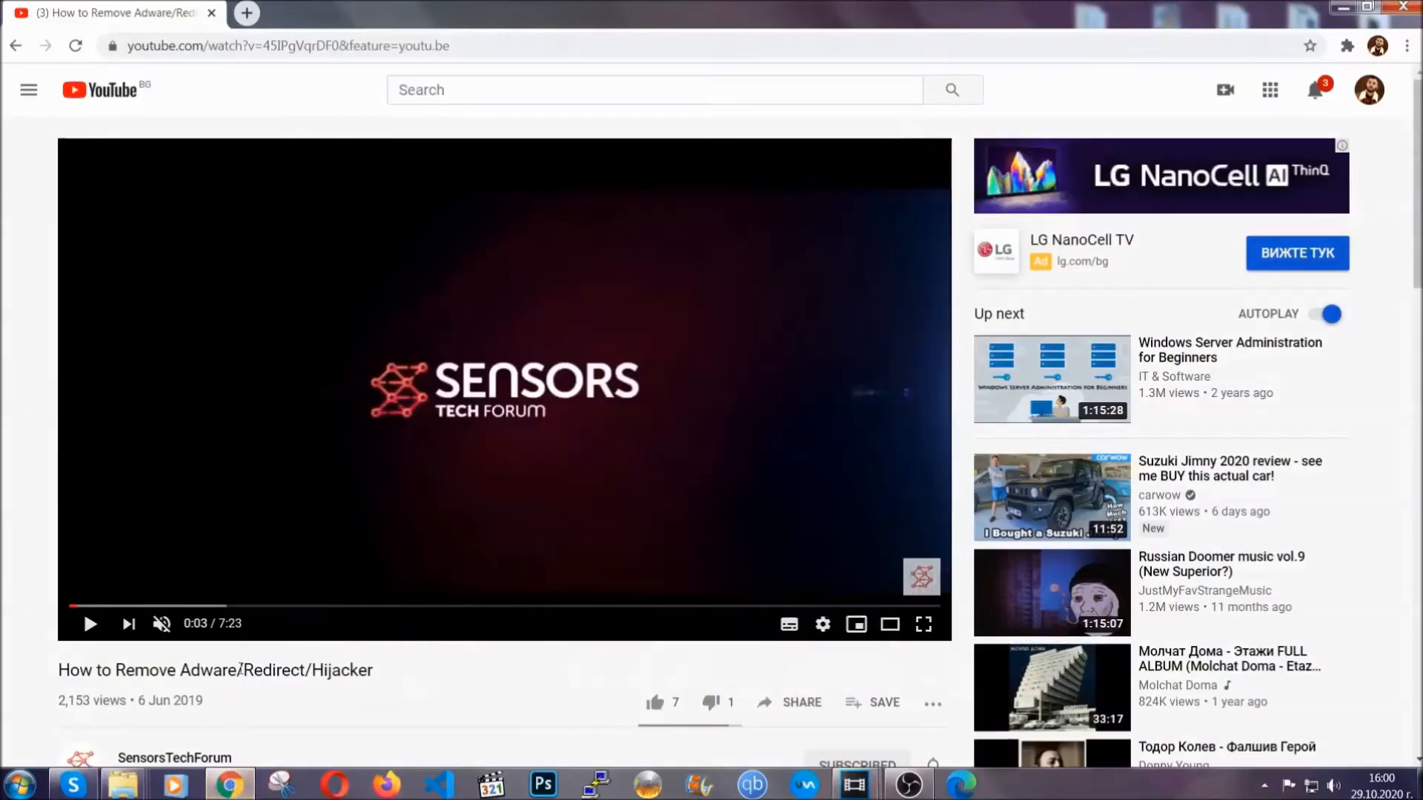
pyautogui.scroll(-3)
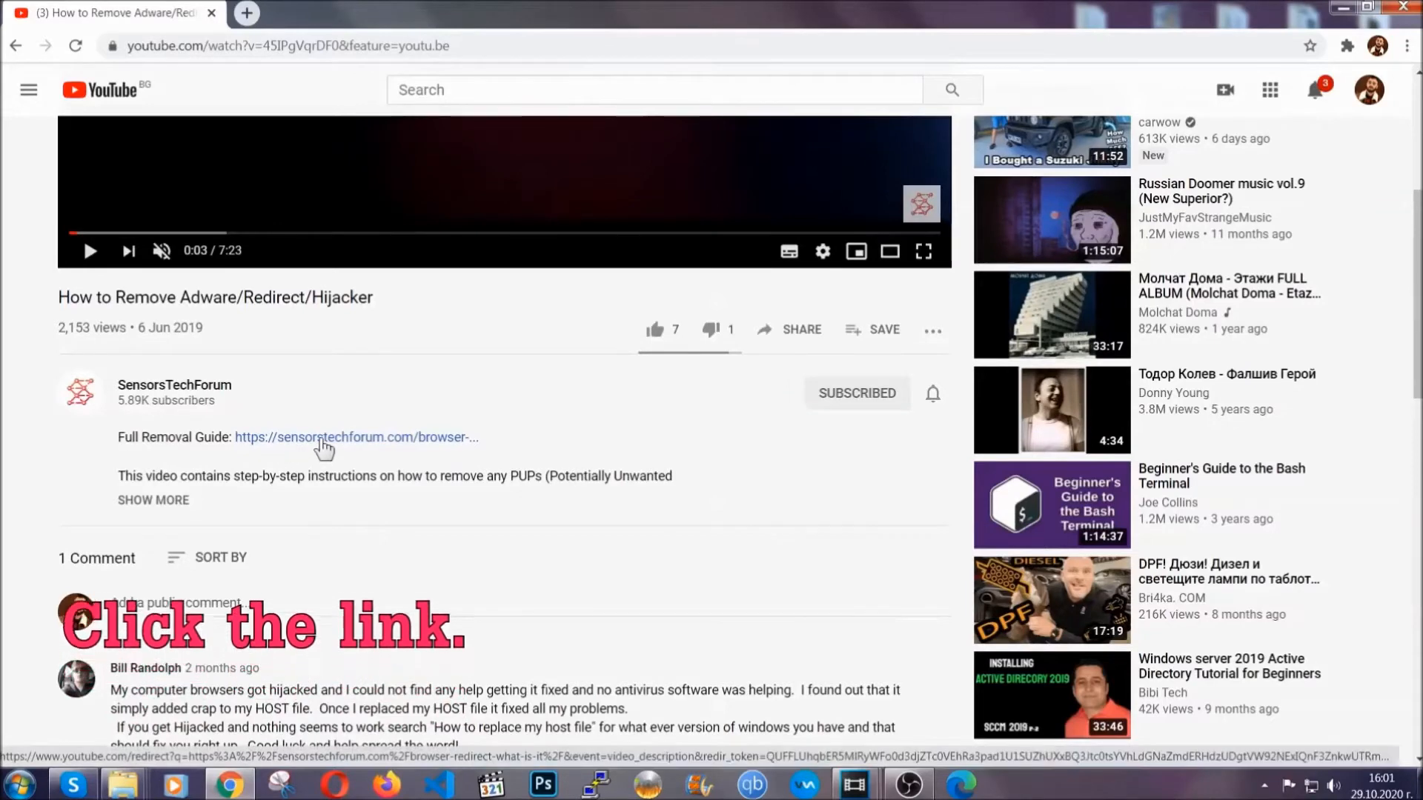
pyautogui.click(319, 437)
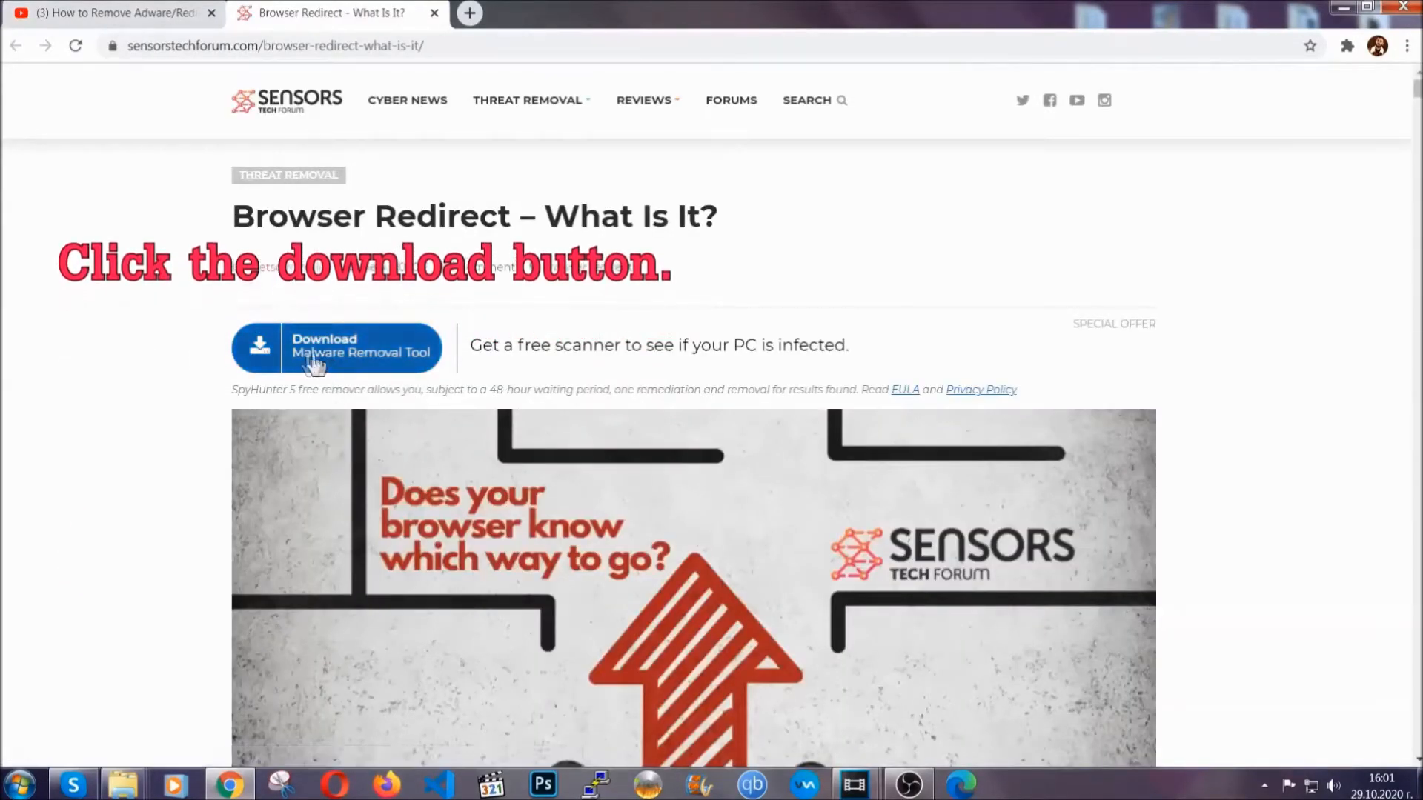
pyautogui.click(336, 348)
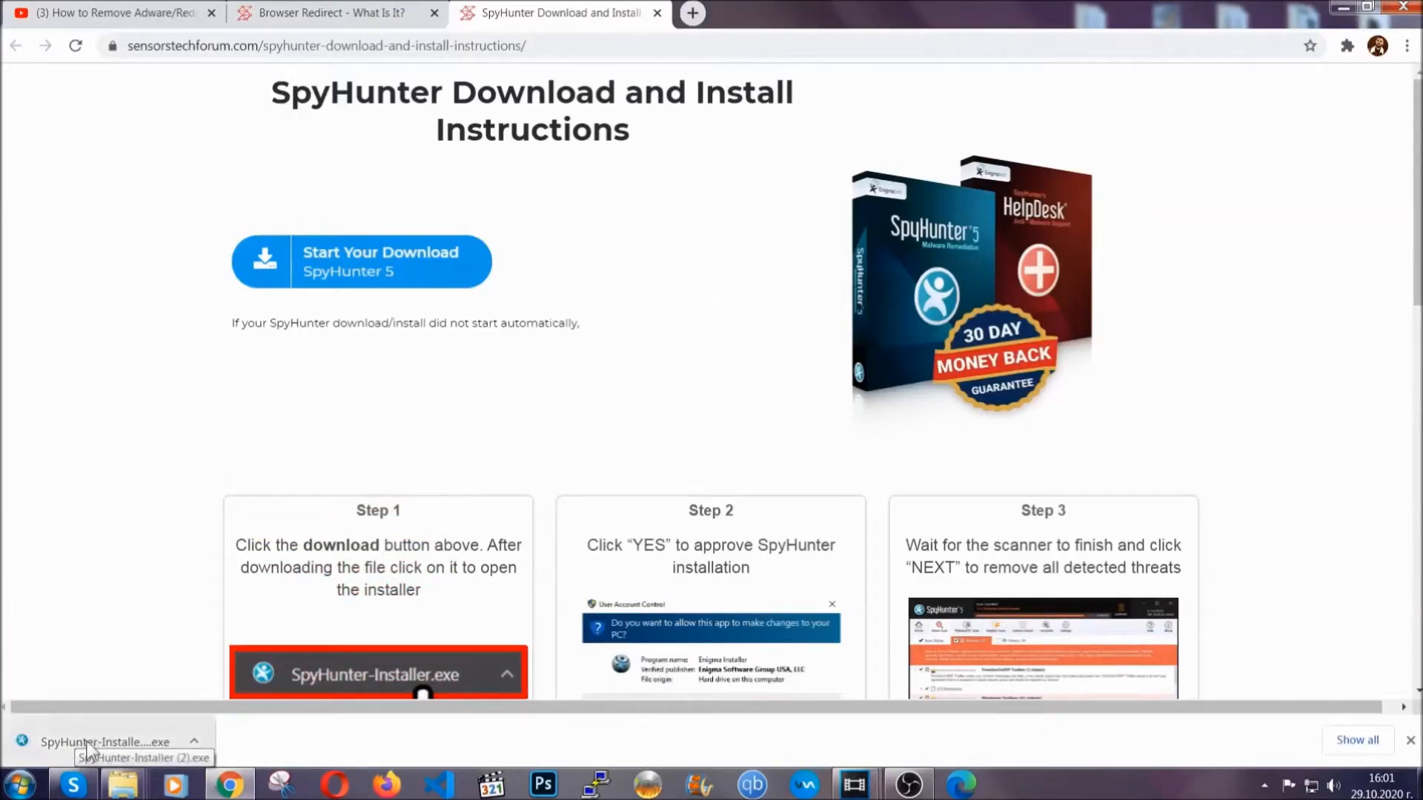
# Run SpyHunter-Installer.exe, approve it, choose English and continue to Setup Successful
pyautogui.click(96, 742)
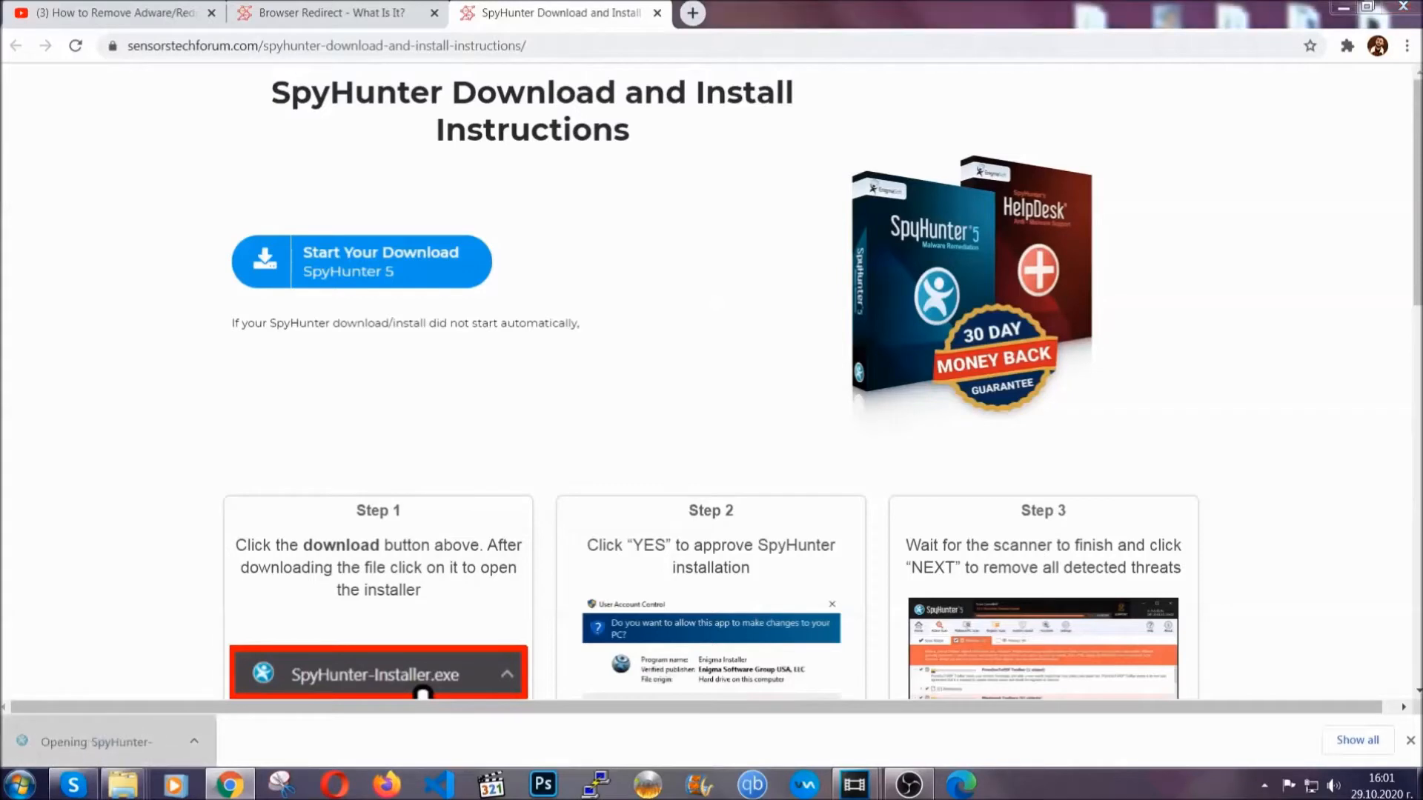
pyautogui.click(378, 675)
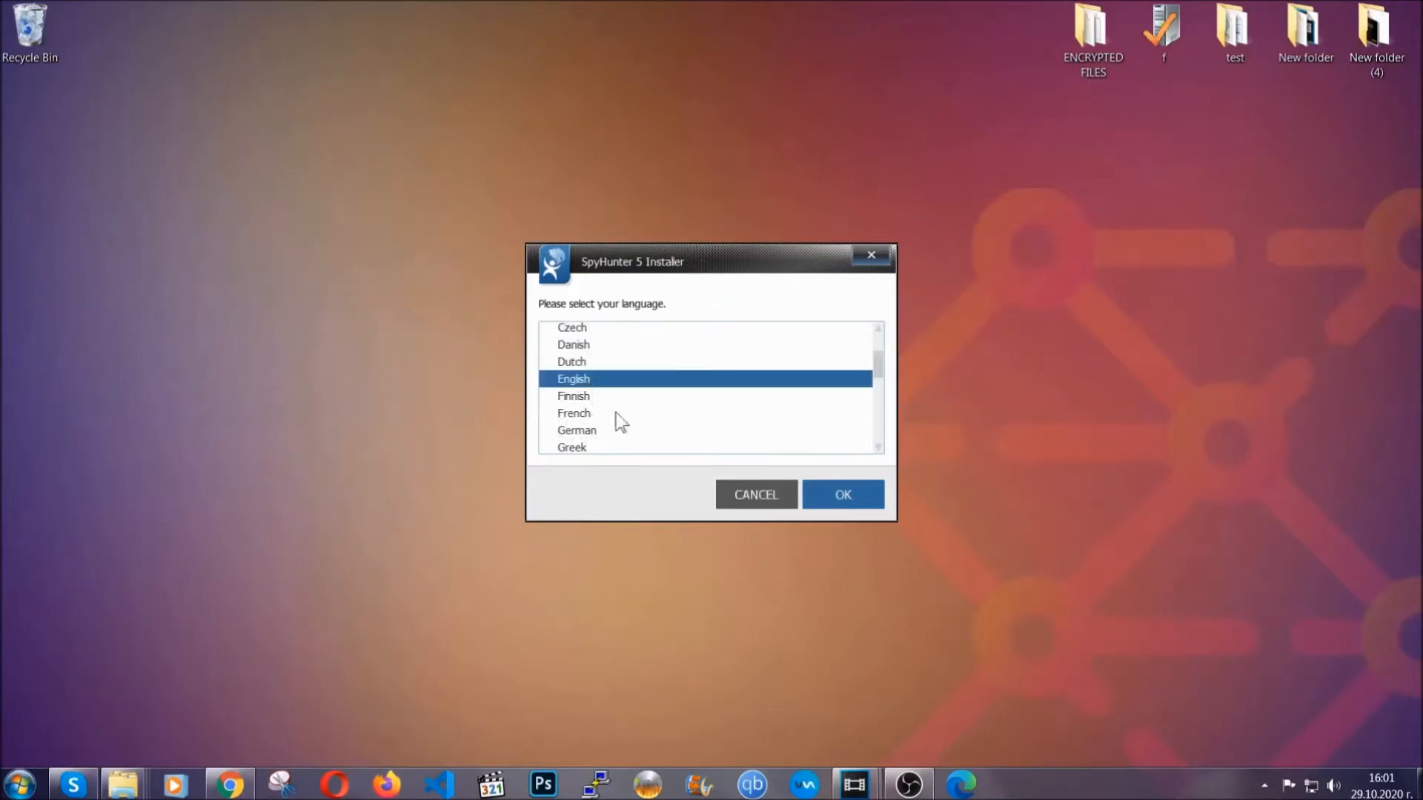
pyautogui.click(842, 495)
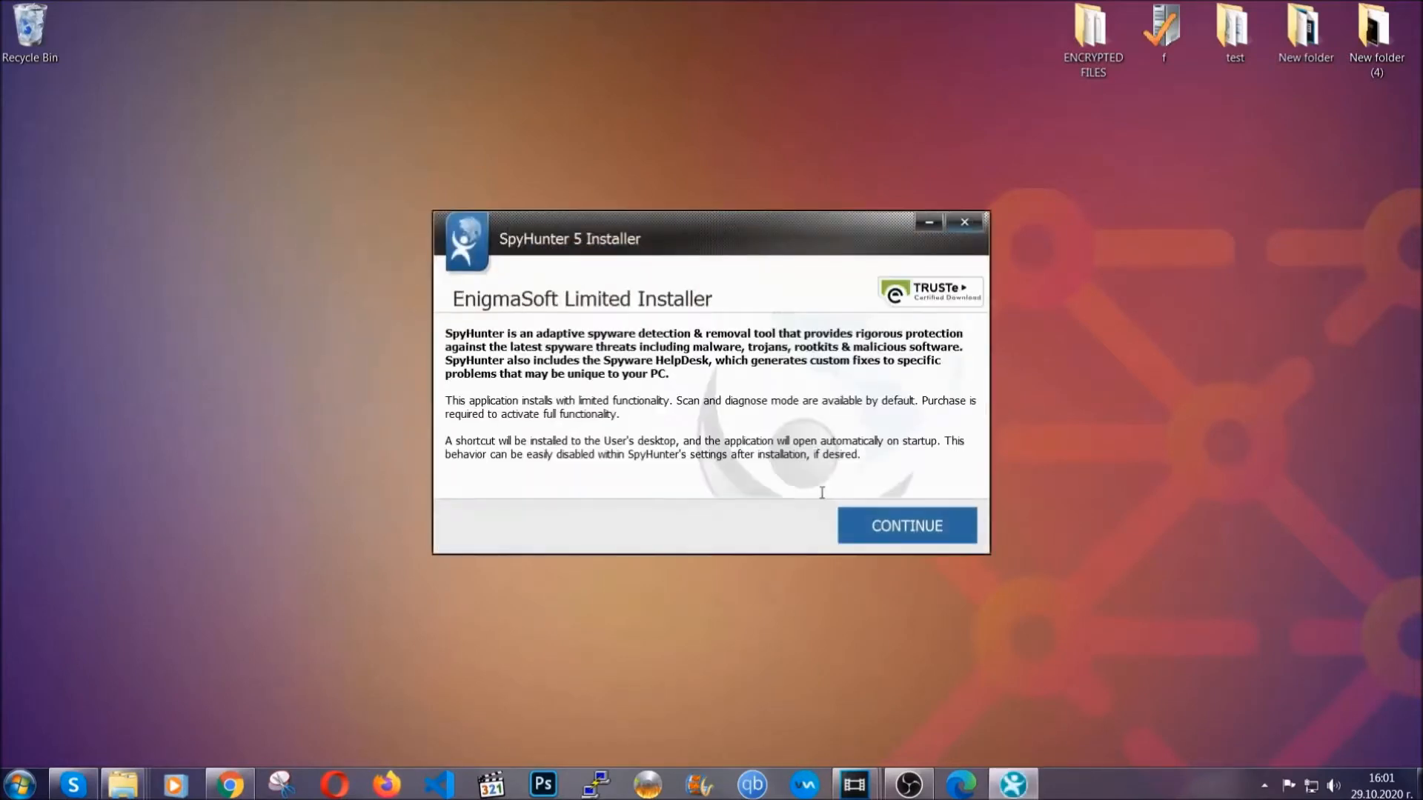
pyautogui.click(907, 525)
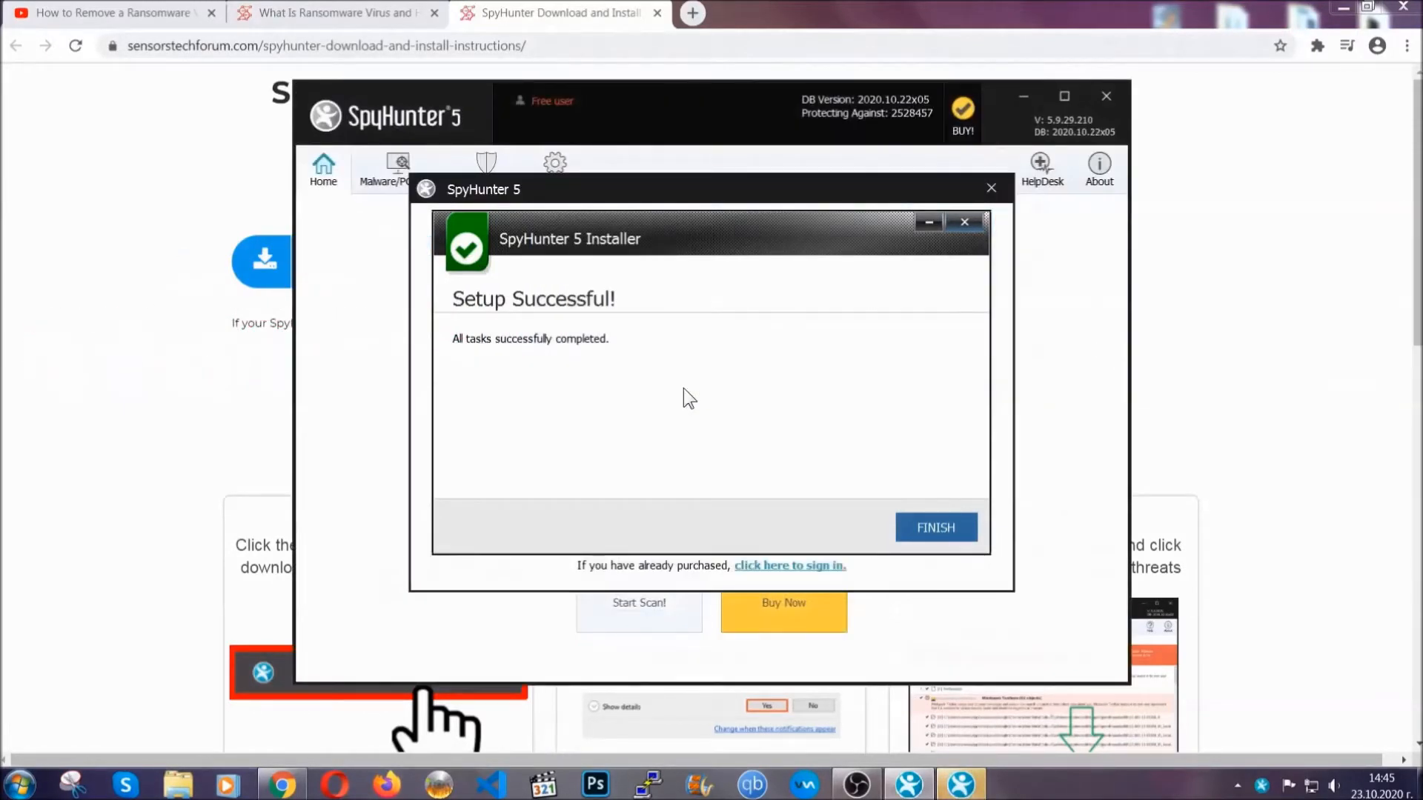
# Finish setup, let the scan complete, and proceed to remove PUP.Keygen.BB
pyautogui.click(936, 527)
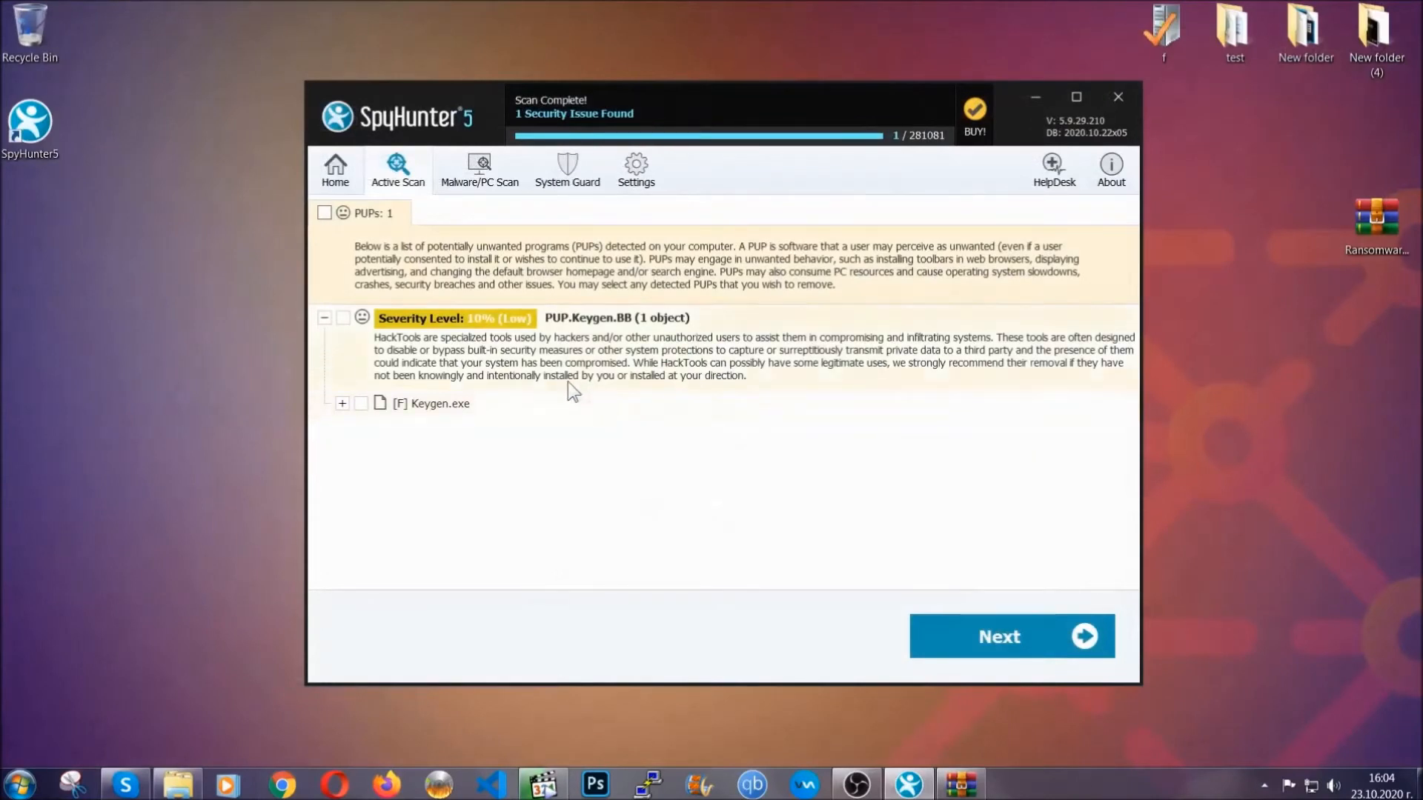
pyautogui.click(322, 214)
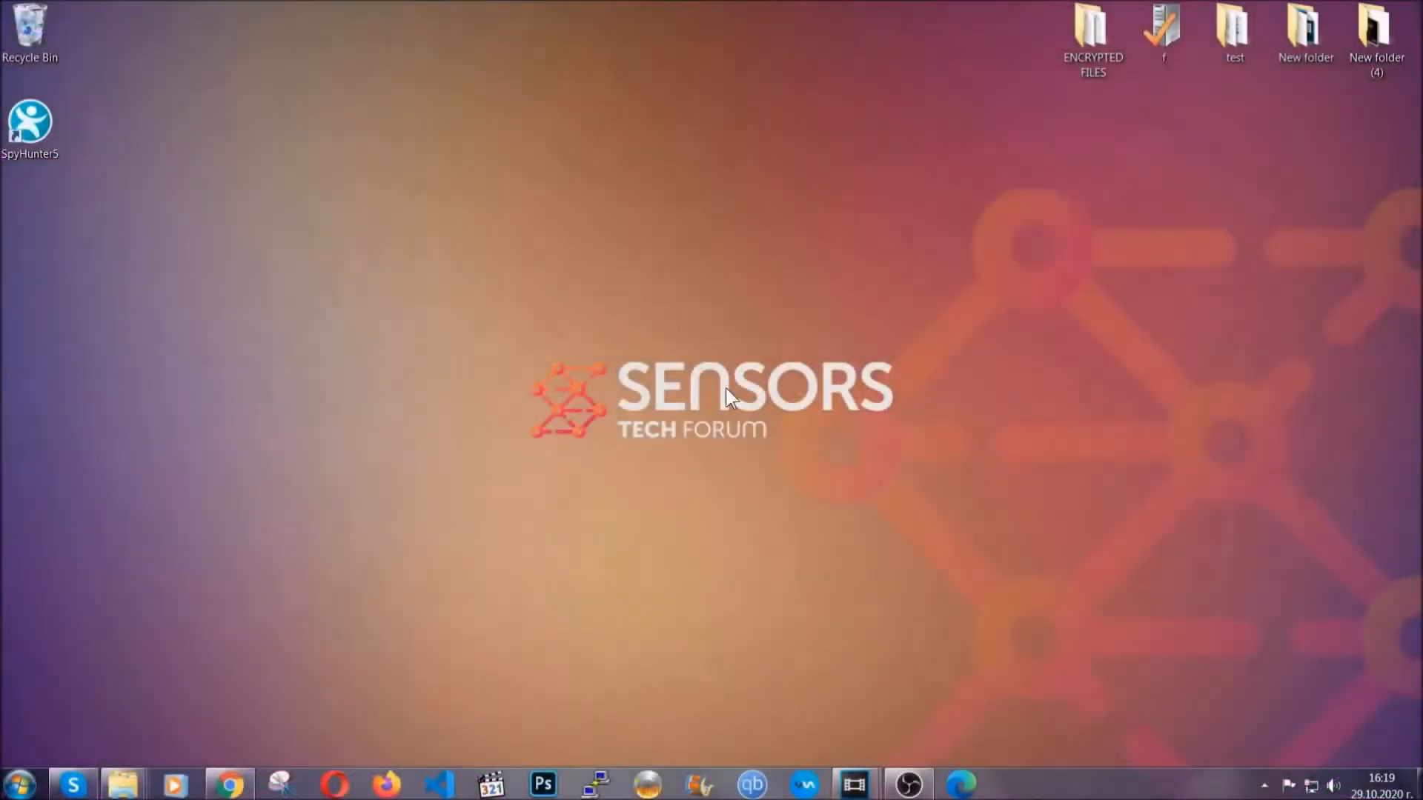
# Run APPWIZ.CPL and start uninstalling SUSPICIOUS PROGRAM from Programs and Features
pyautogui.press('Win+r')
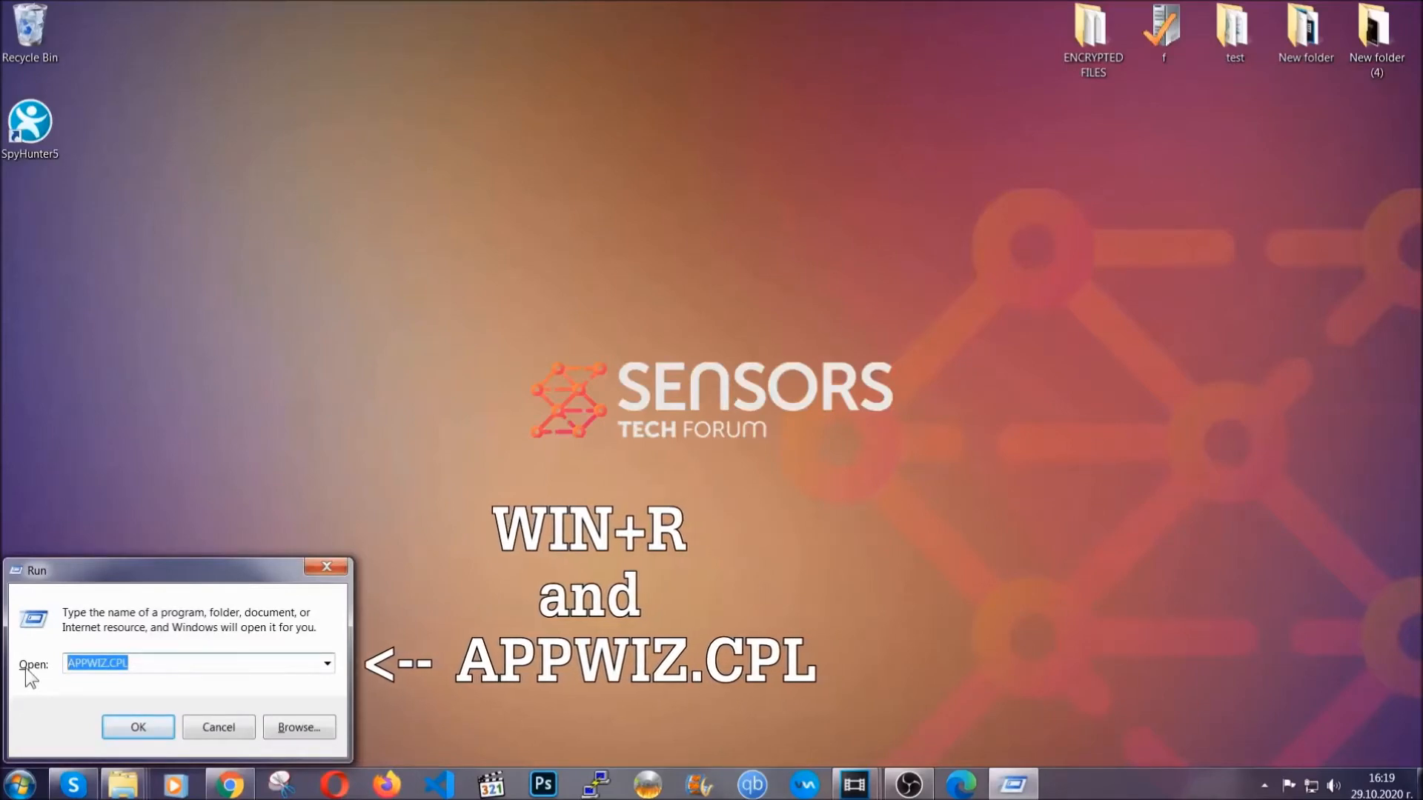
pyautogui.click(137, 727)
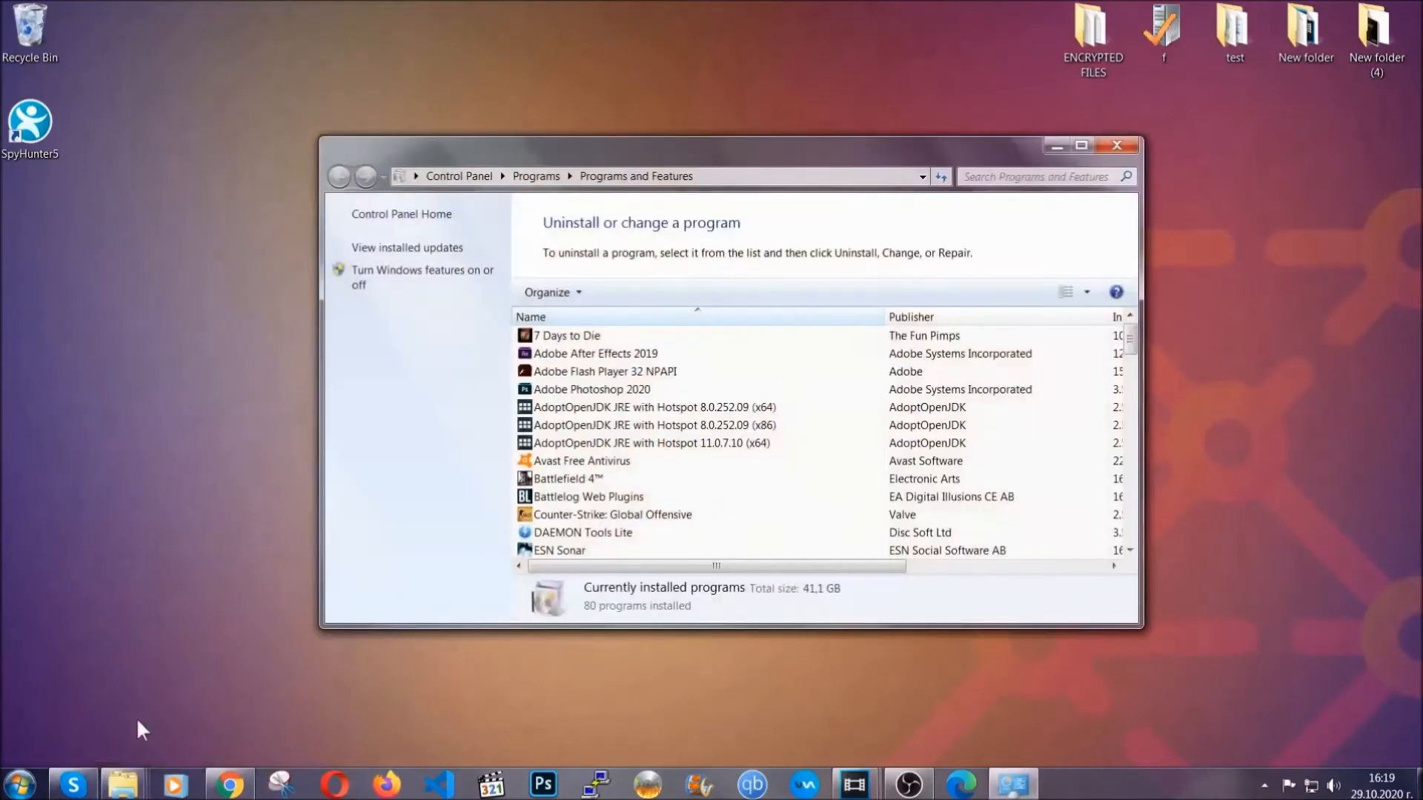
pyautogui.scroll(-3)
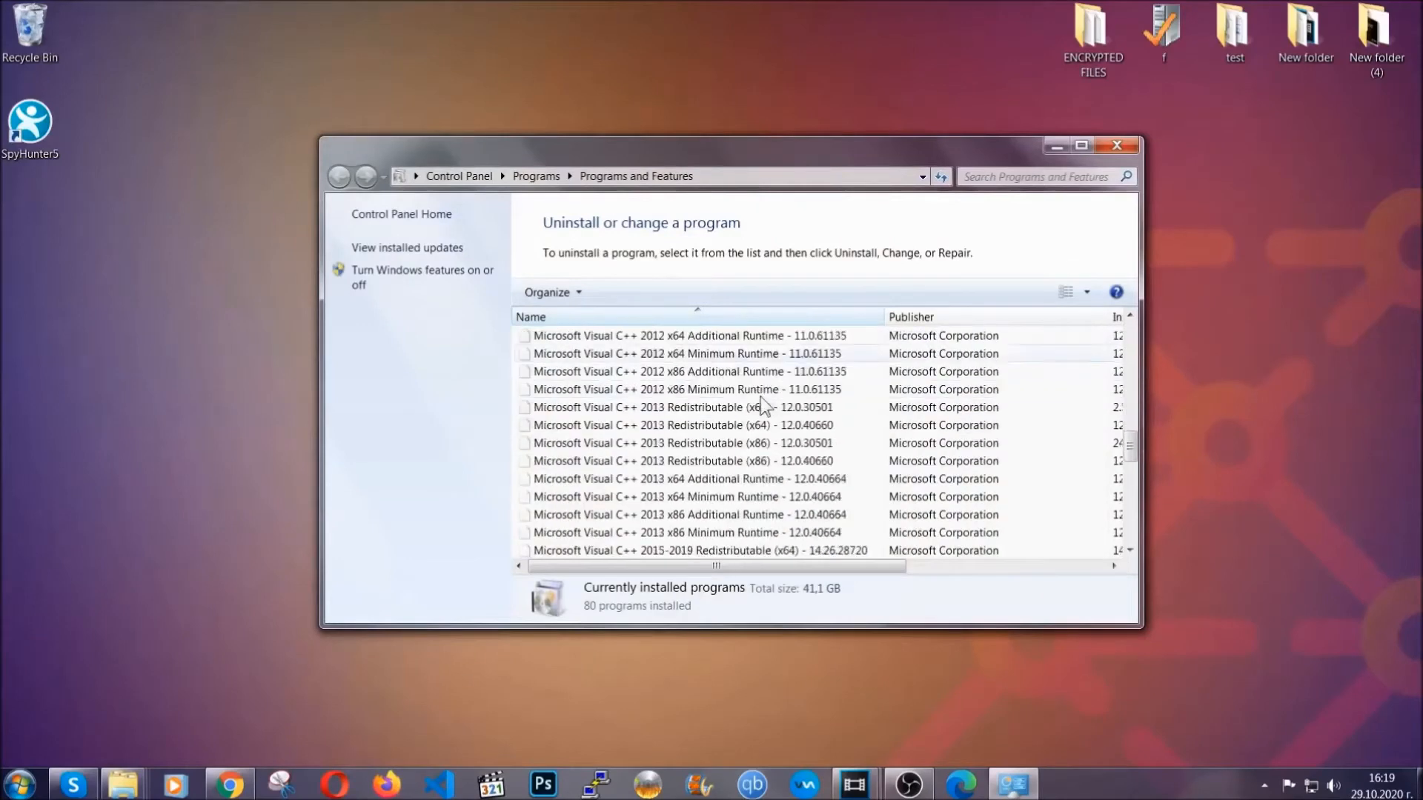
pyautogui.scroll(-3)
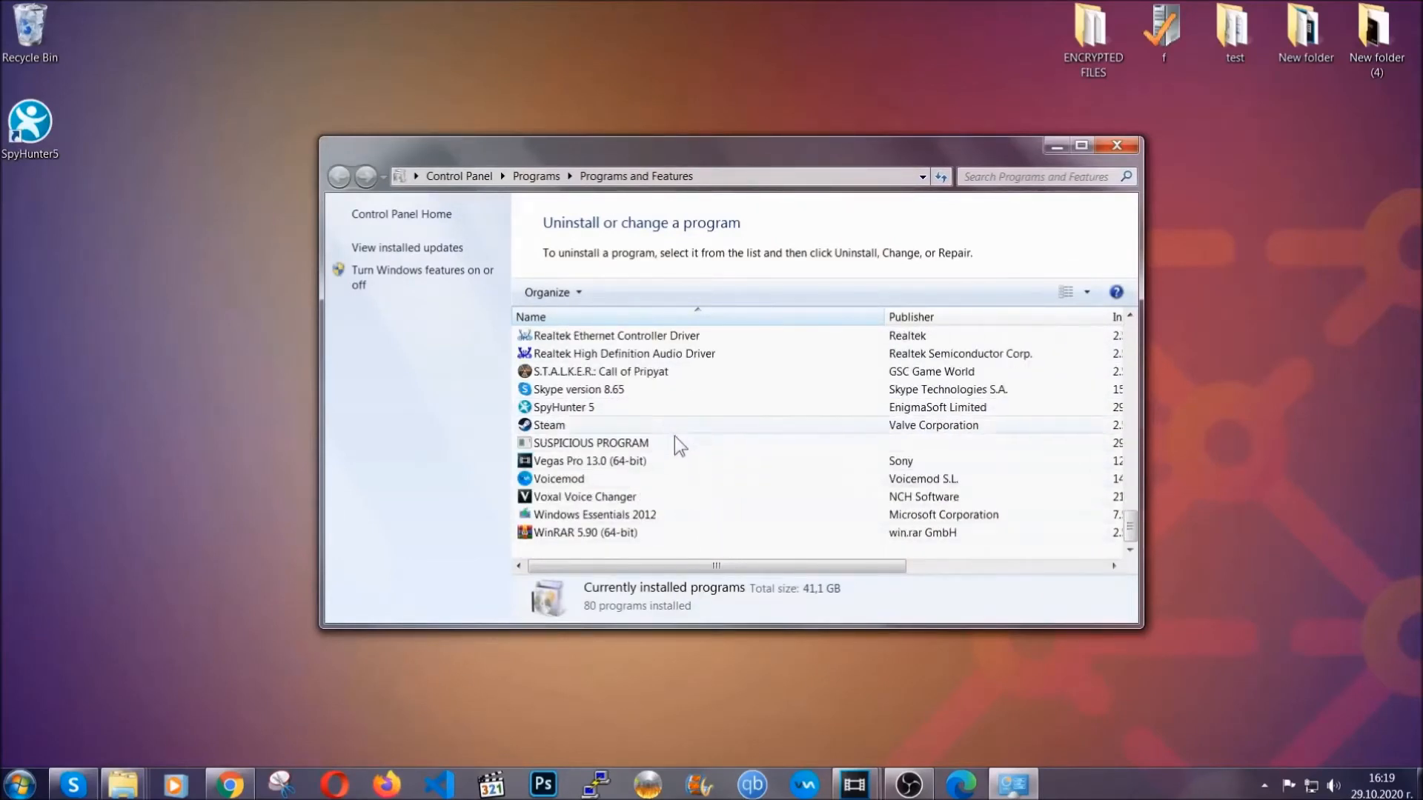
pyautogui.click(591, 443)
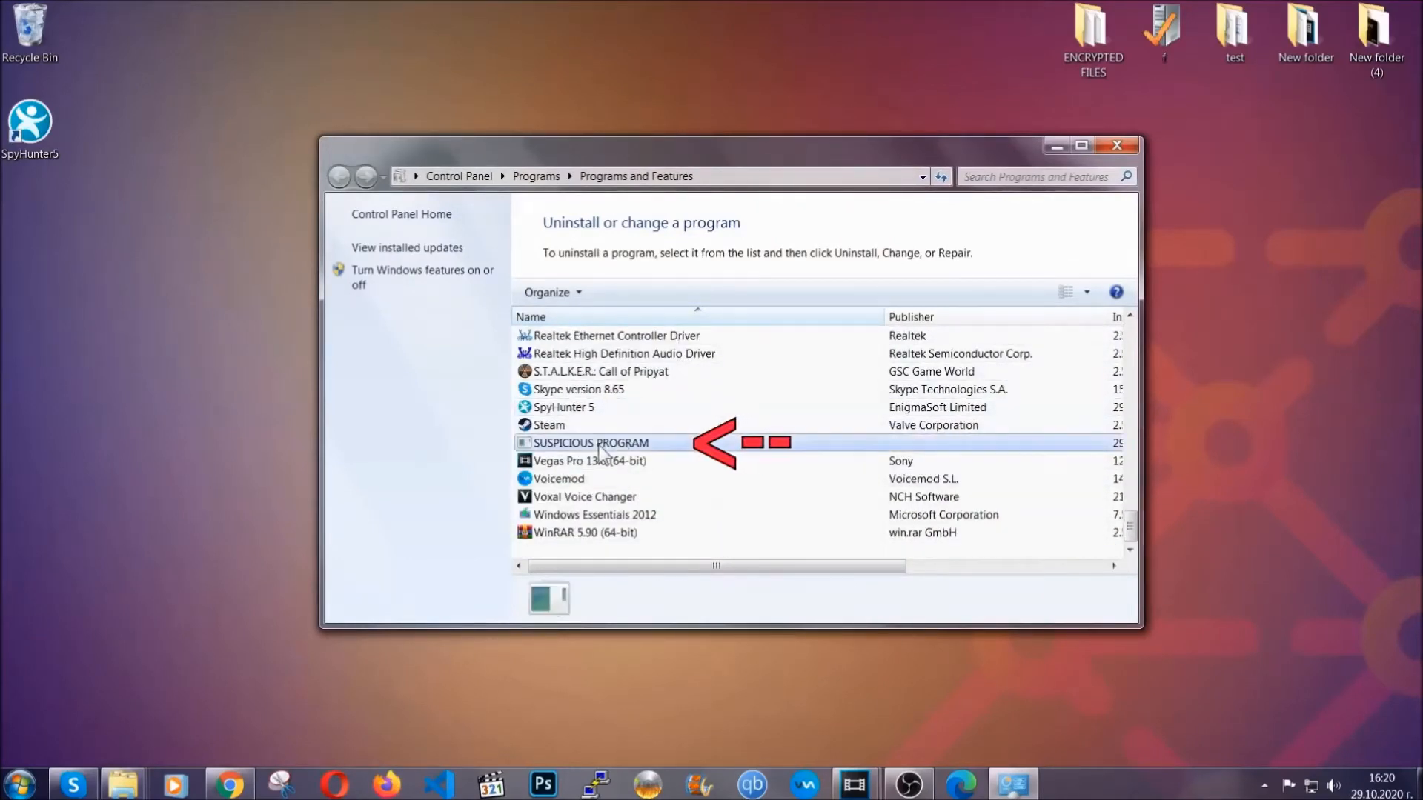
pyautogui.click(591, 443)
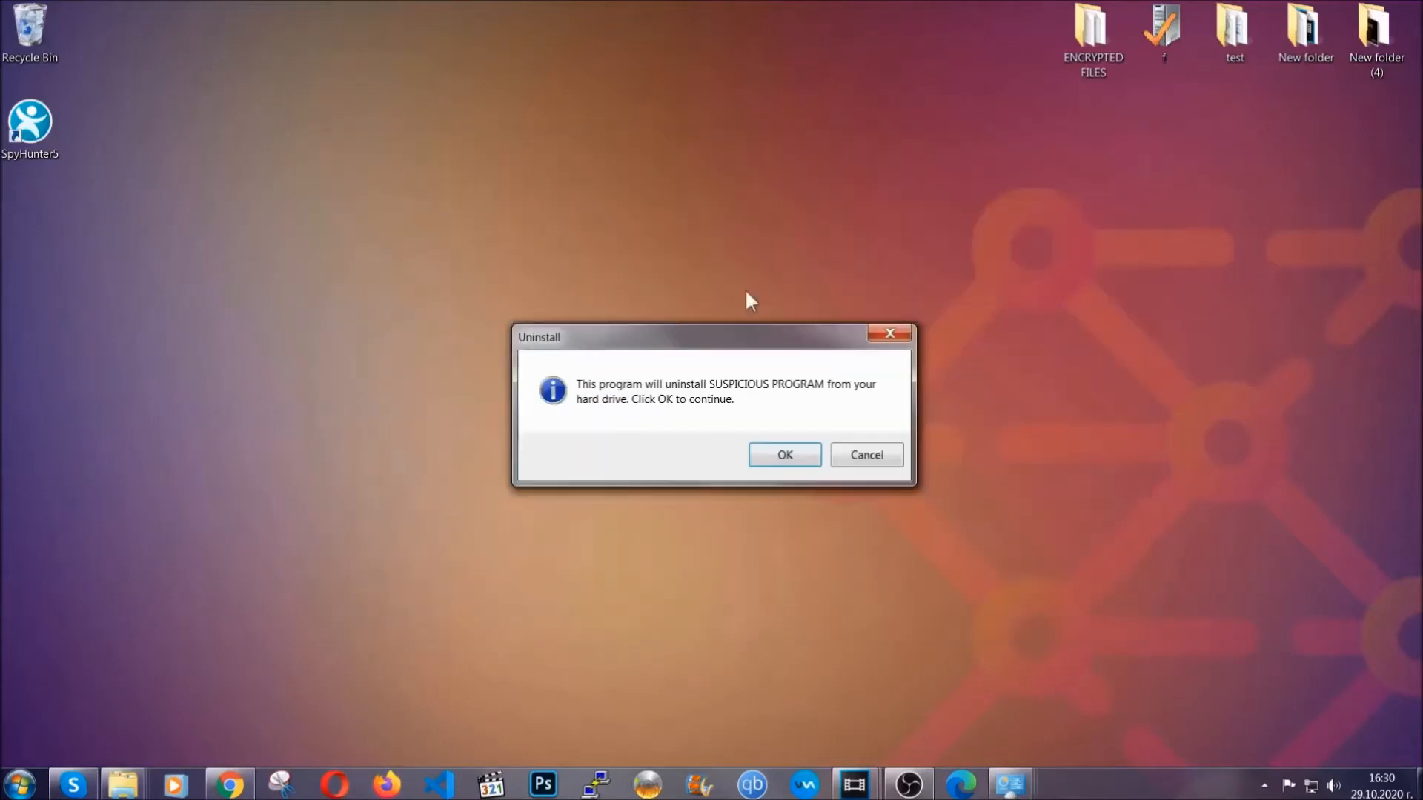
pyautogui.moveTo(732, 401)
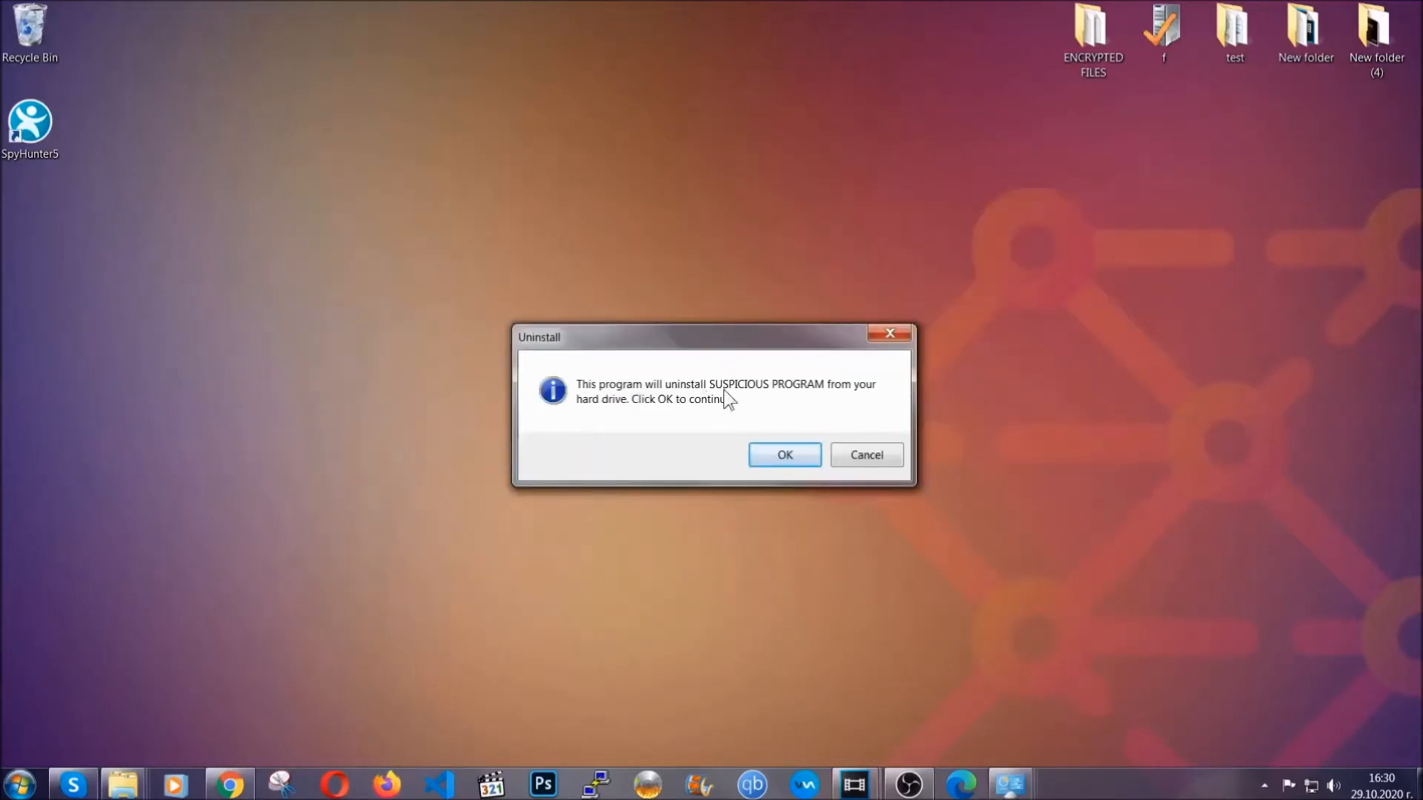
# Confirm removing SUSPICIOUS PROGRAM and acknowledge the success message
pyautogui.click(785, 455)
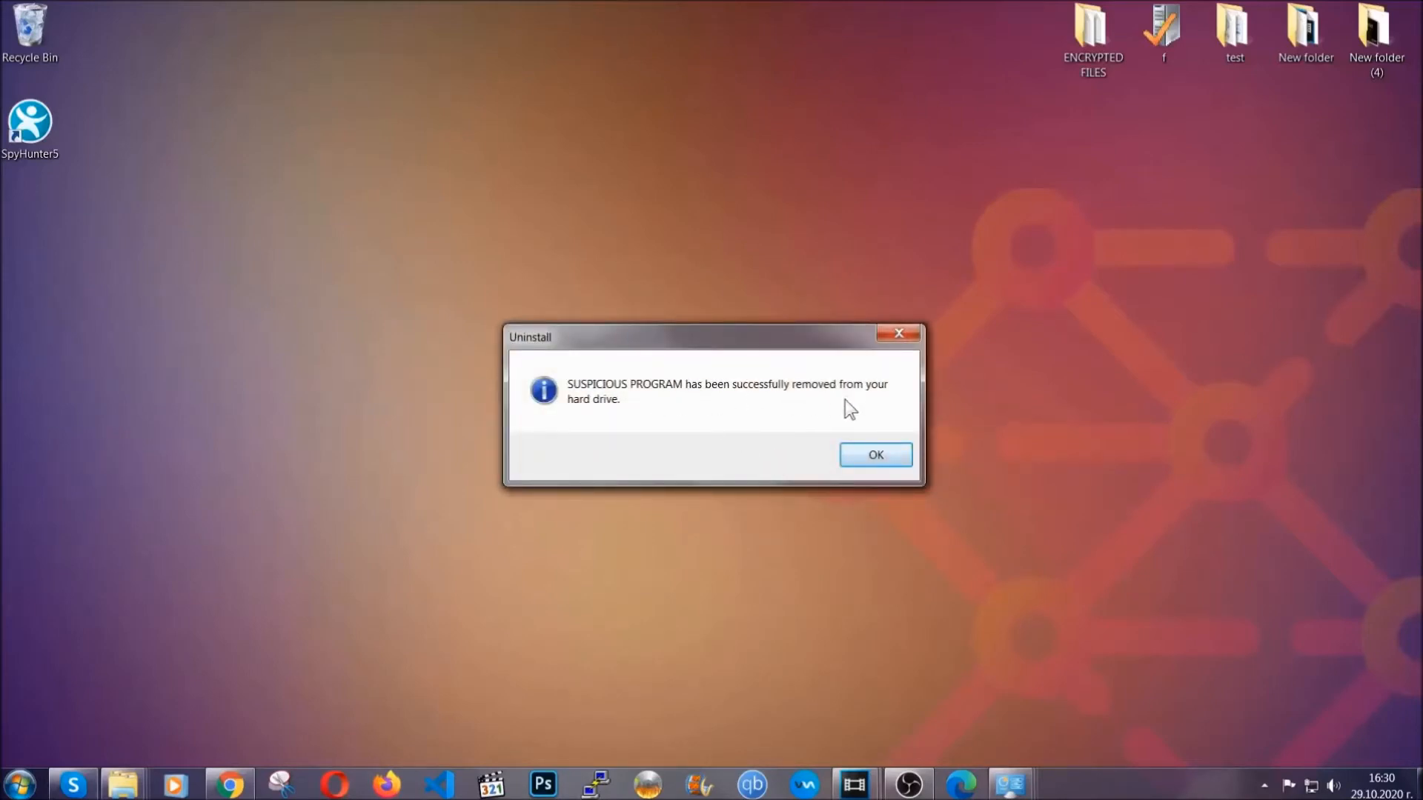
pyautogui.click(876, 455)
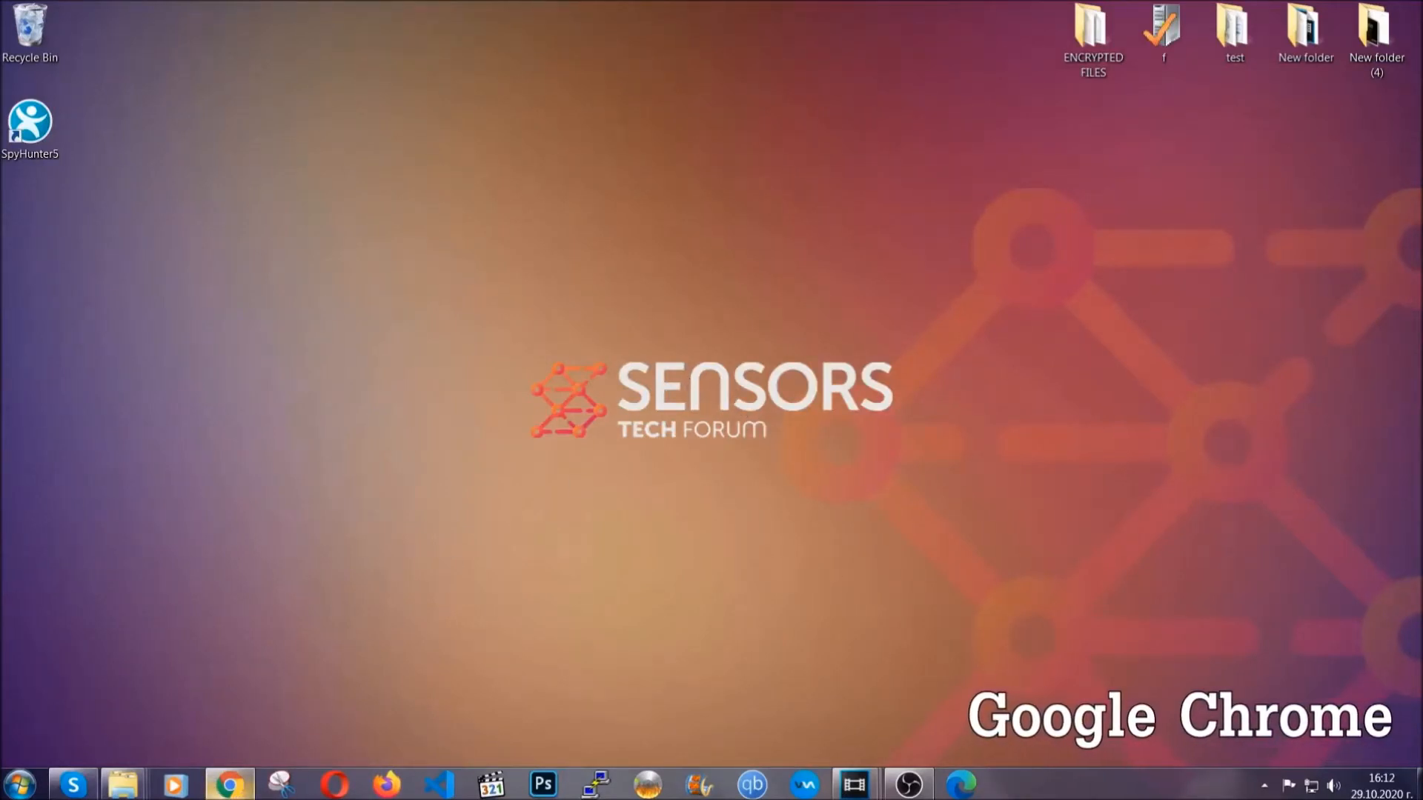
# Launch Chrome and go to chrome://settings/clearBrowserData
pyautogui.click(231, 783)
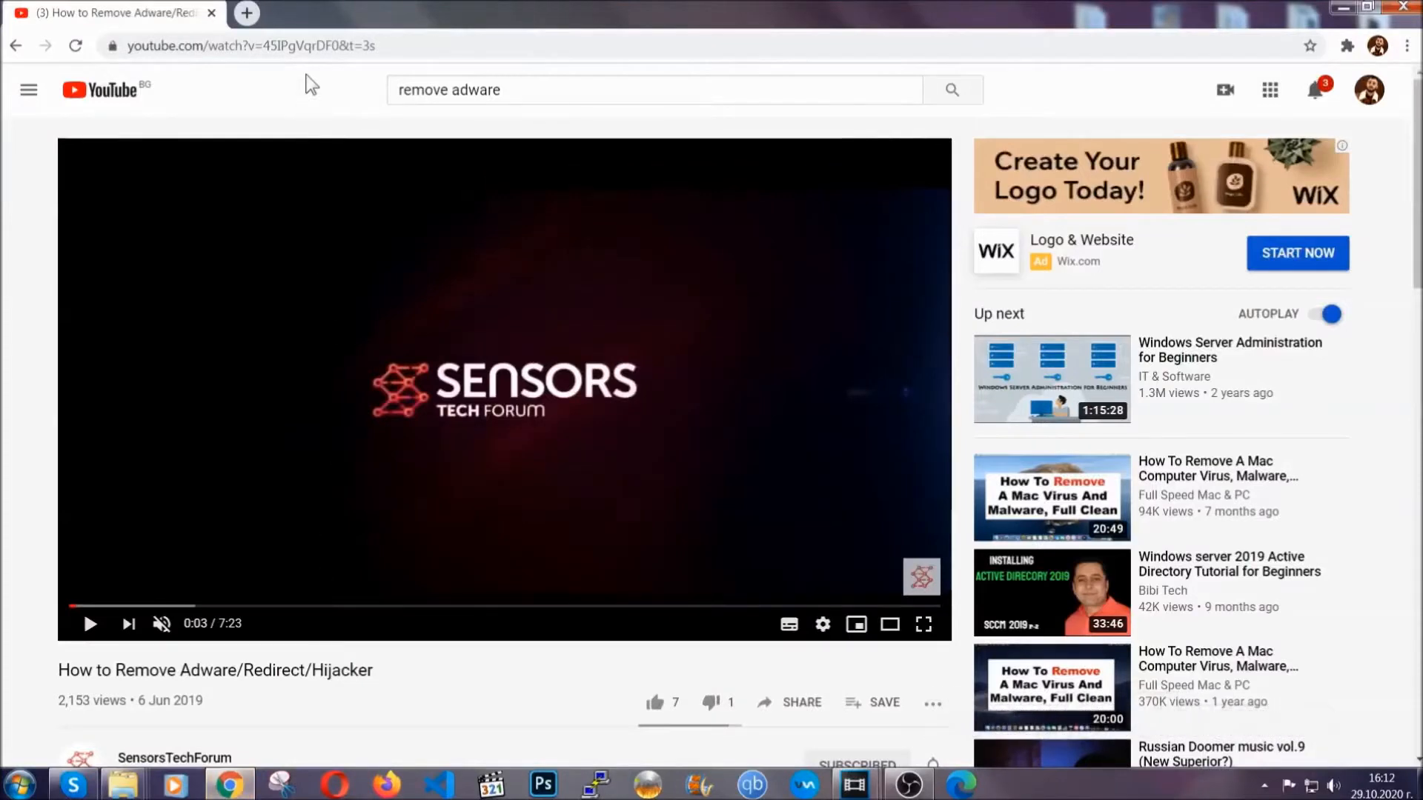
pyautogui.write('chrome://settings/clearBrowserData')
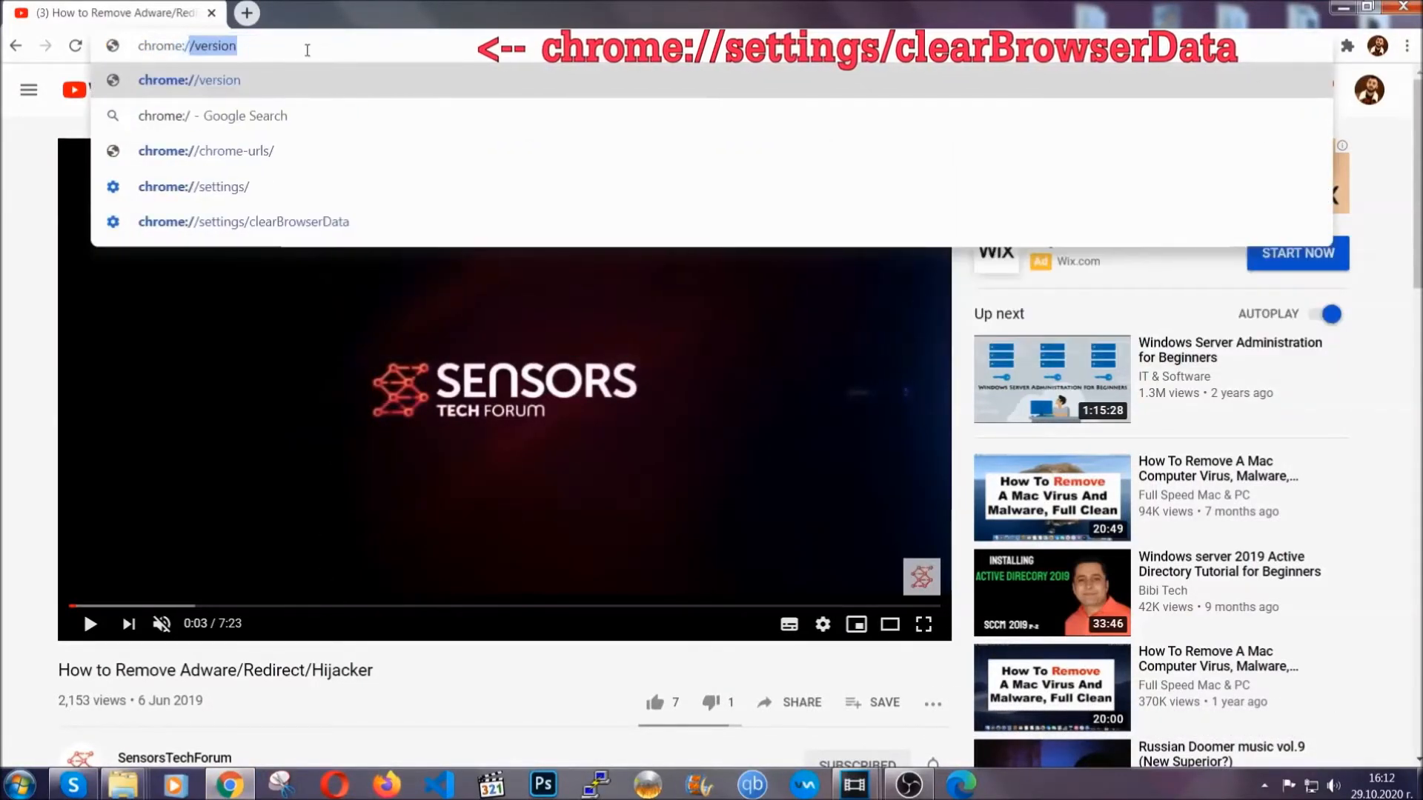
pyautogui.write('chrome://settings/clearBrowserData')
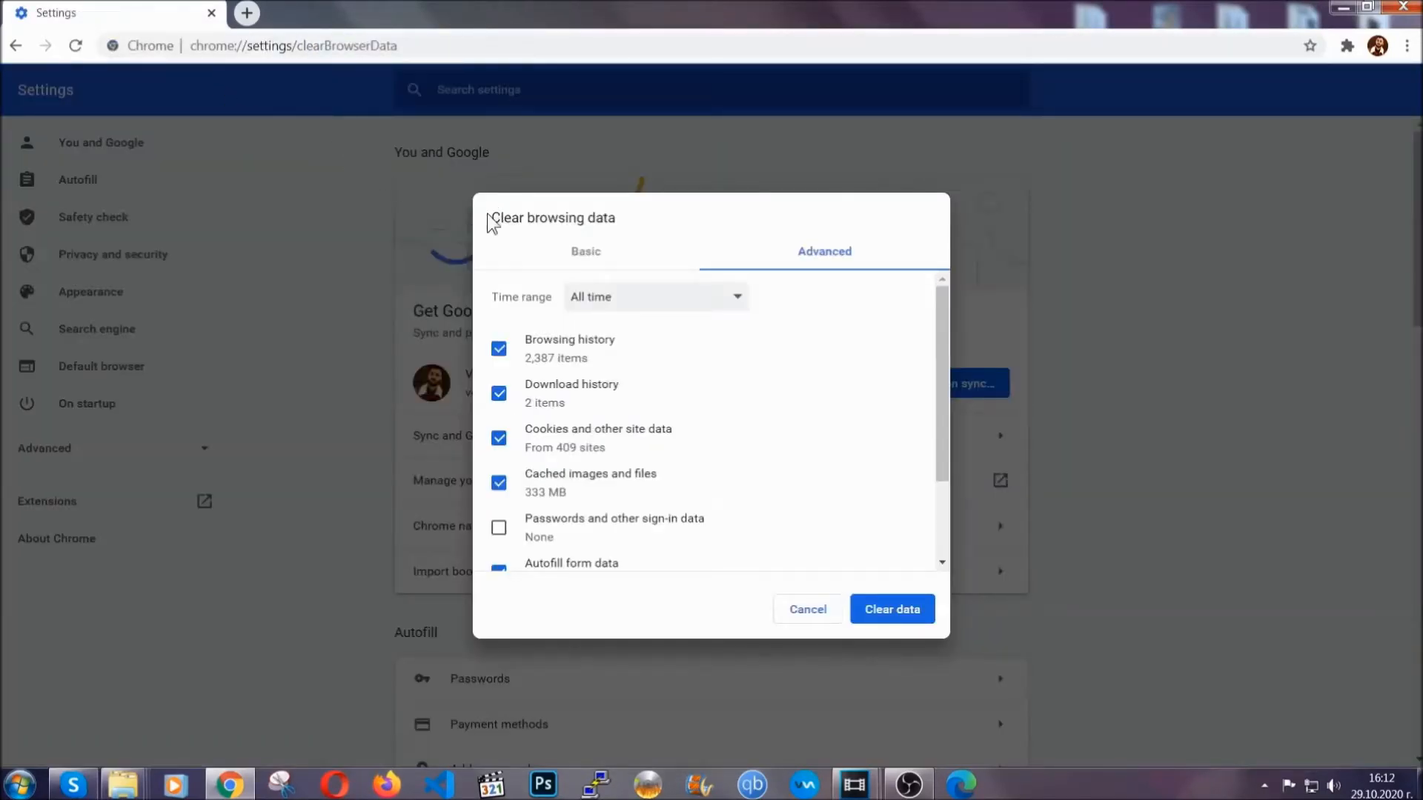
# Clear Chrome's history, cookies and cache for All time, leaving Passwords unticked
pyautogui.doubleClick(553, 217)
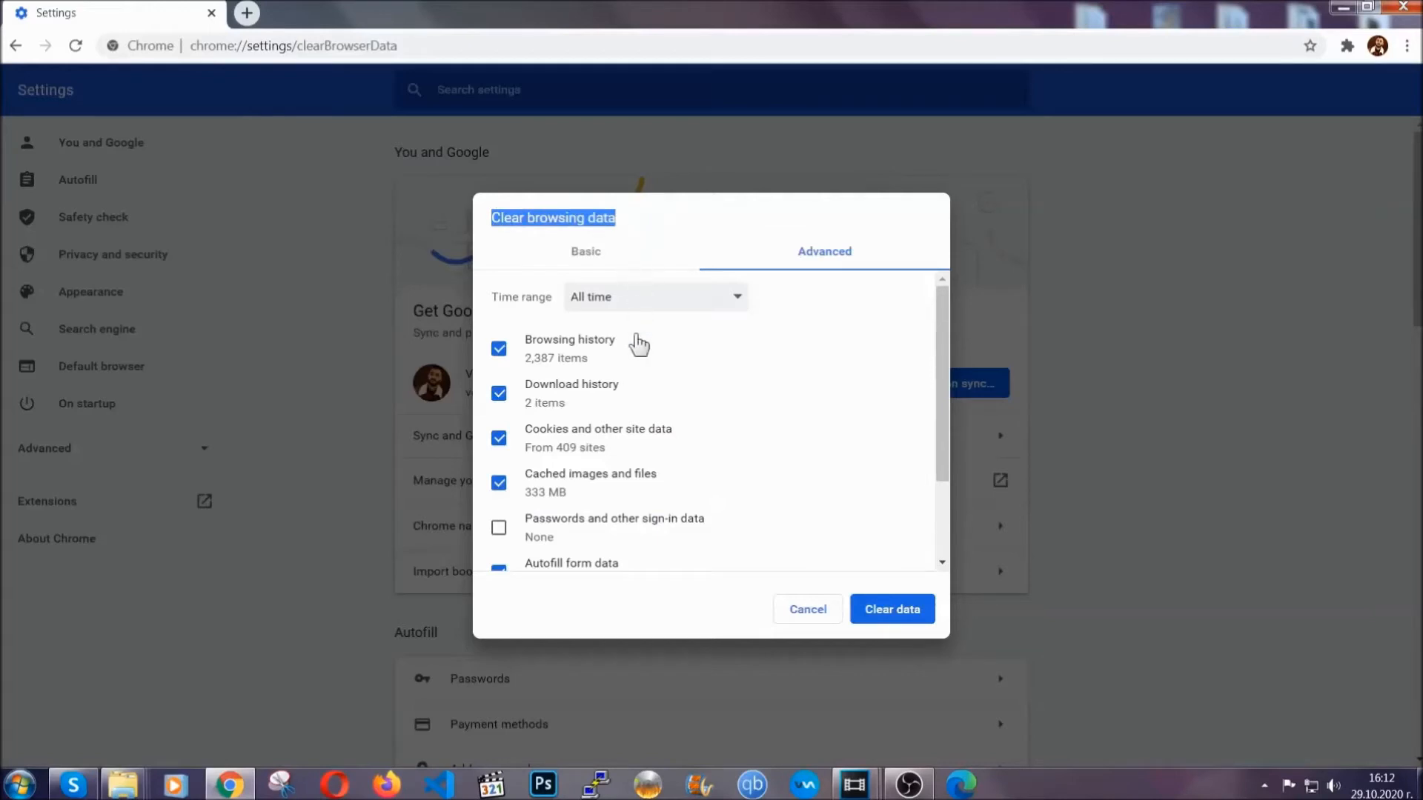
pyautogui.click(655, 296)
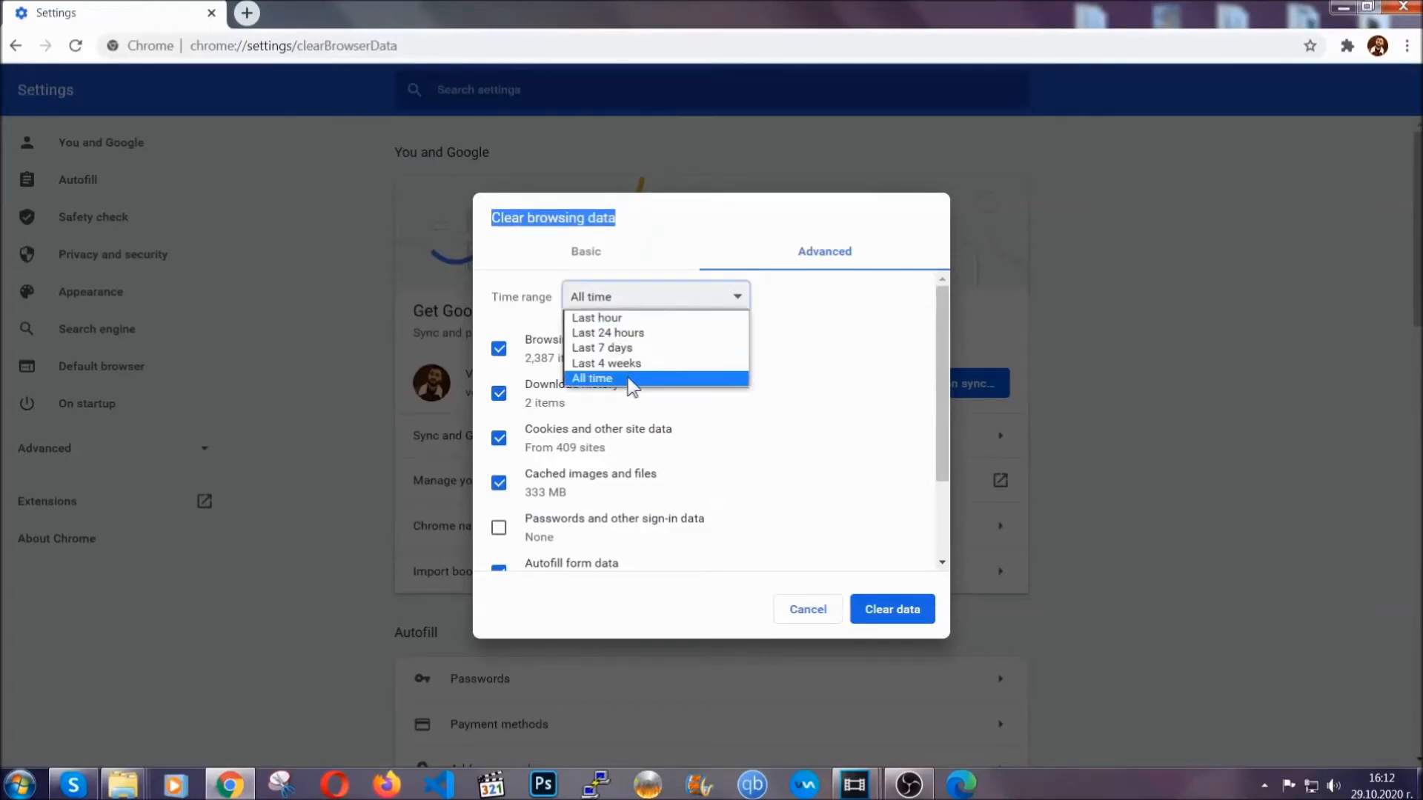
pyautogui.click(592, 378)
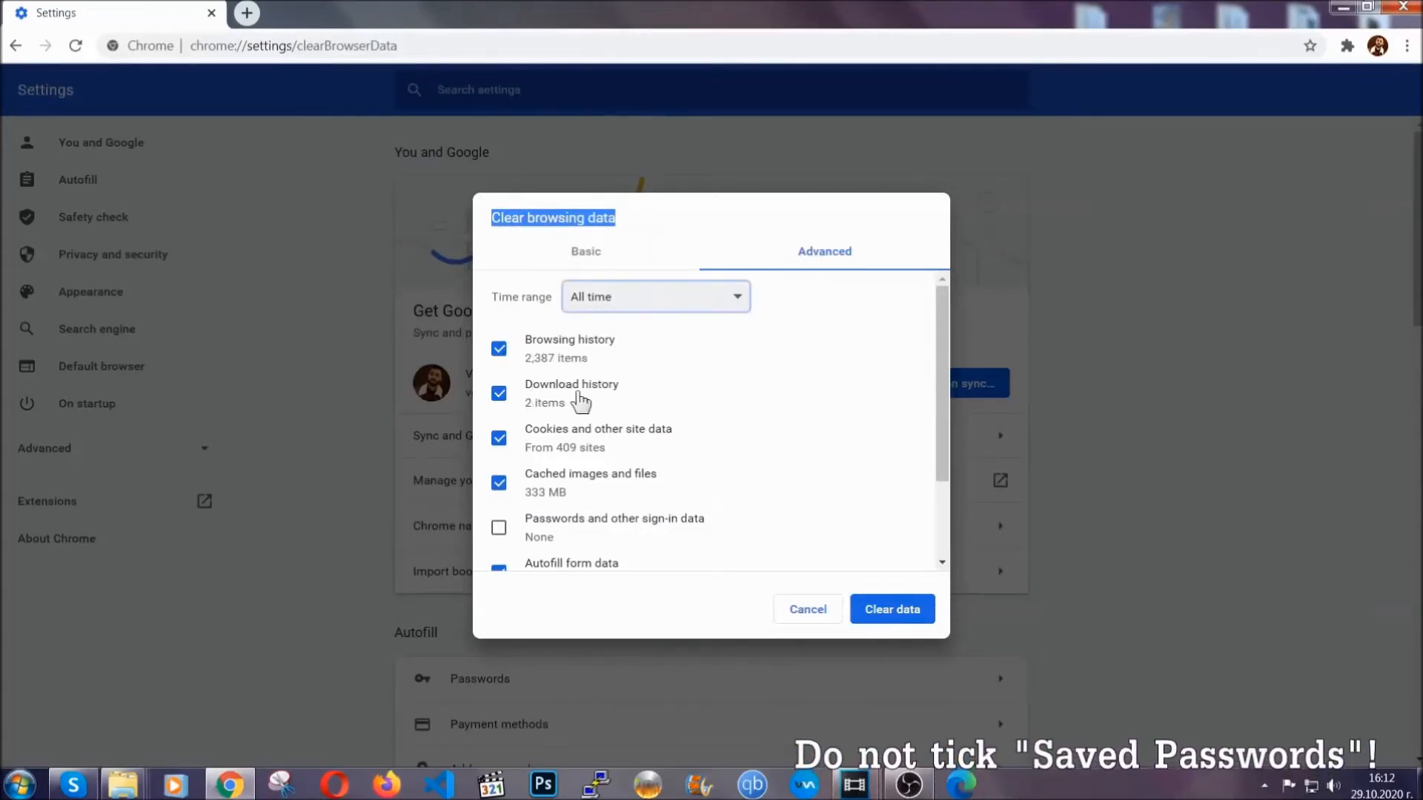
pyautogui.scroll(-3)
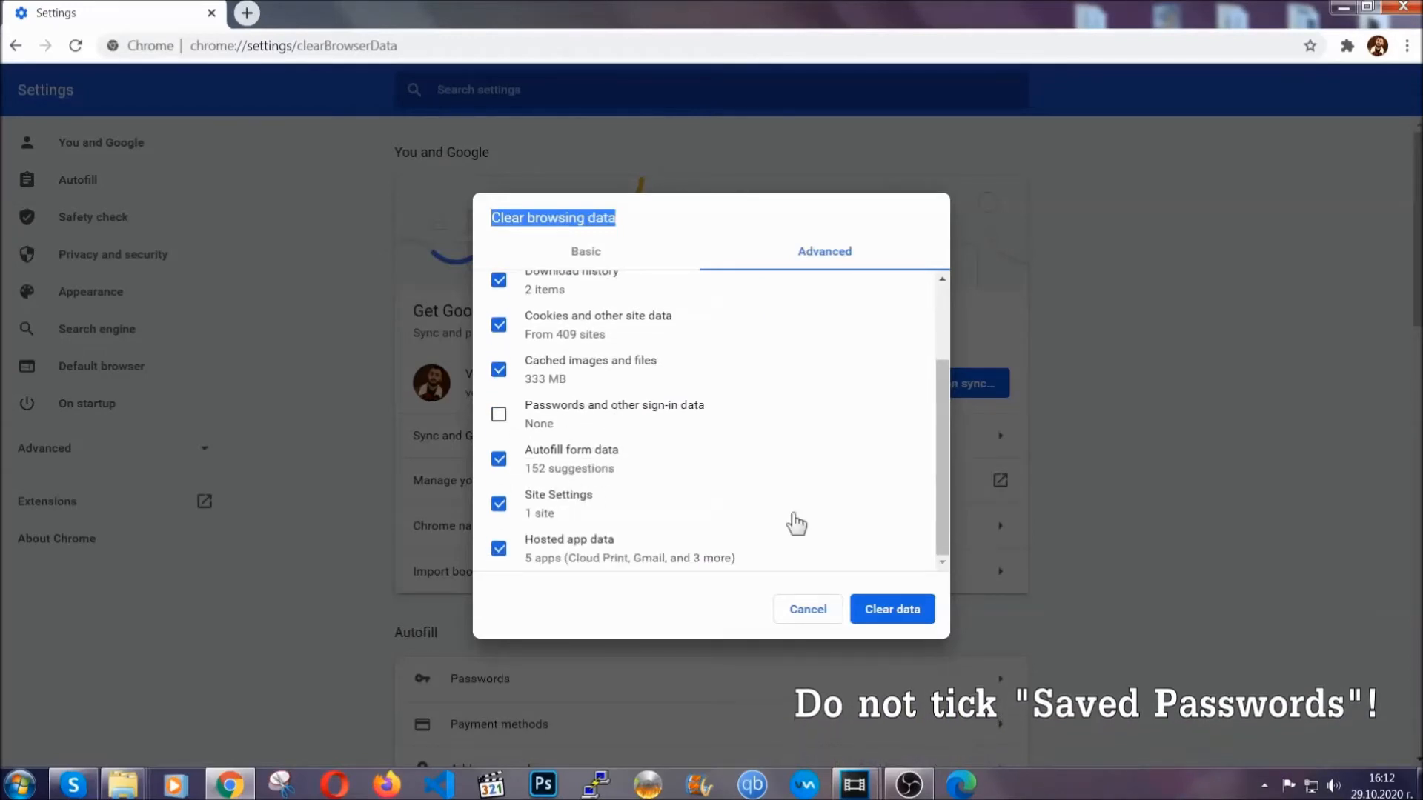
pyautogui.click(892, 609)
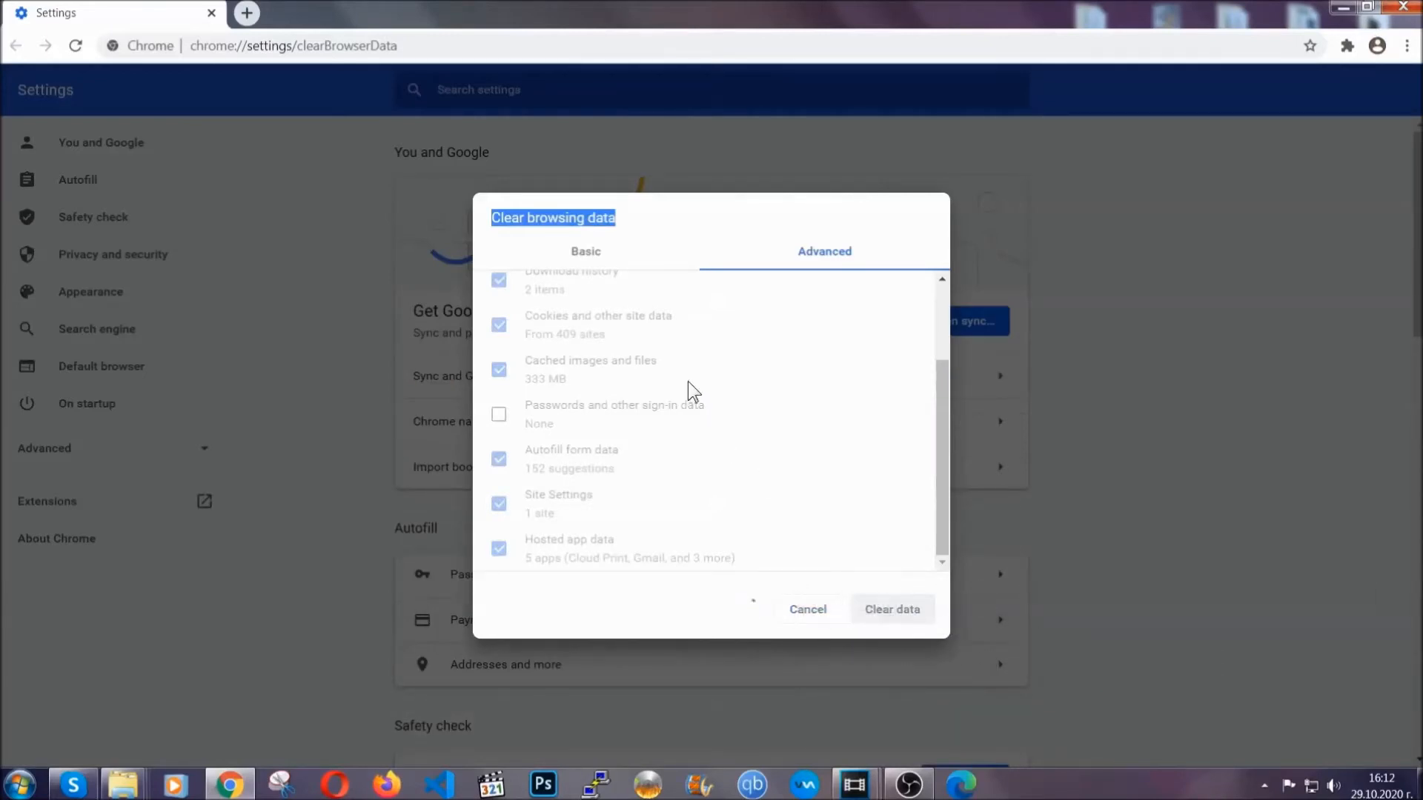
pyautogui.click(892, 609)
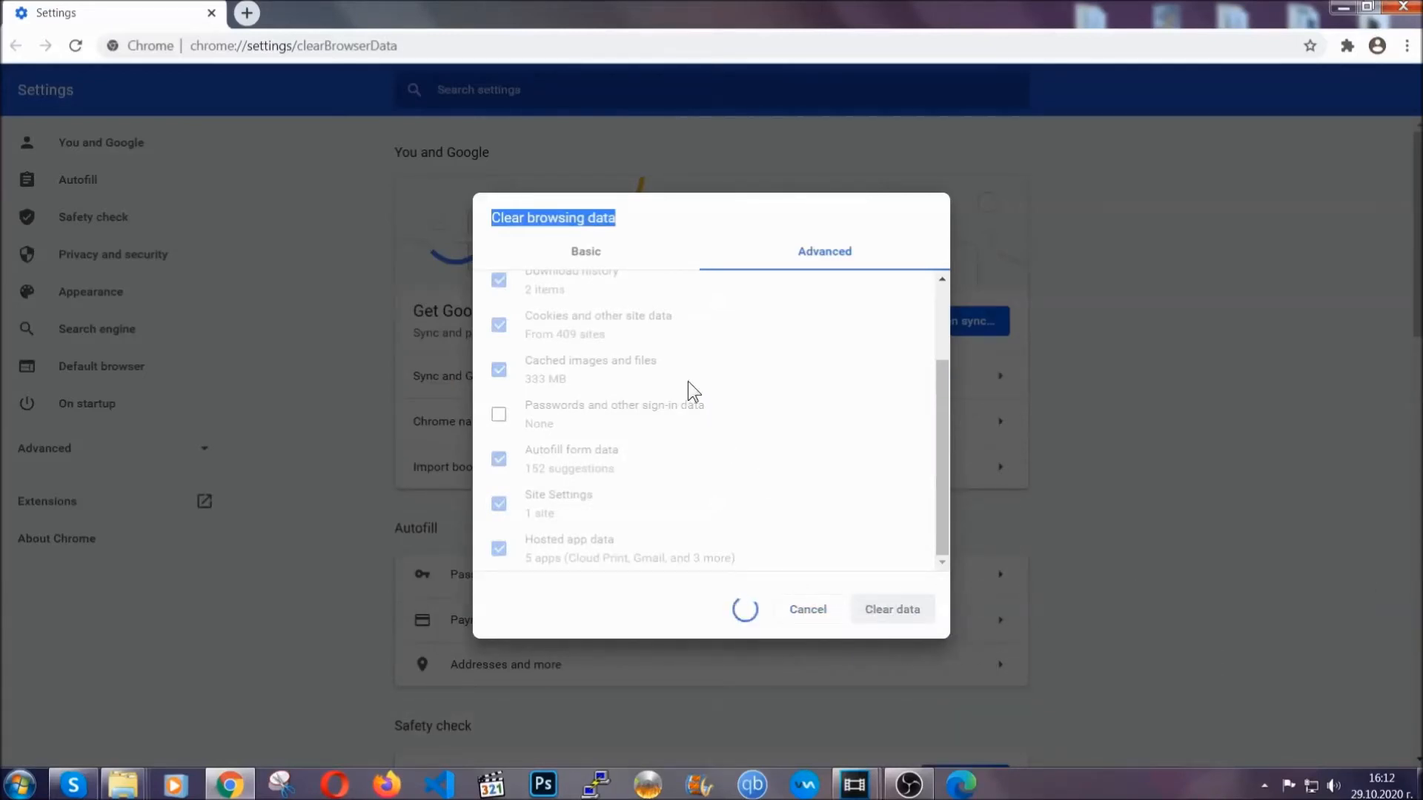
pyautogui.click(892, 609)
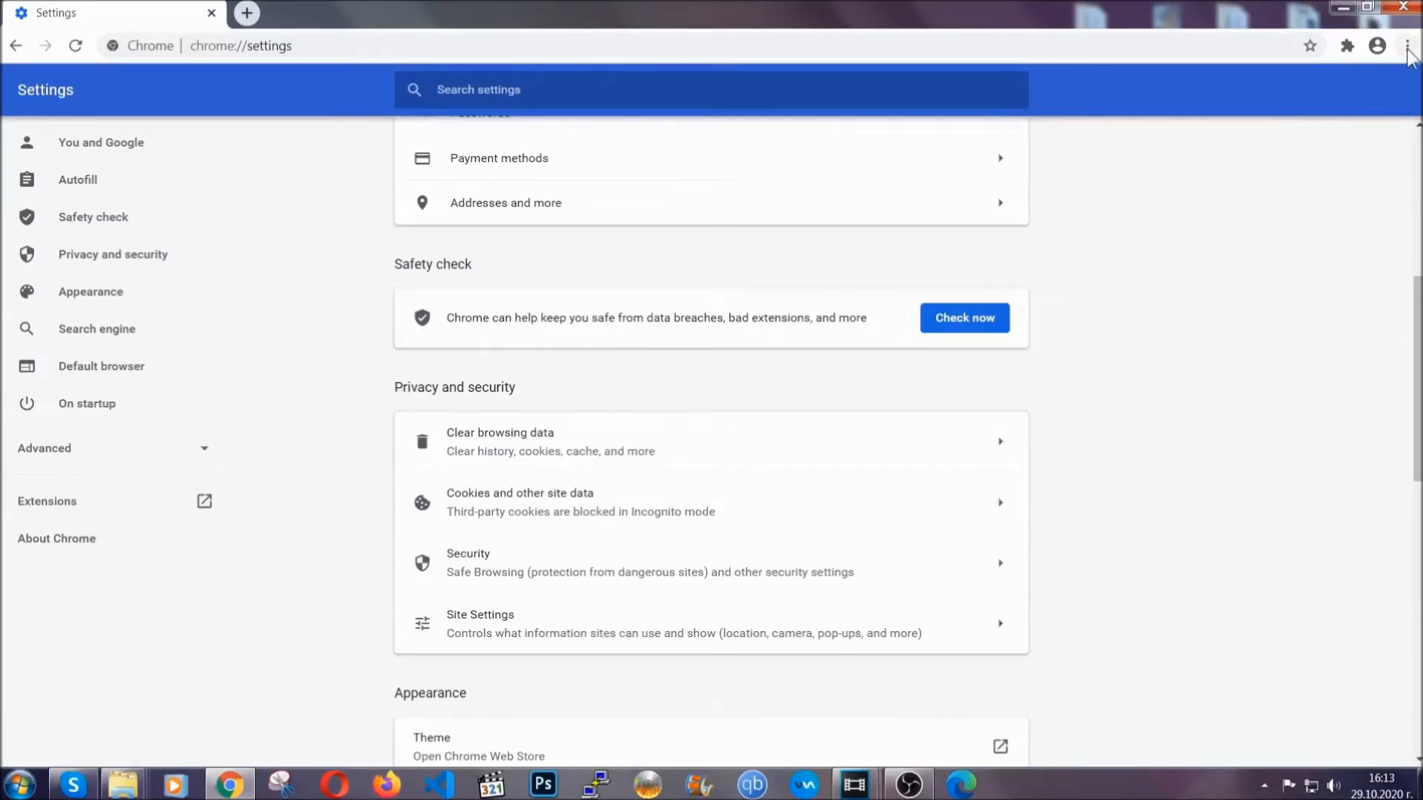
# Open Extensions via More tools and remove Bulk Media Downloader, confirming the popup
pyautogui.click(1406, 43)
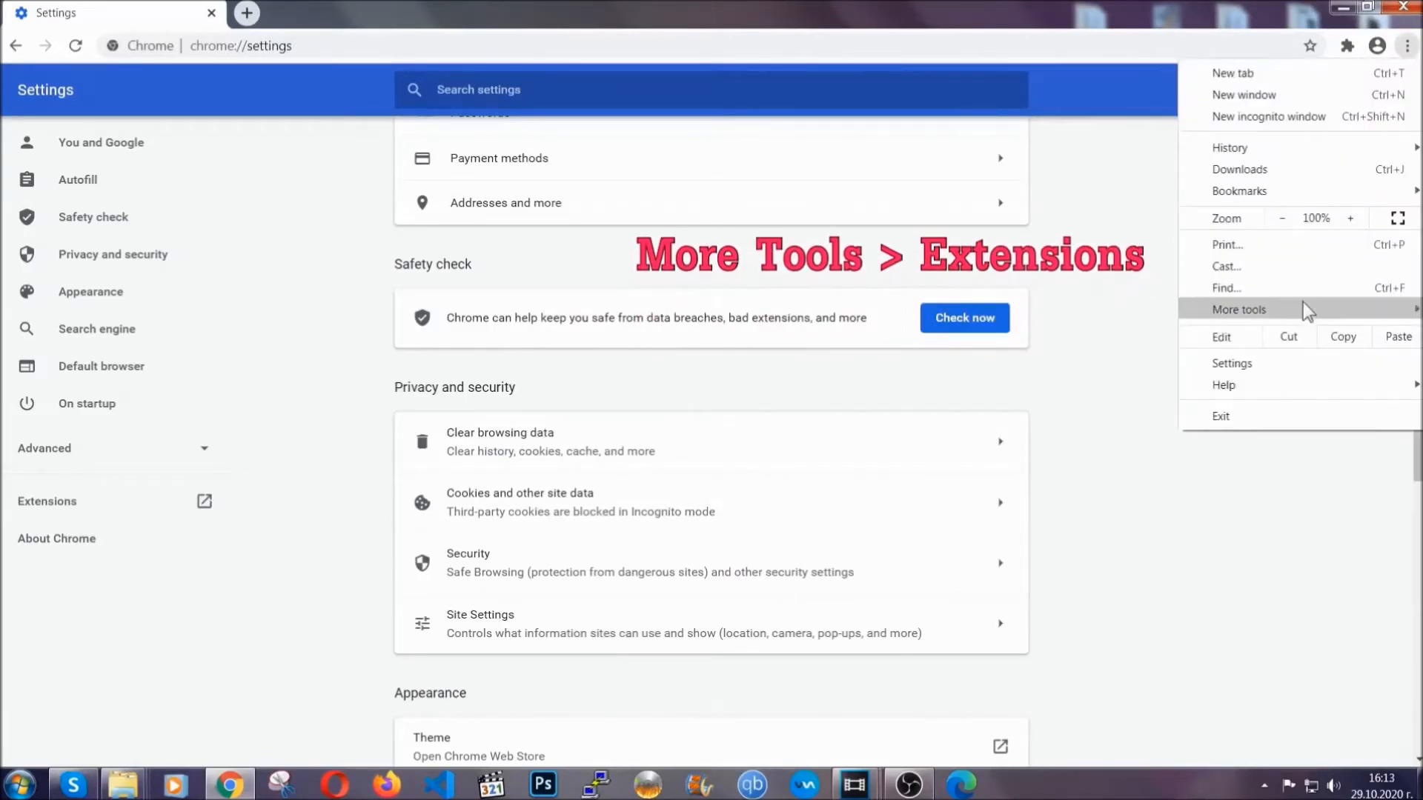
pyautogui.click(1238, 309)
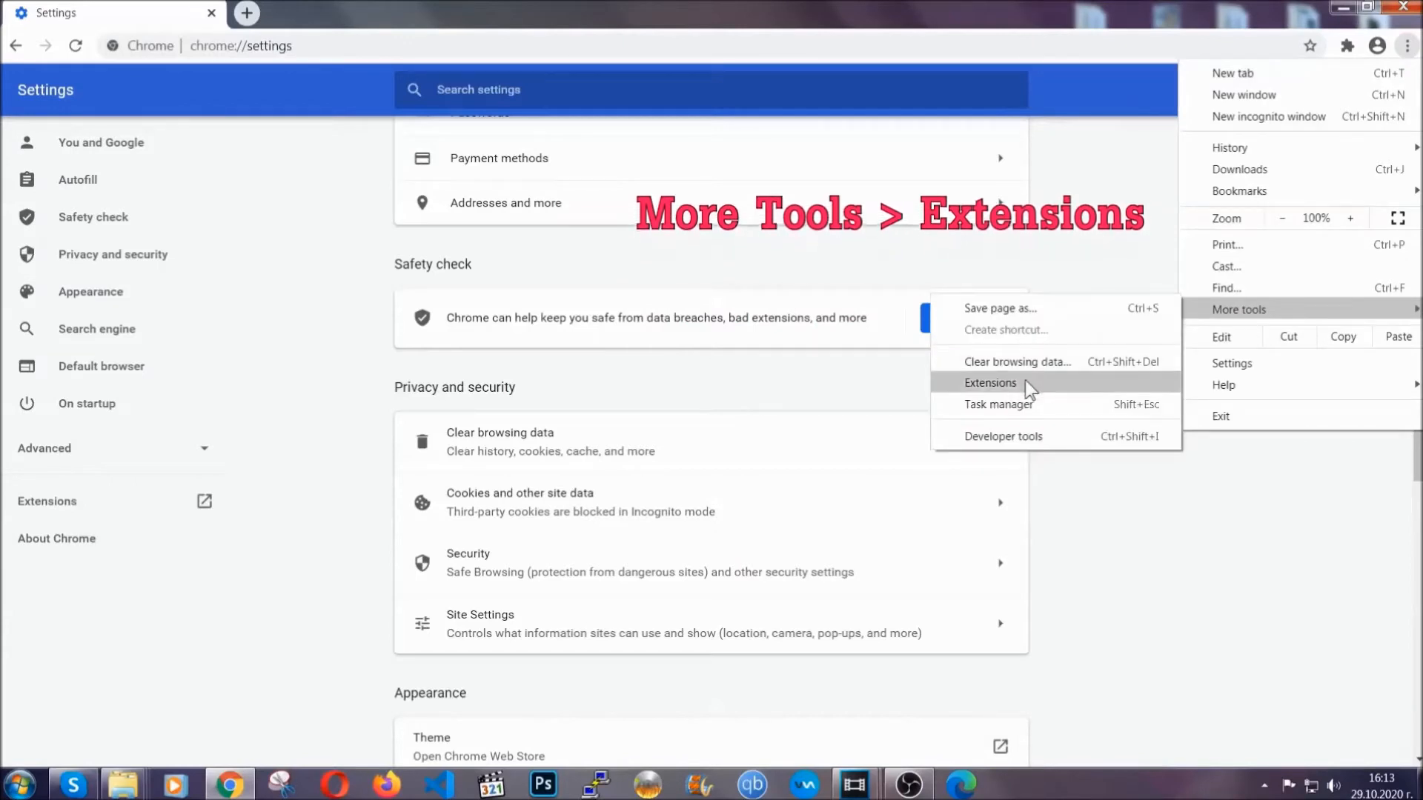
pyautogui.click(990, 382)
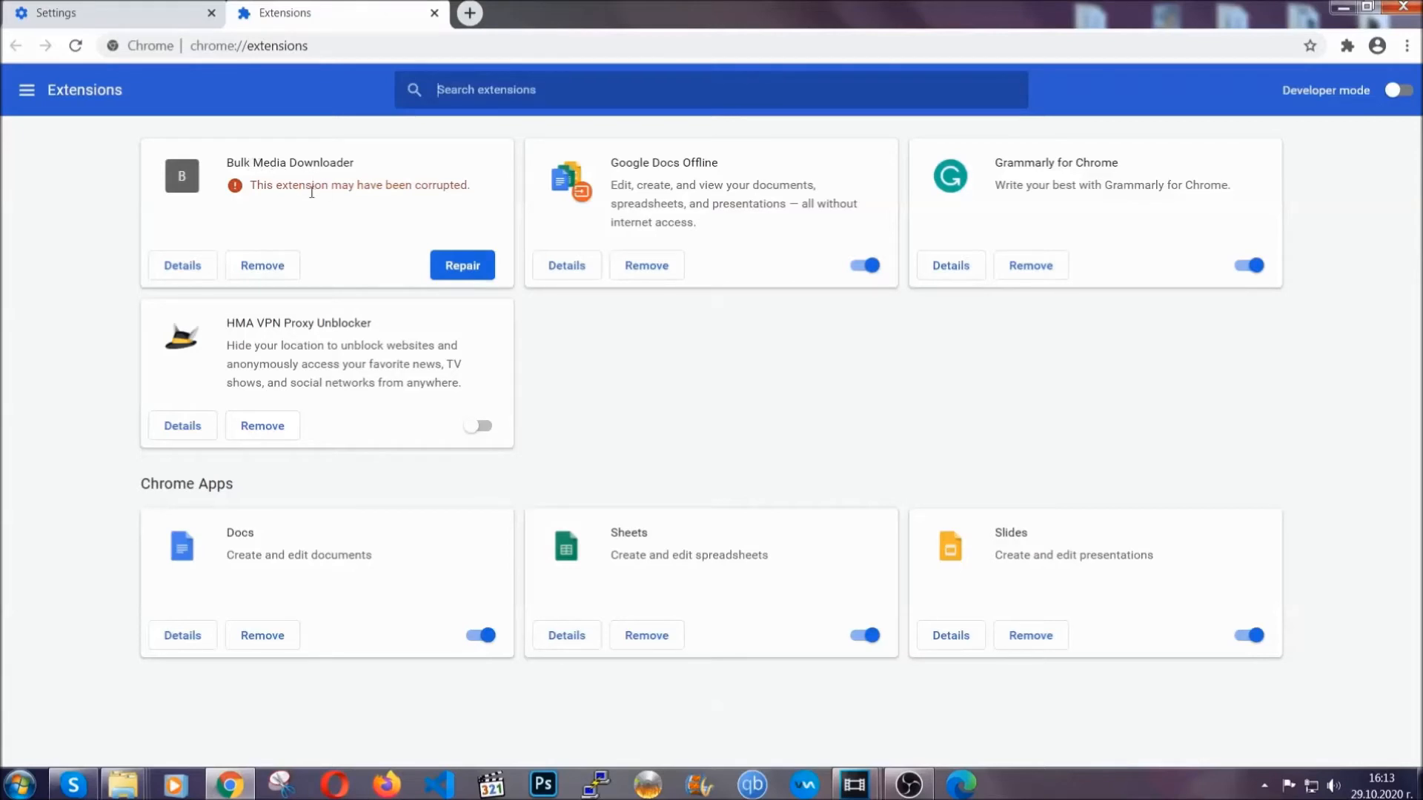
pyautogui.click(262, 265)
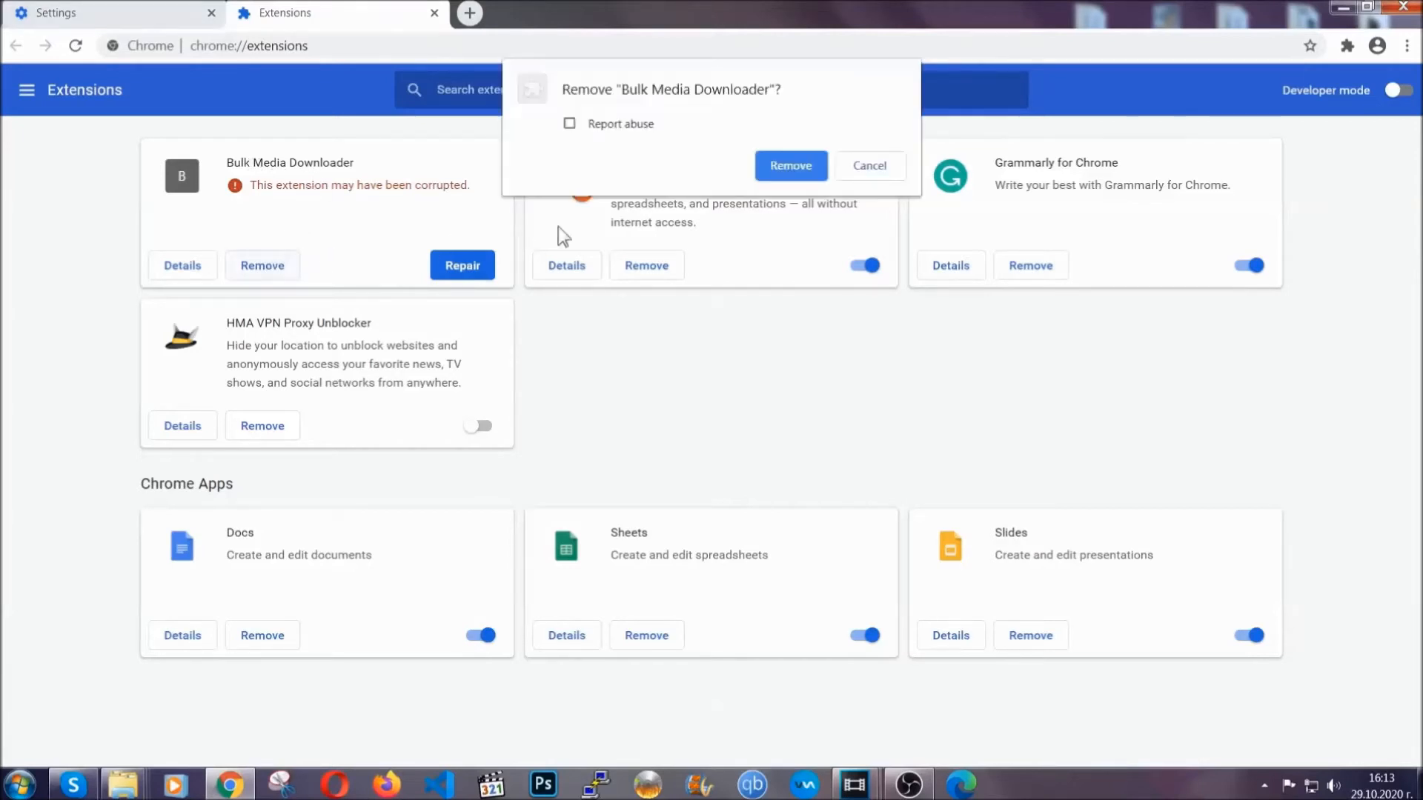
pyautogui.click(790, 166)
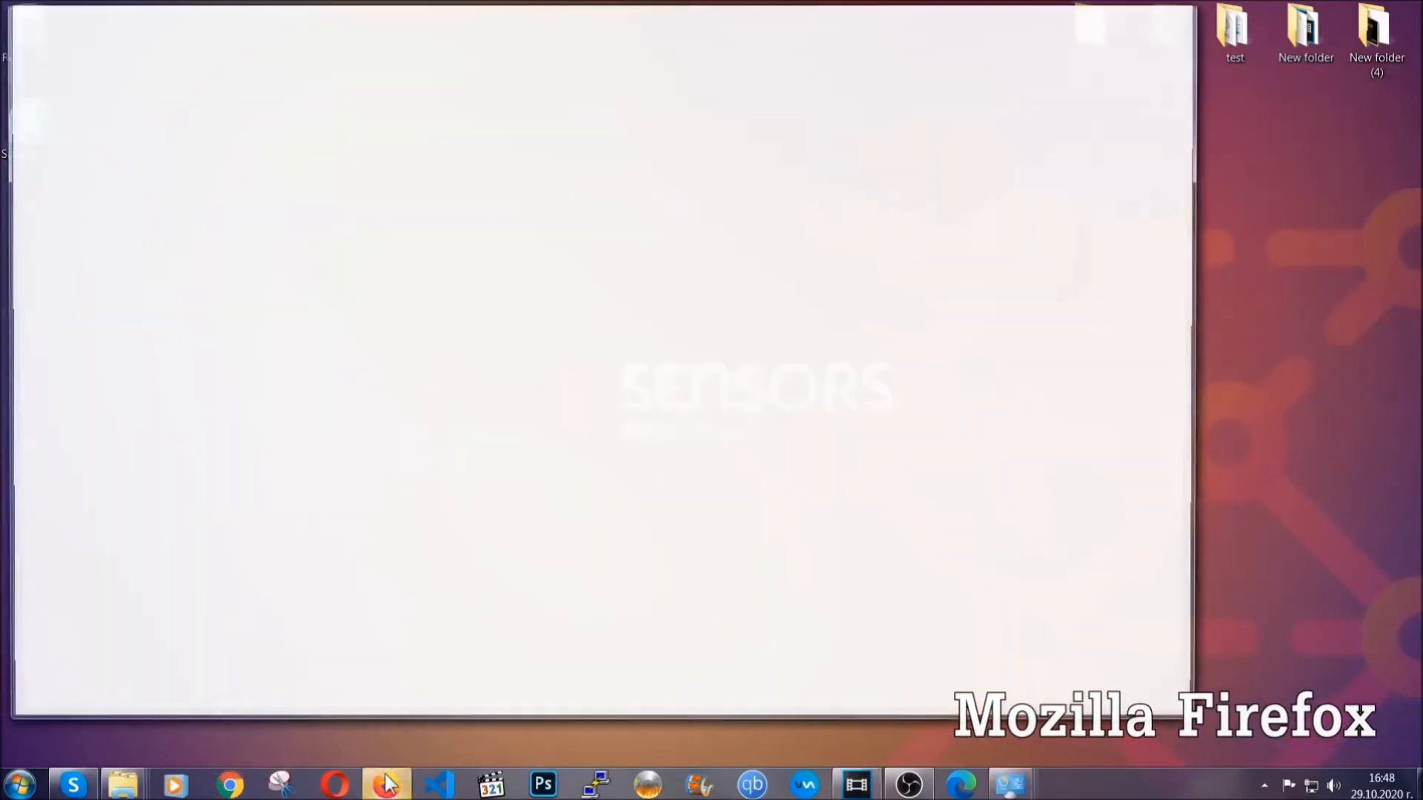
# Refresh Firefox from about:support, finish the Import Wizard, and check Old Firefox Data
pyautogui.click(385, 783)
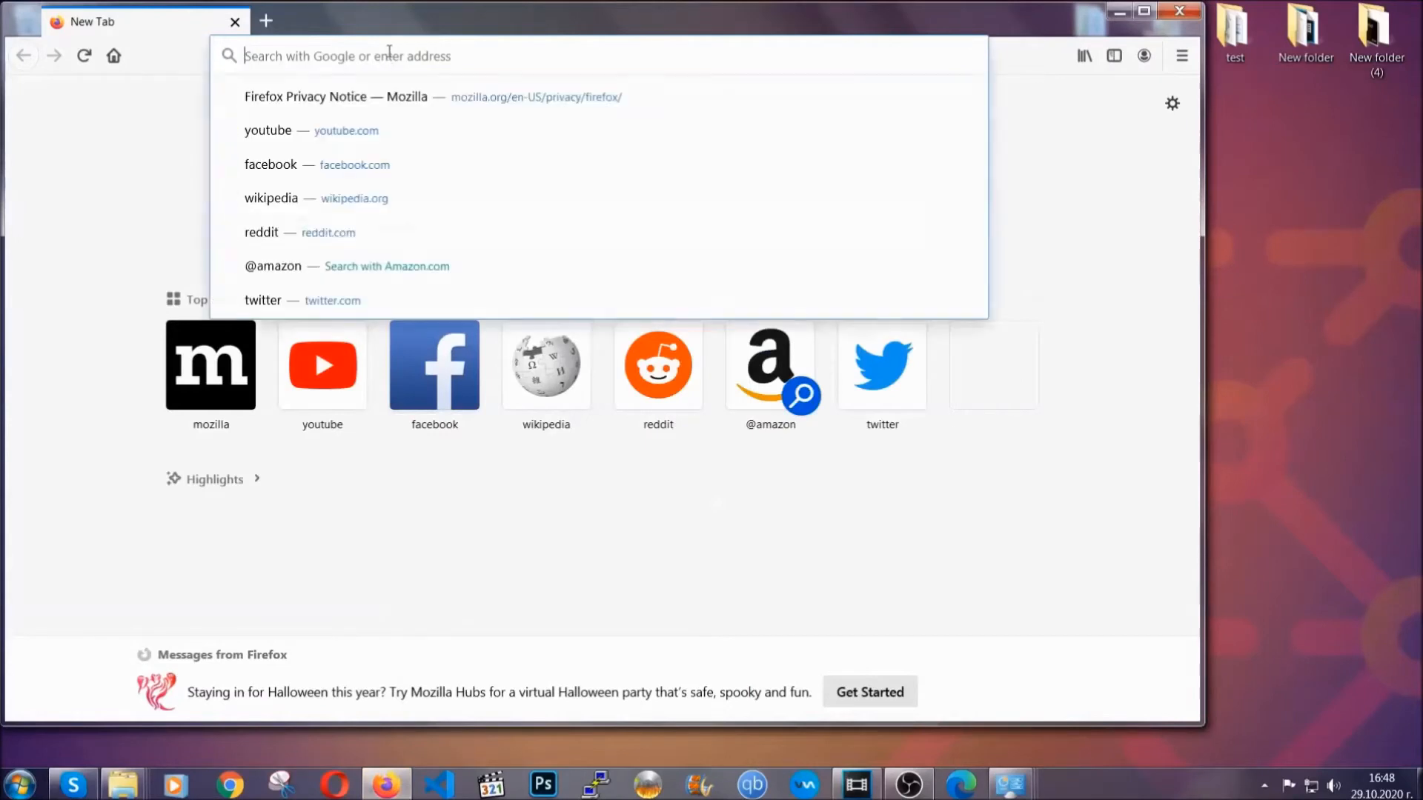
pyautogui.write('about:support')
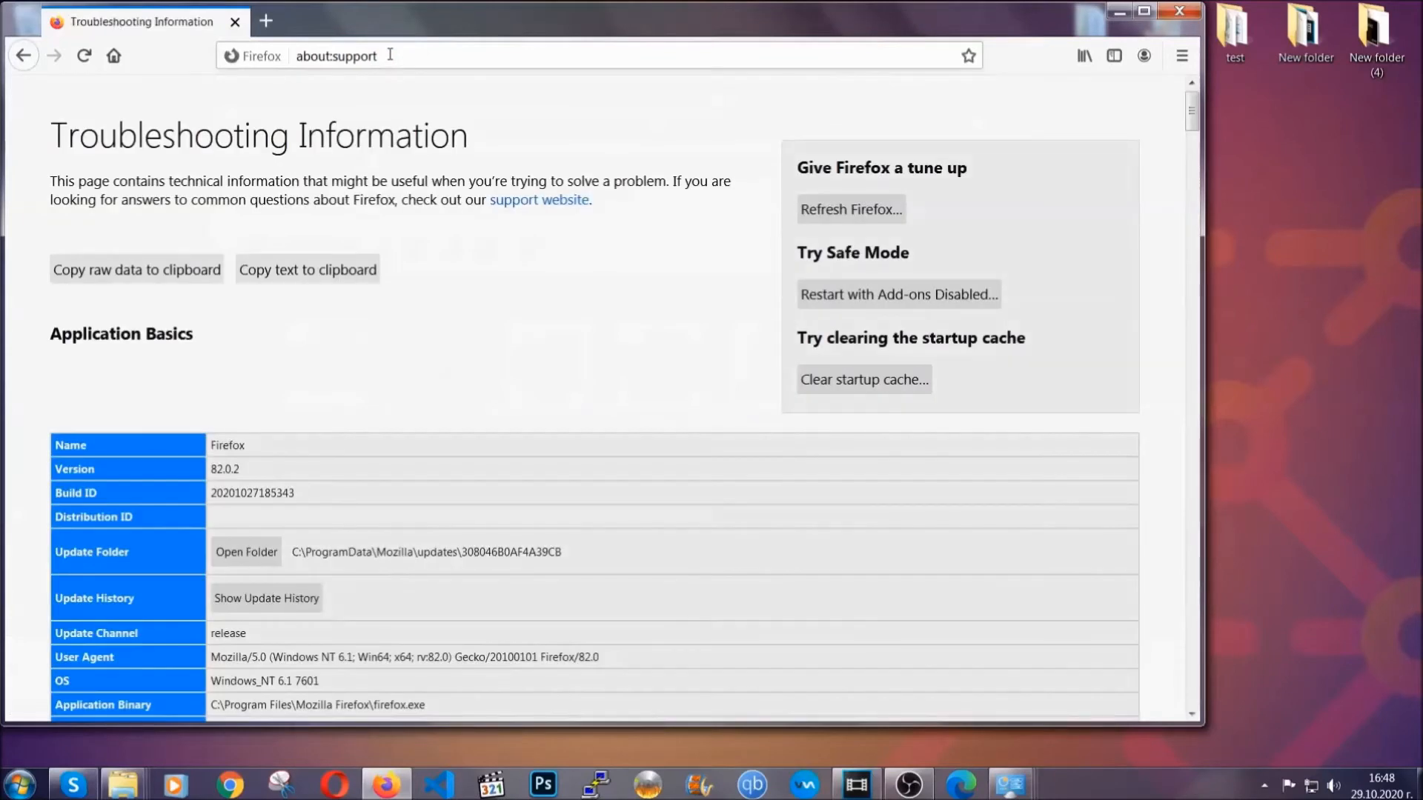
pyautogui.moveTo(528, 306)
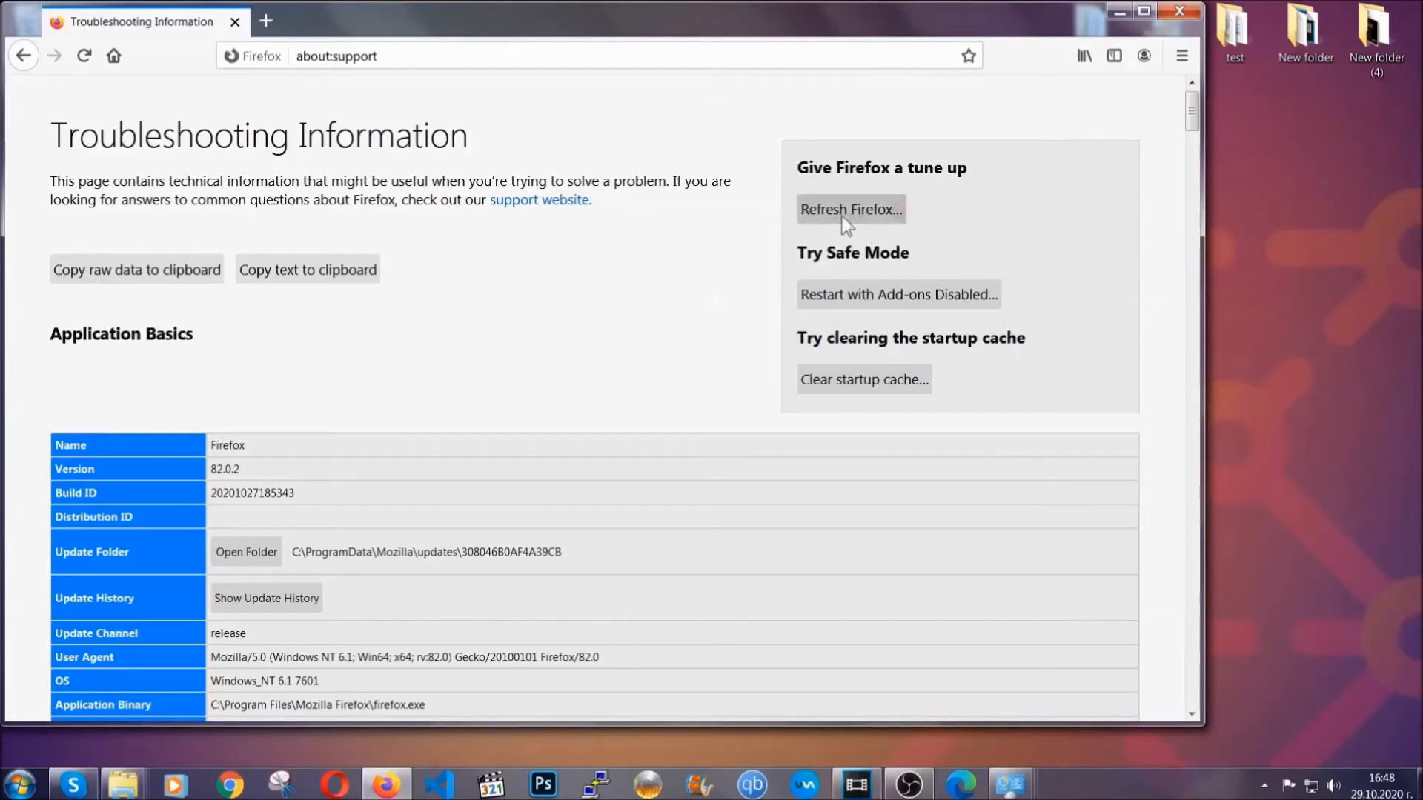
pyautogui.click(851, 209)
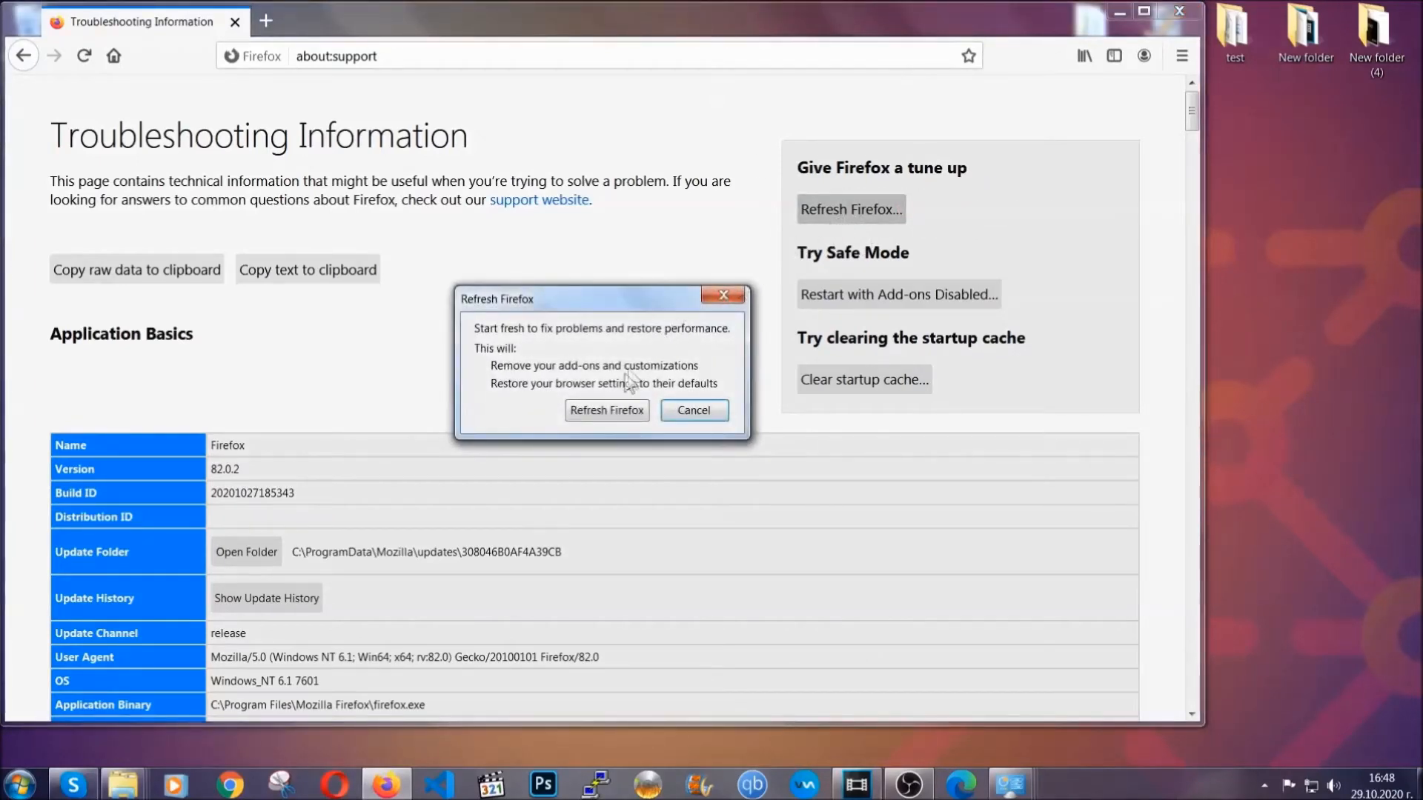
pyautogui.click(606, 411)
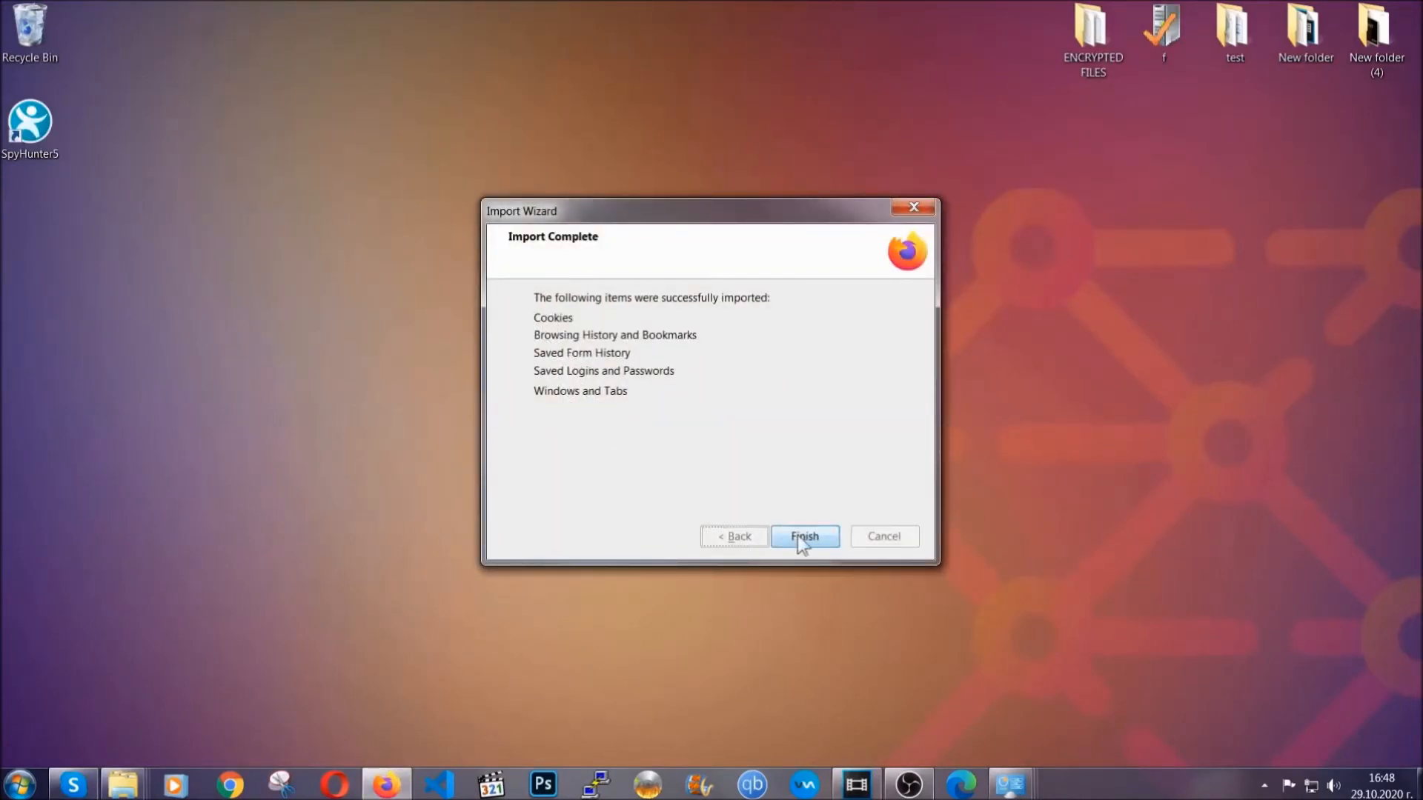
pyautogui.click(805, 536)
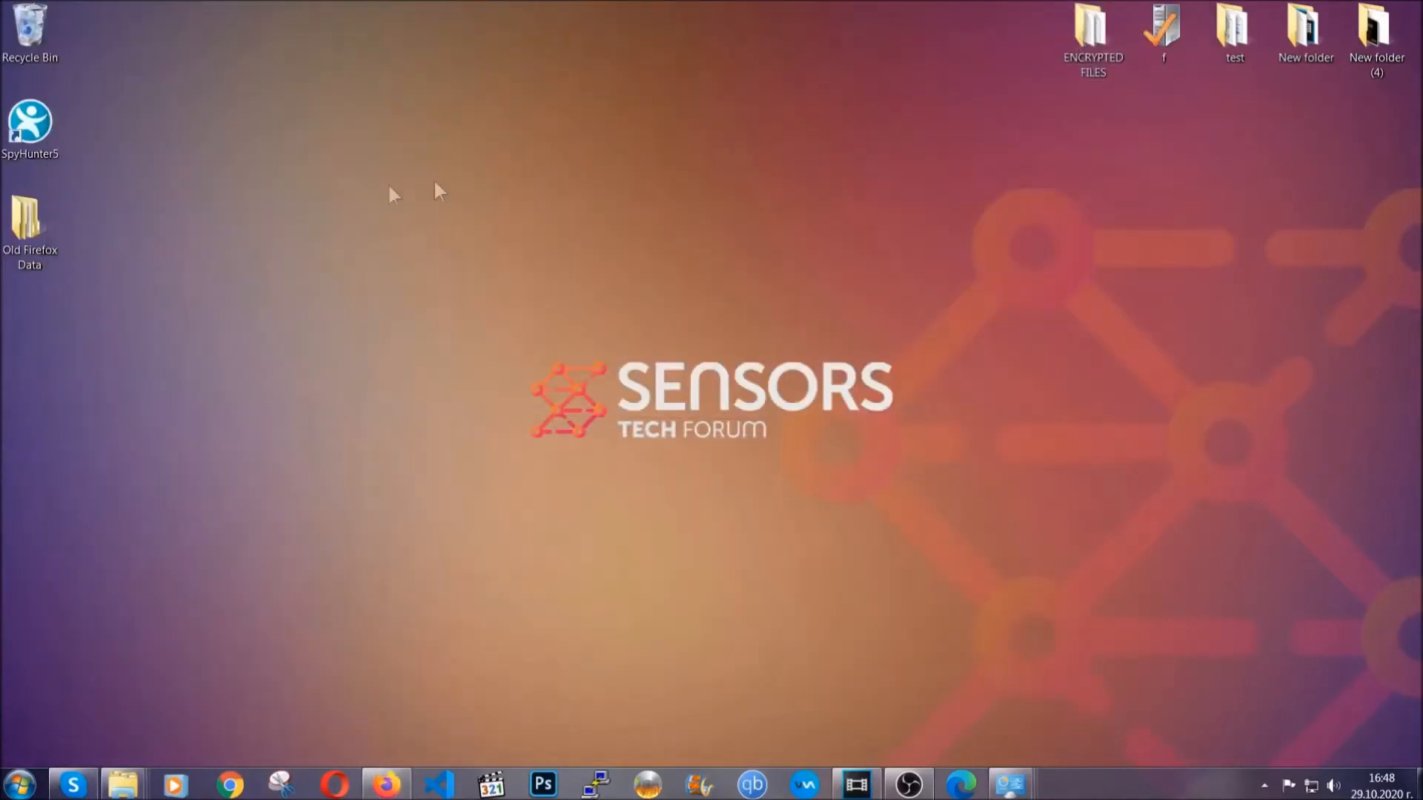
pyautogui.click(31, 222)
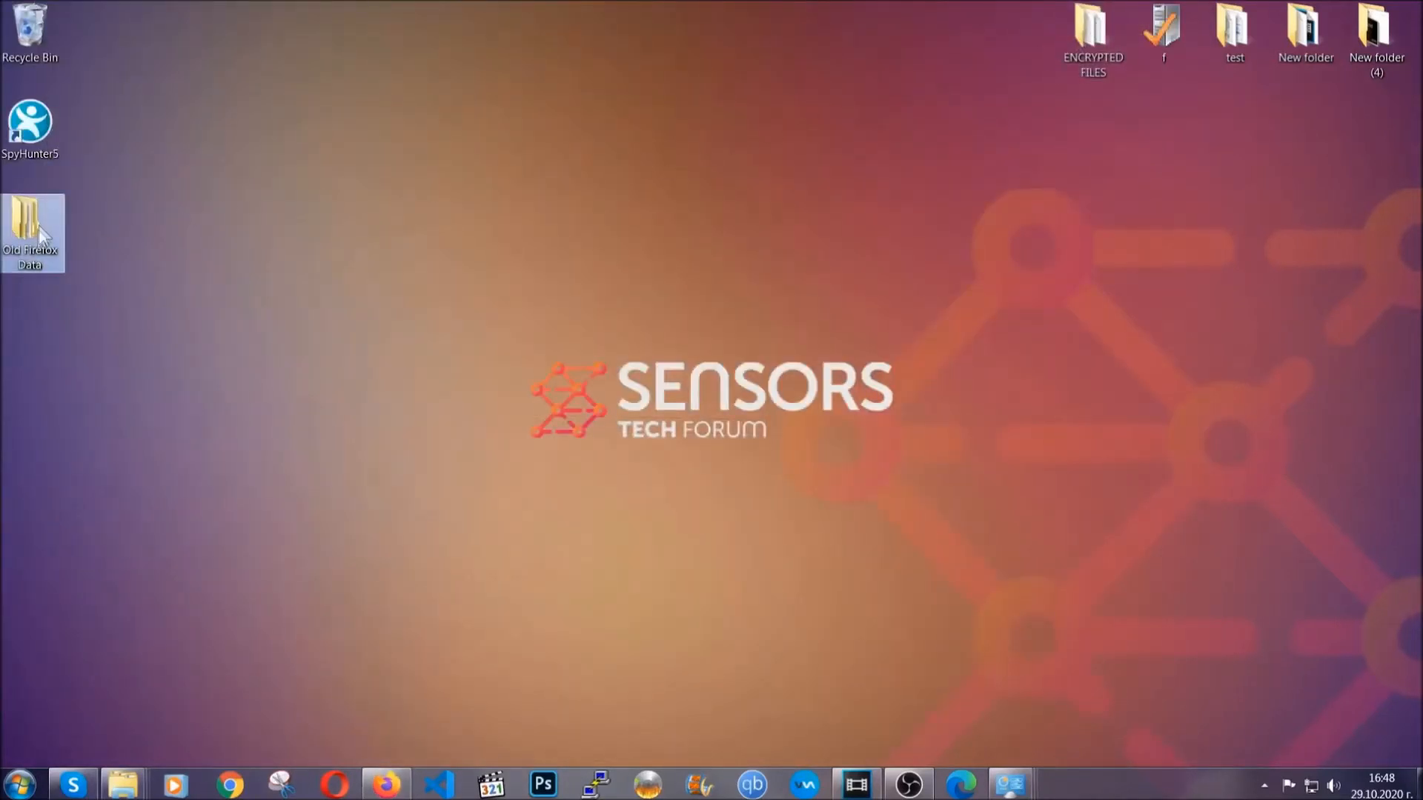
pyautogui.moveTo(22, 245)
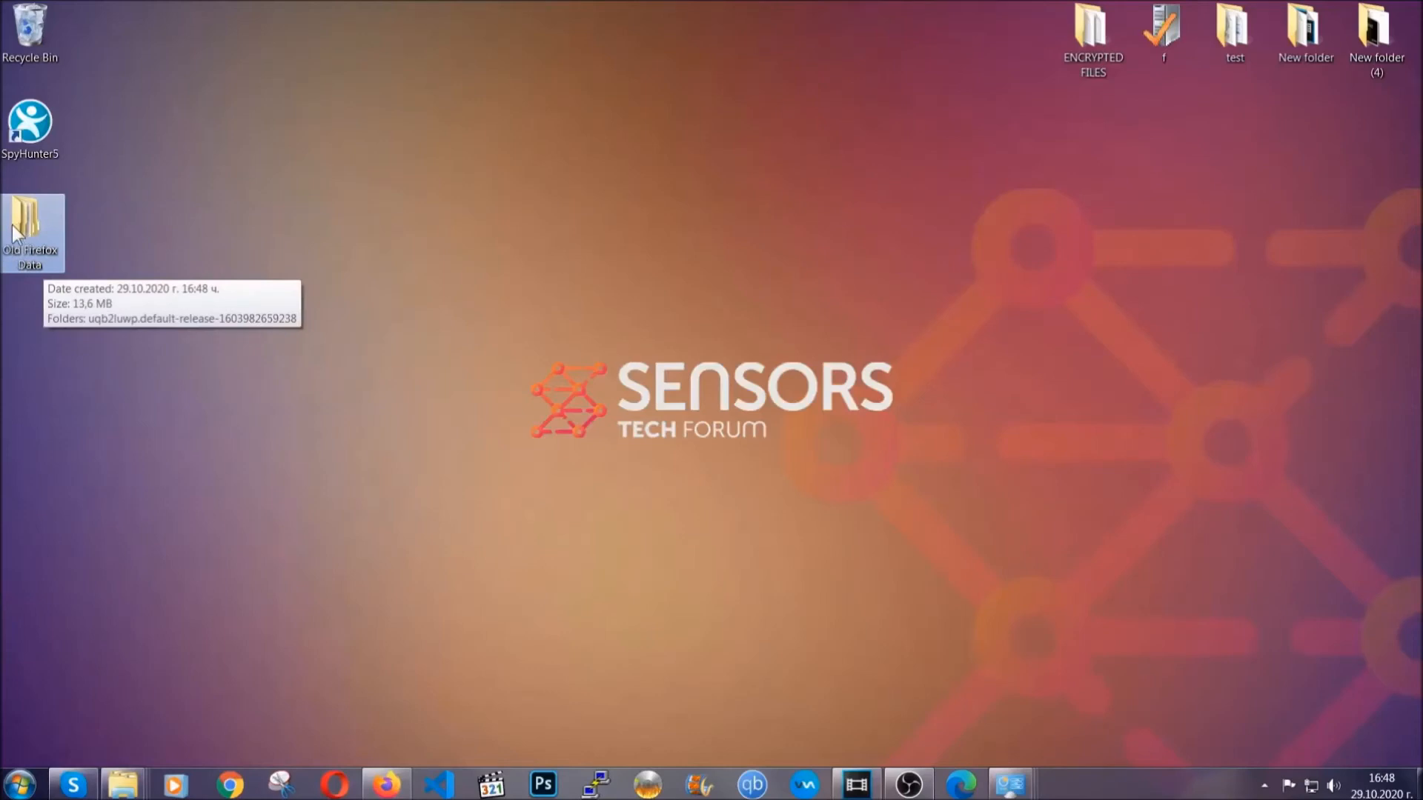
pyautogui.moveTo(721, 388)
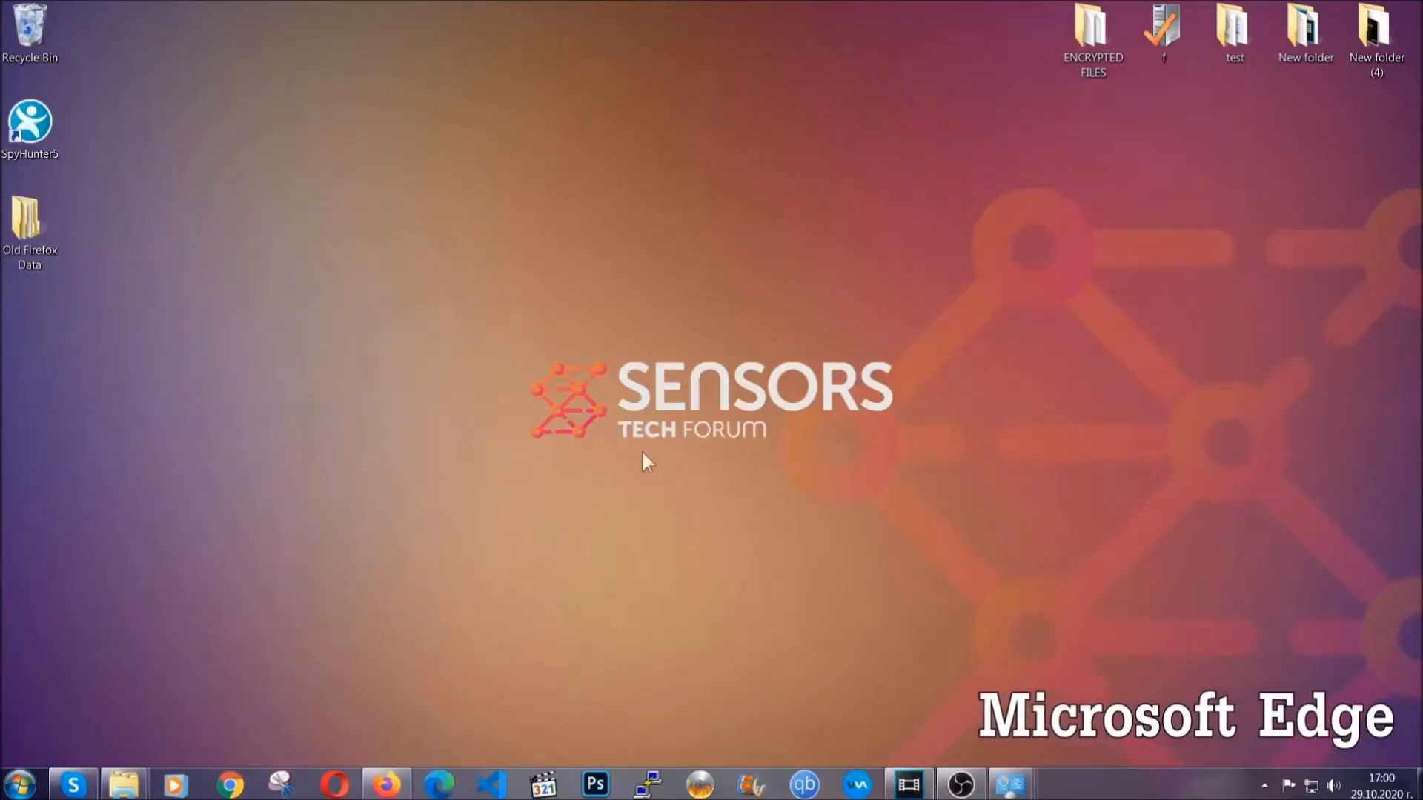
# Clear Edge's all-time browsing data from edge://settings with Passwords left unchecked
pyautogui.click(440, 783)
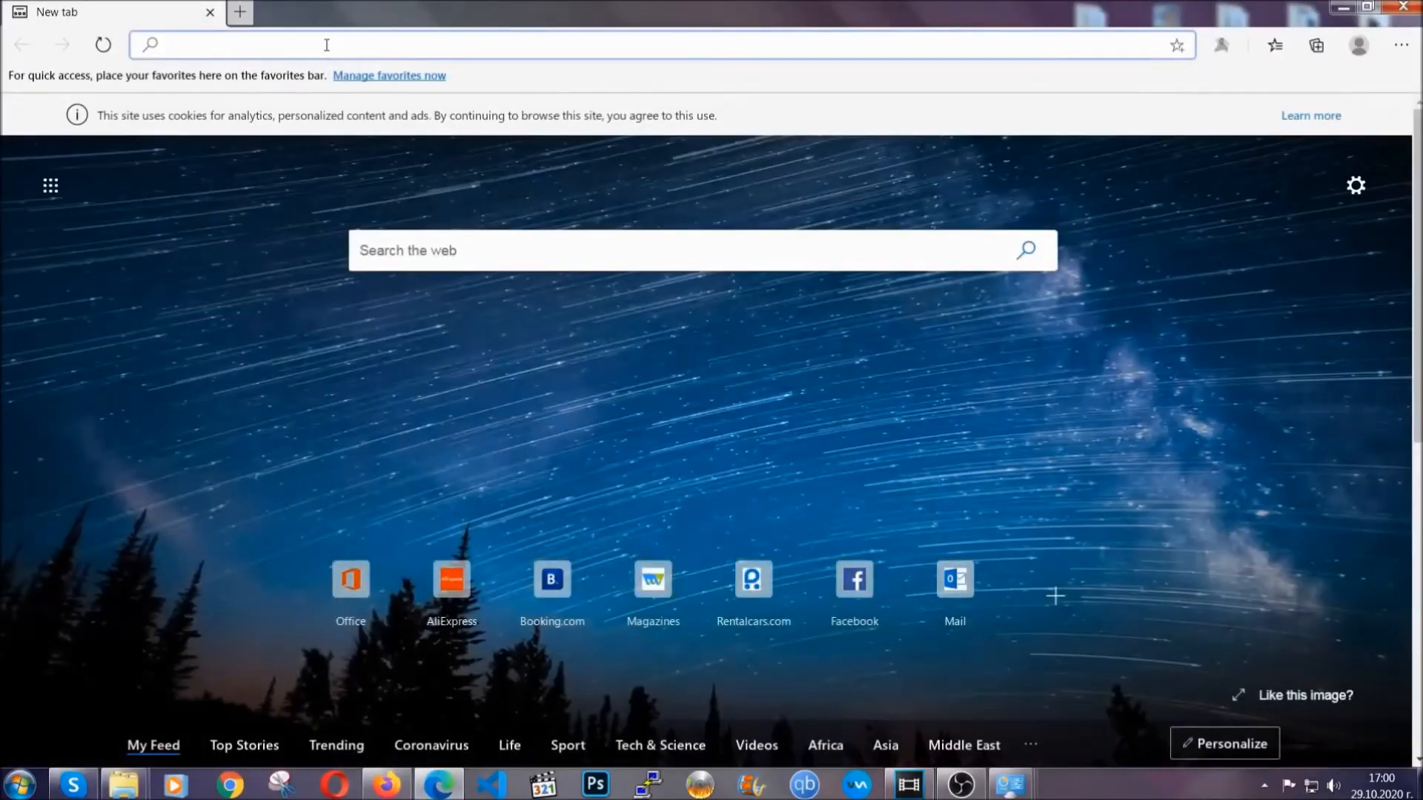
pyautogui.write('edge://version')
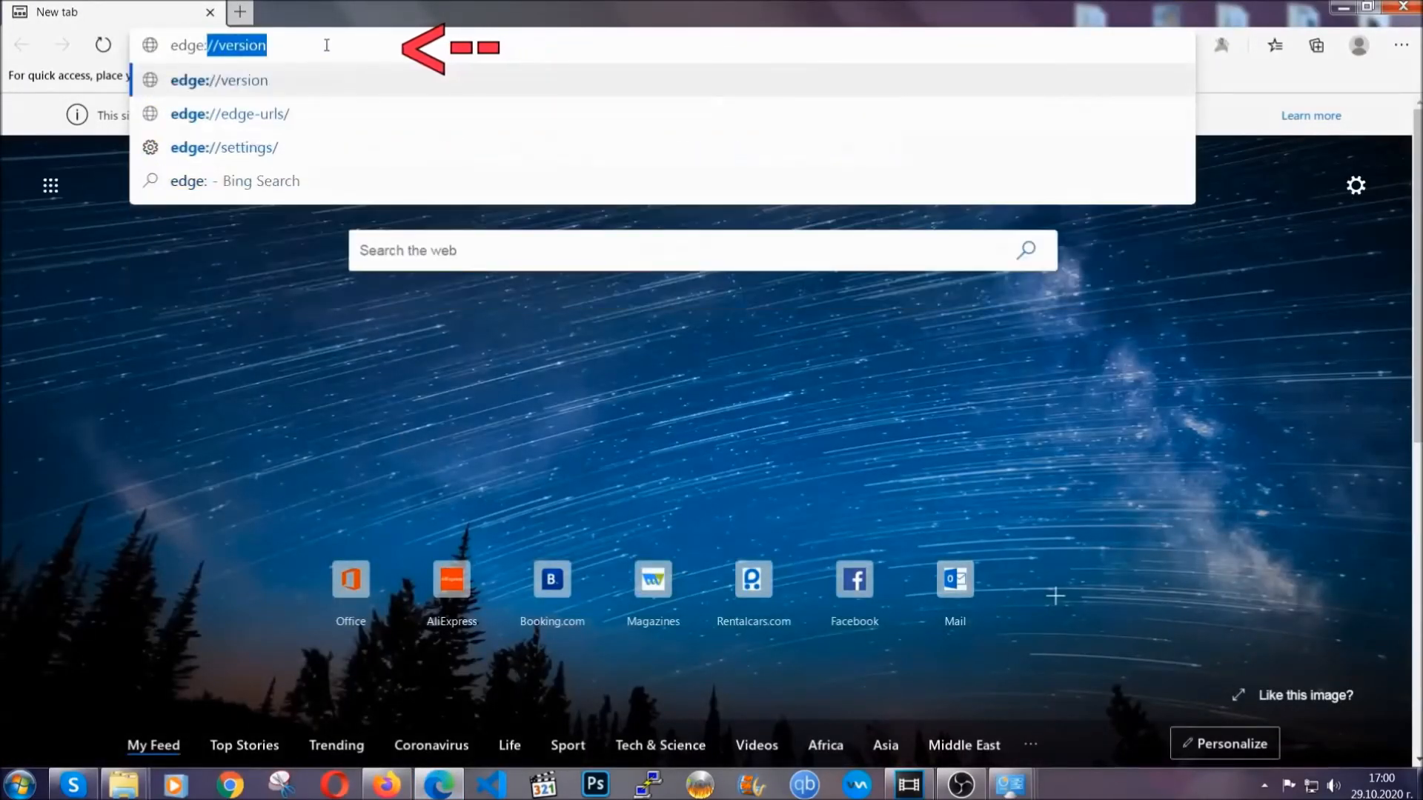
pyautogui.write('edge://settings/clearBrowserData')
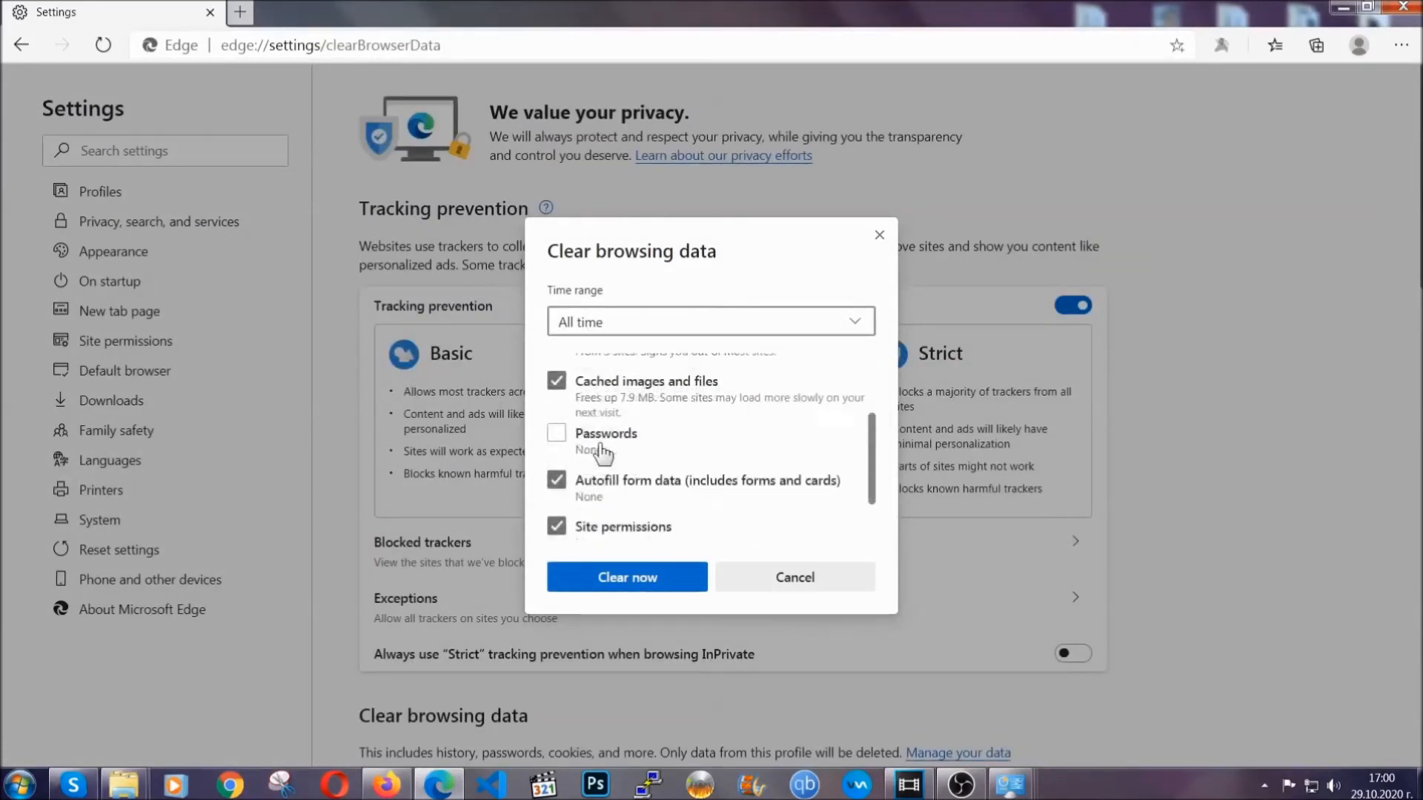
pyautogui.scroll(-3)
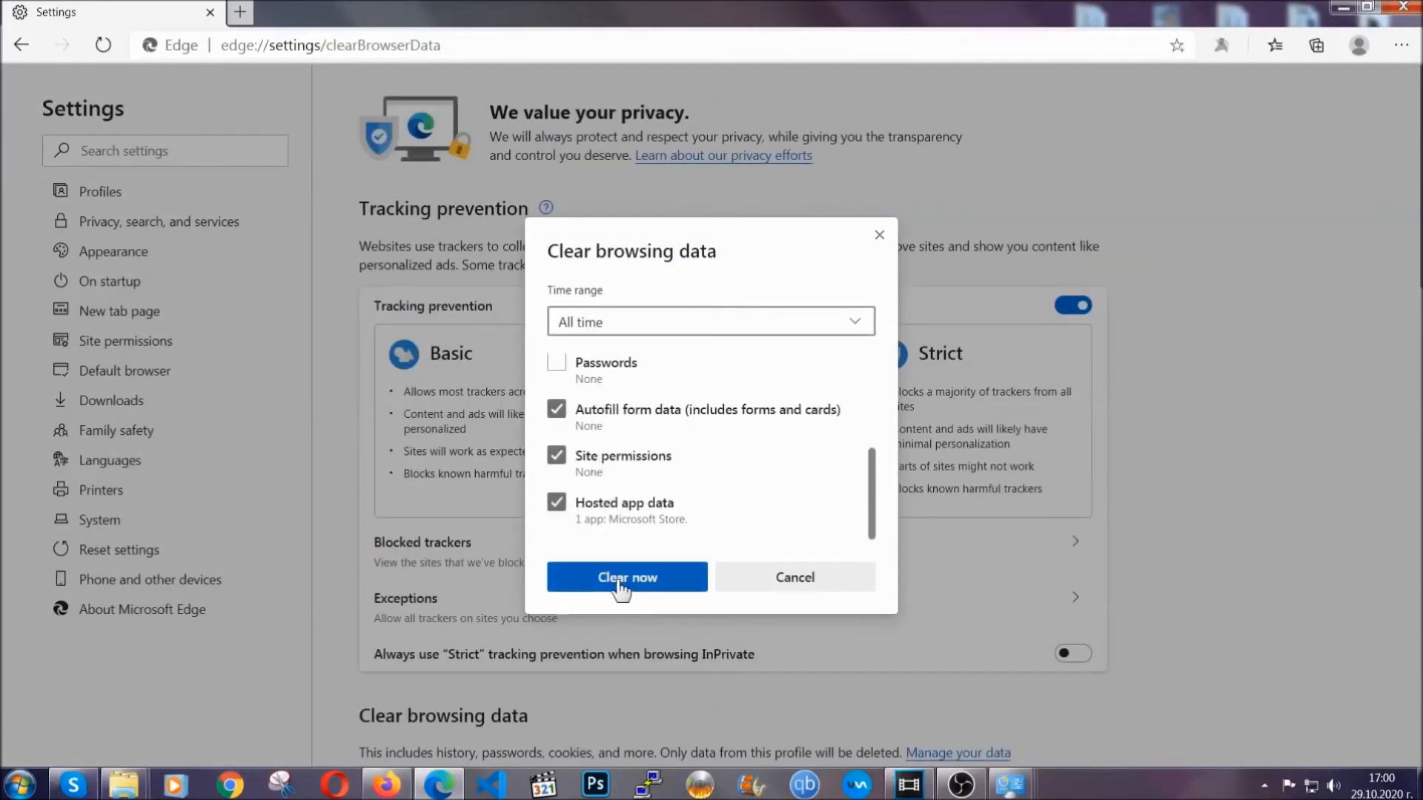
pyautogui.click(627, 577)
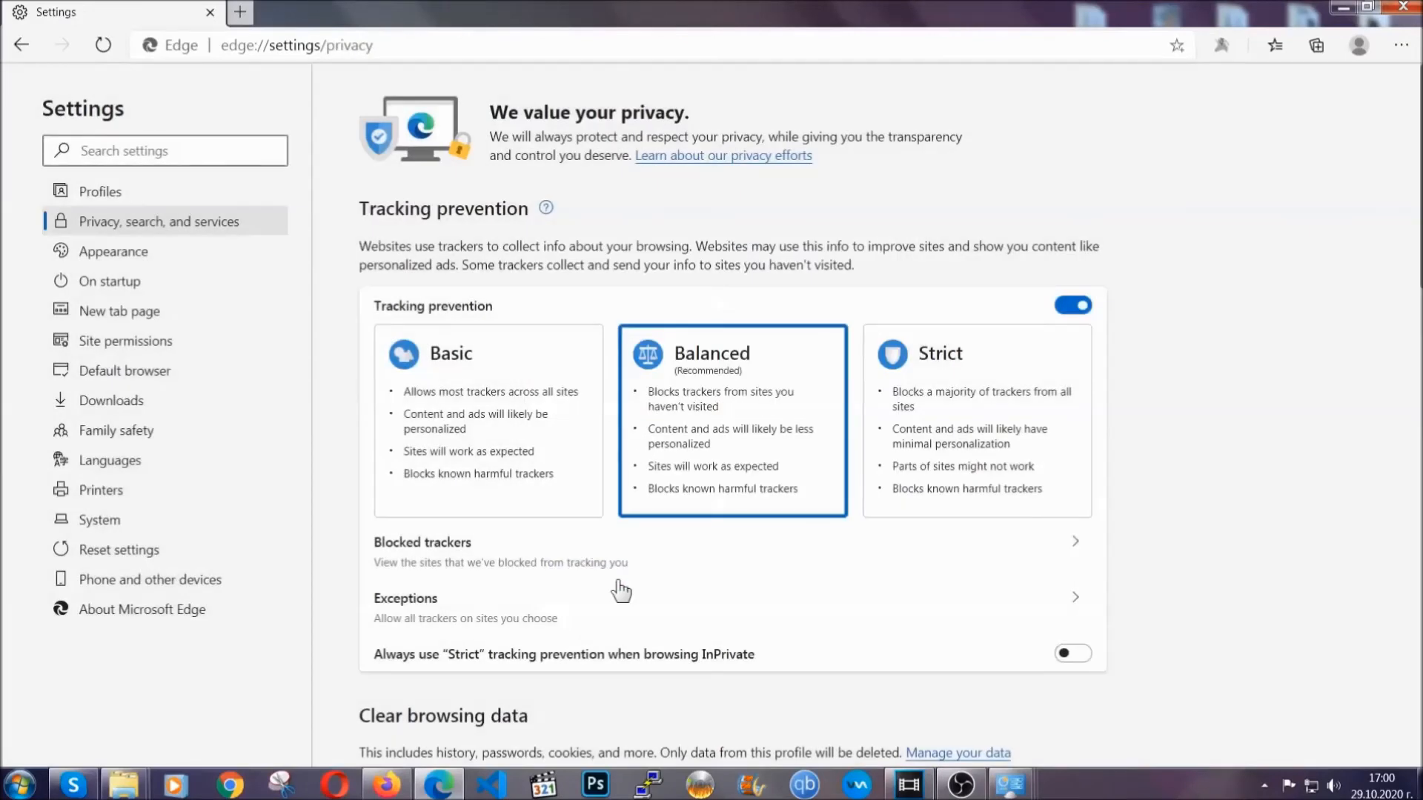
pyautogui.moveTo(1401, 45)
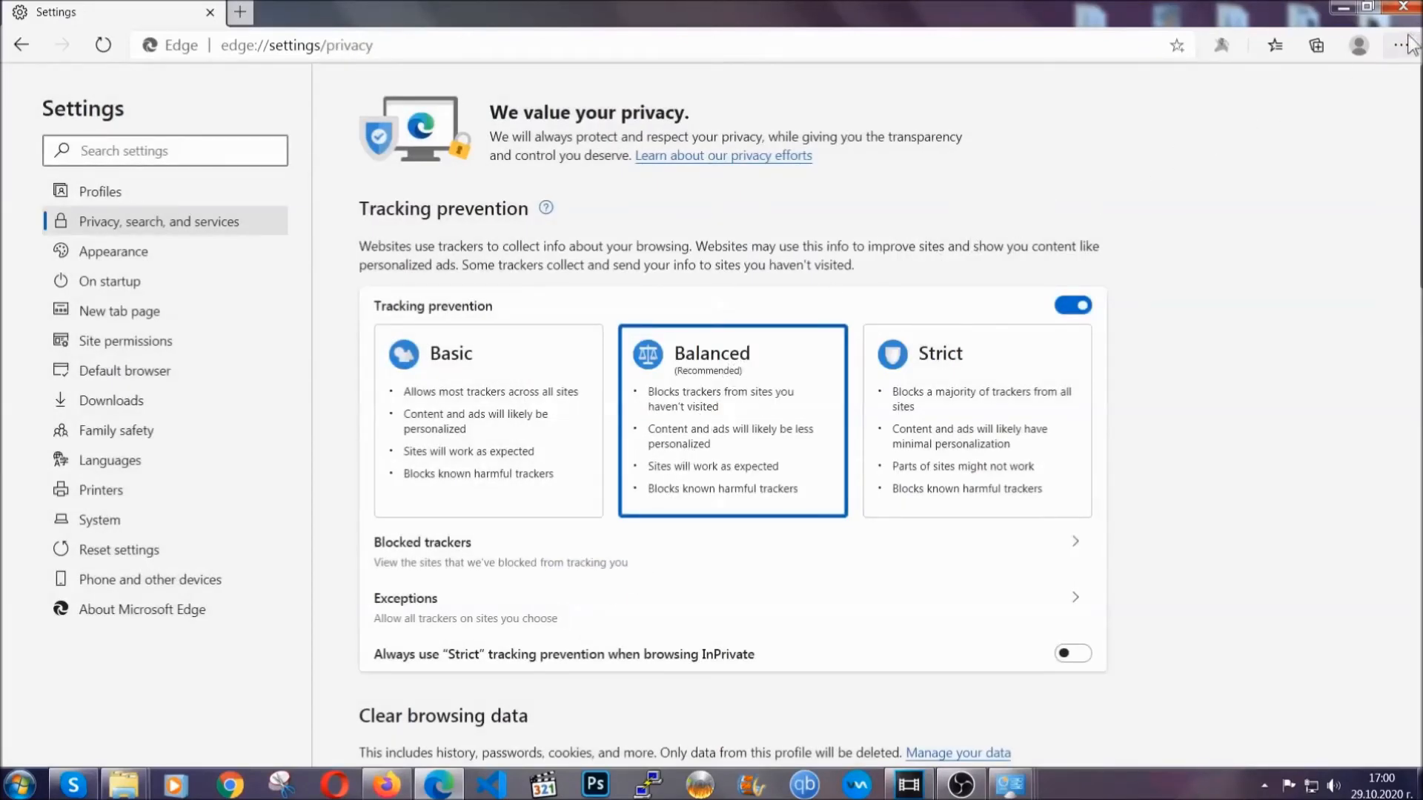
# Remove Edge's single installed extension from the Extensions page and confirm the removal
pyautogui.click(1400, 45)
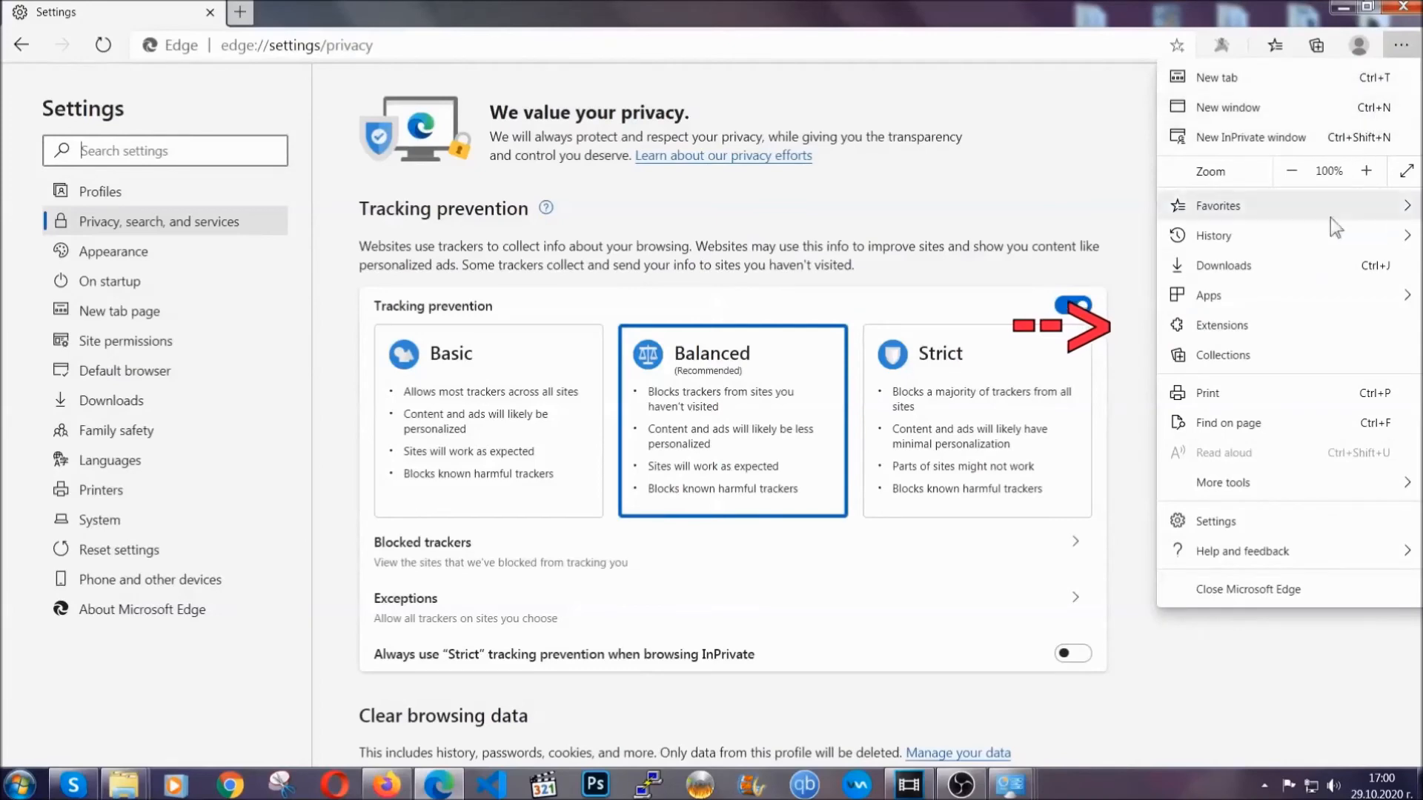
pyautogui.click(1220, 326)
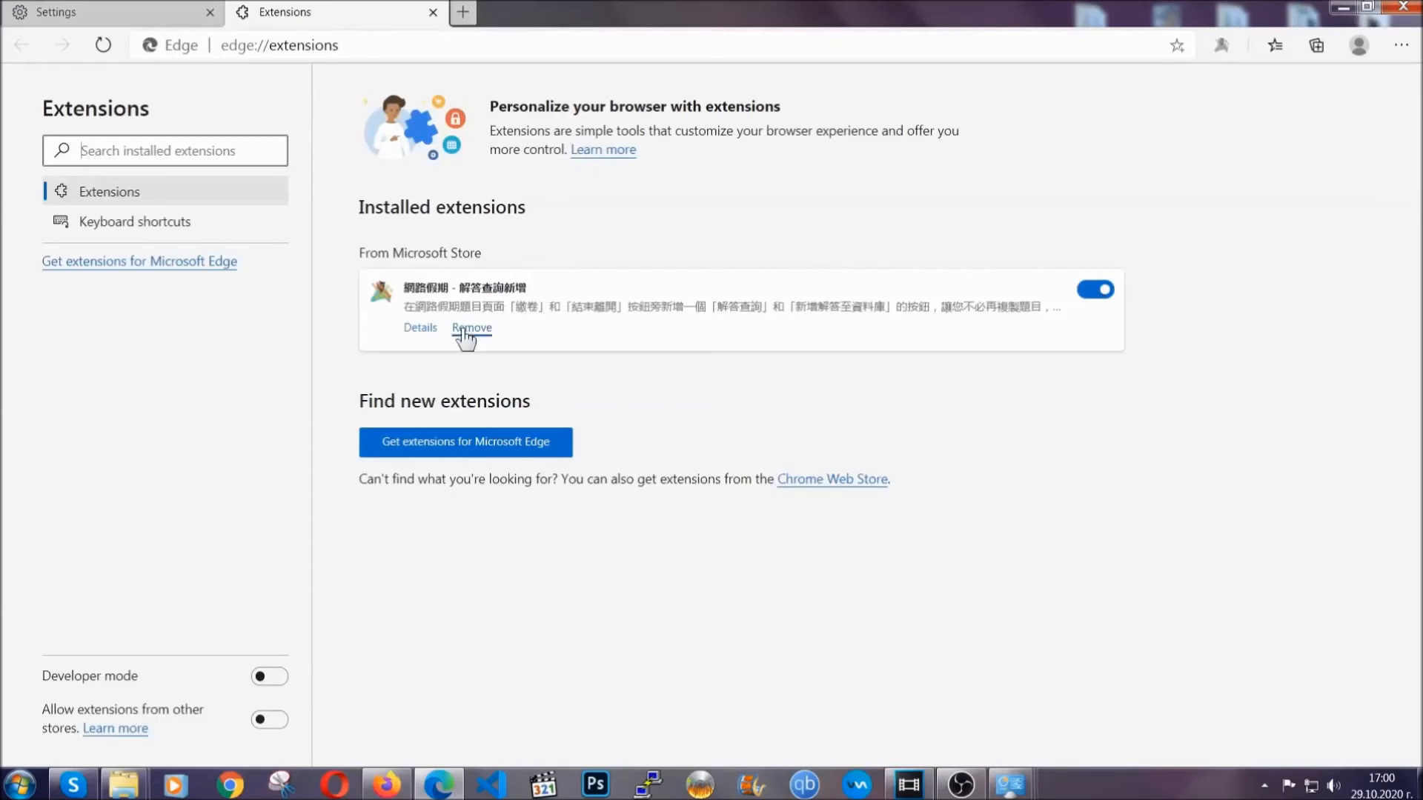
pyautogui.click(471, 327)
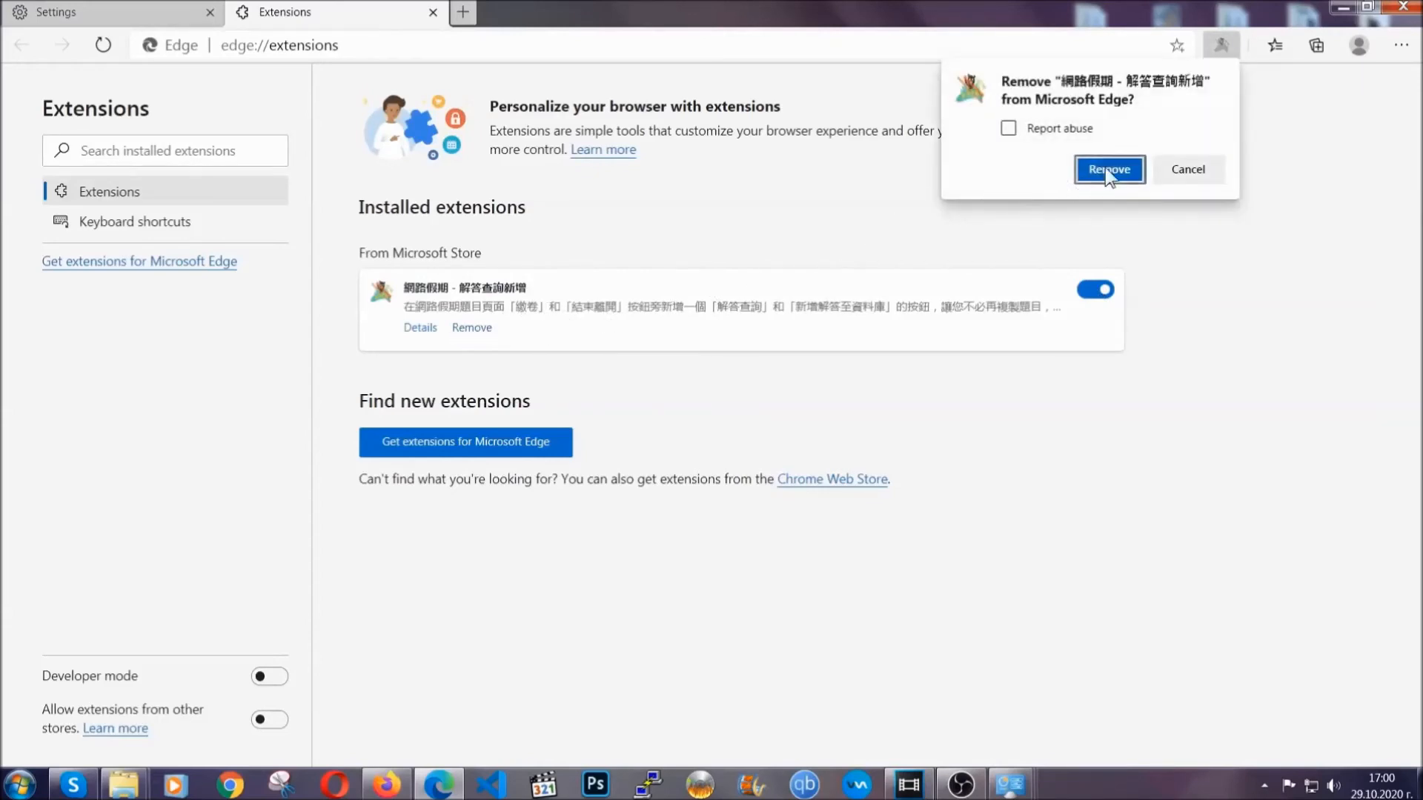
pyautogui.click(1109, 169)
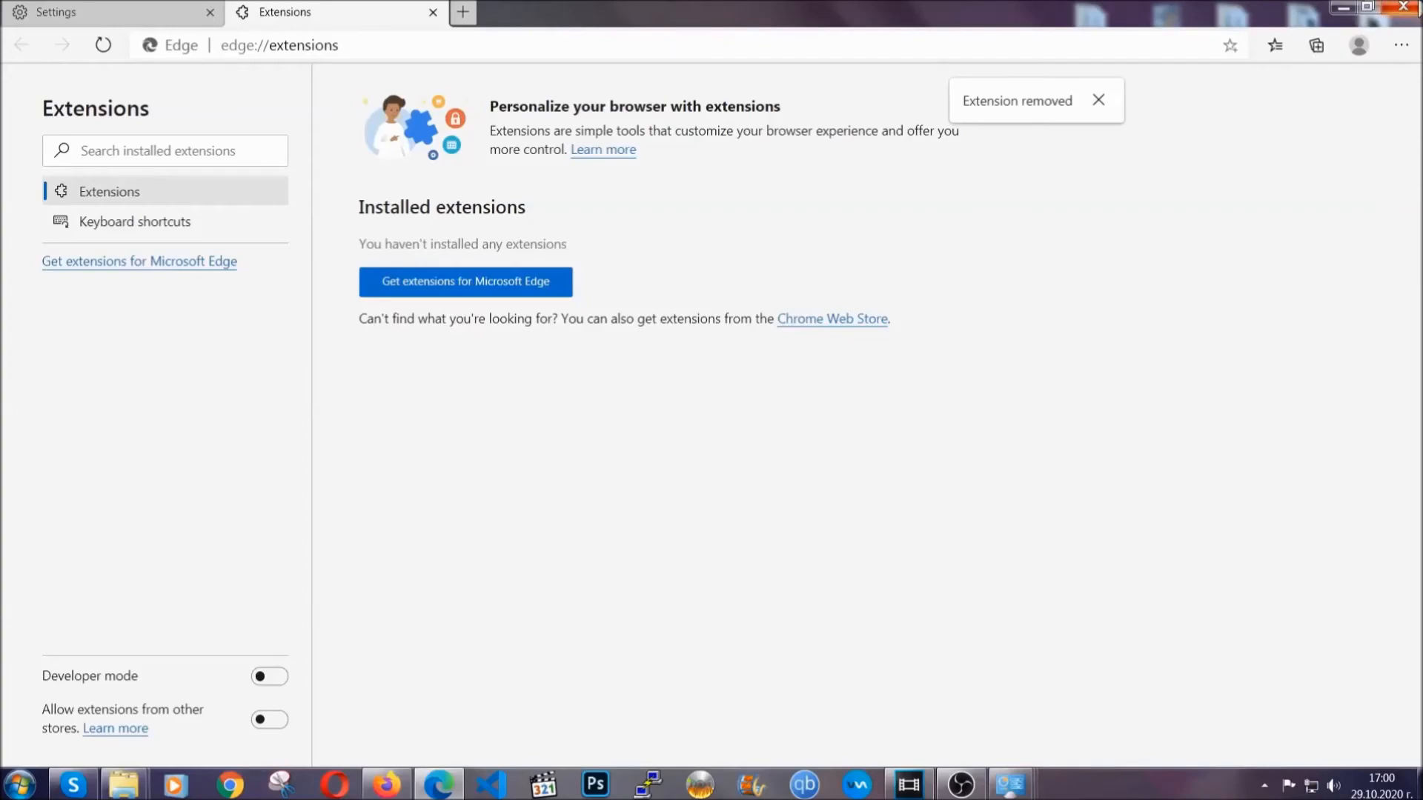
pyautogui.click(1400, 10)
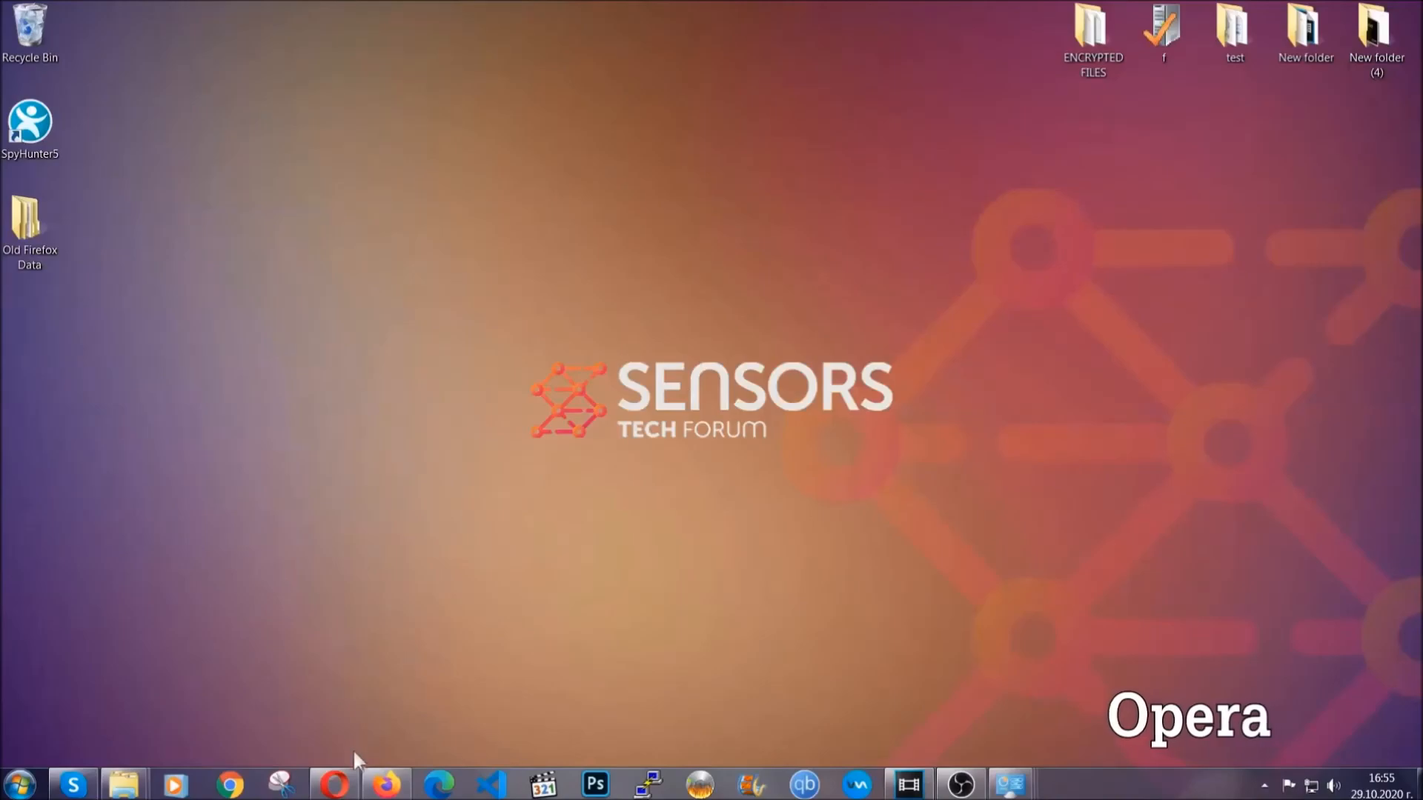
# Load opera://settings/clearBrowserData in Opera's address bar
pyautogui.click(333, 784)
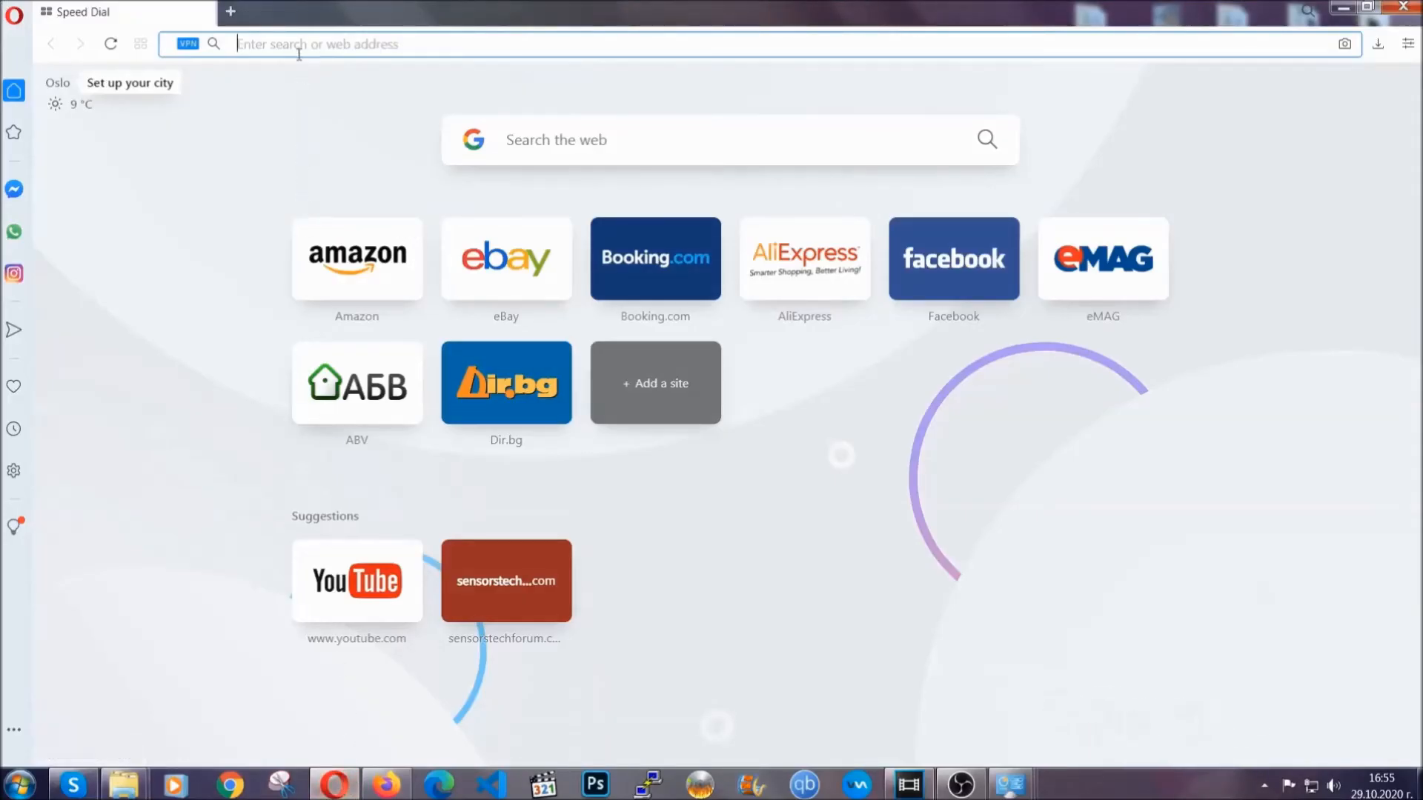
pyautogui.write('opera://settings/c')
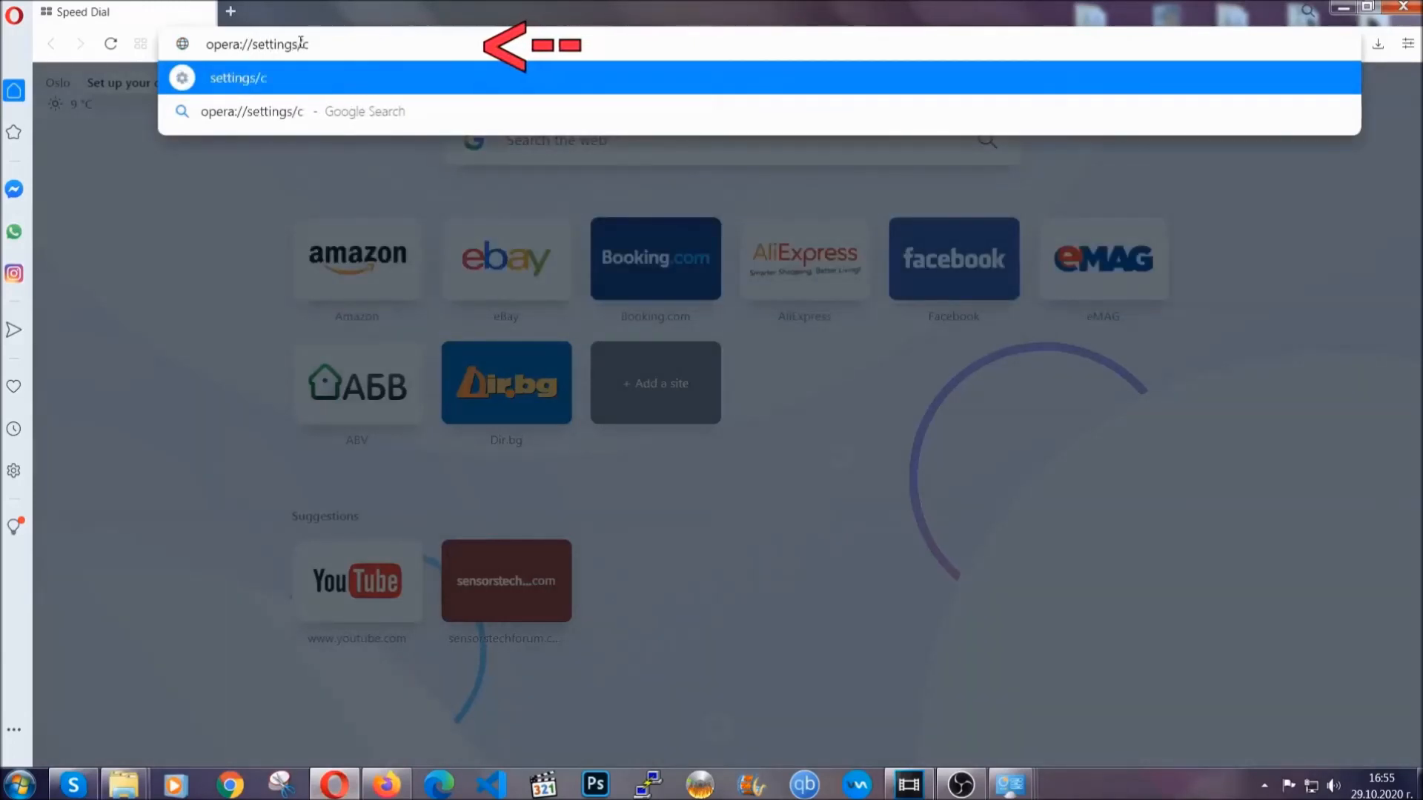
pyautogui.write('learBr')
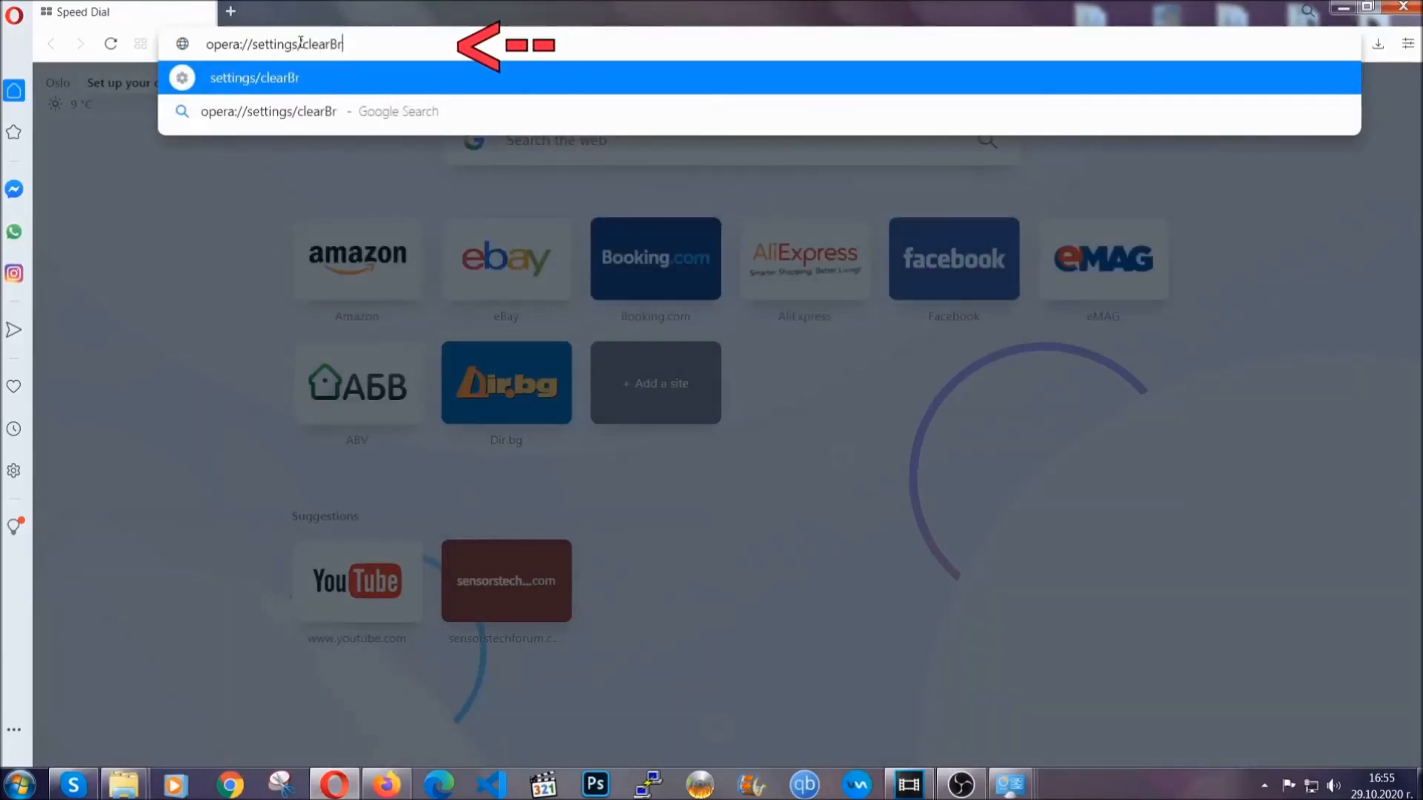
pyautogui.write('owserData')
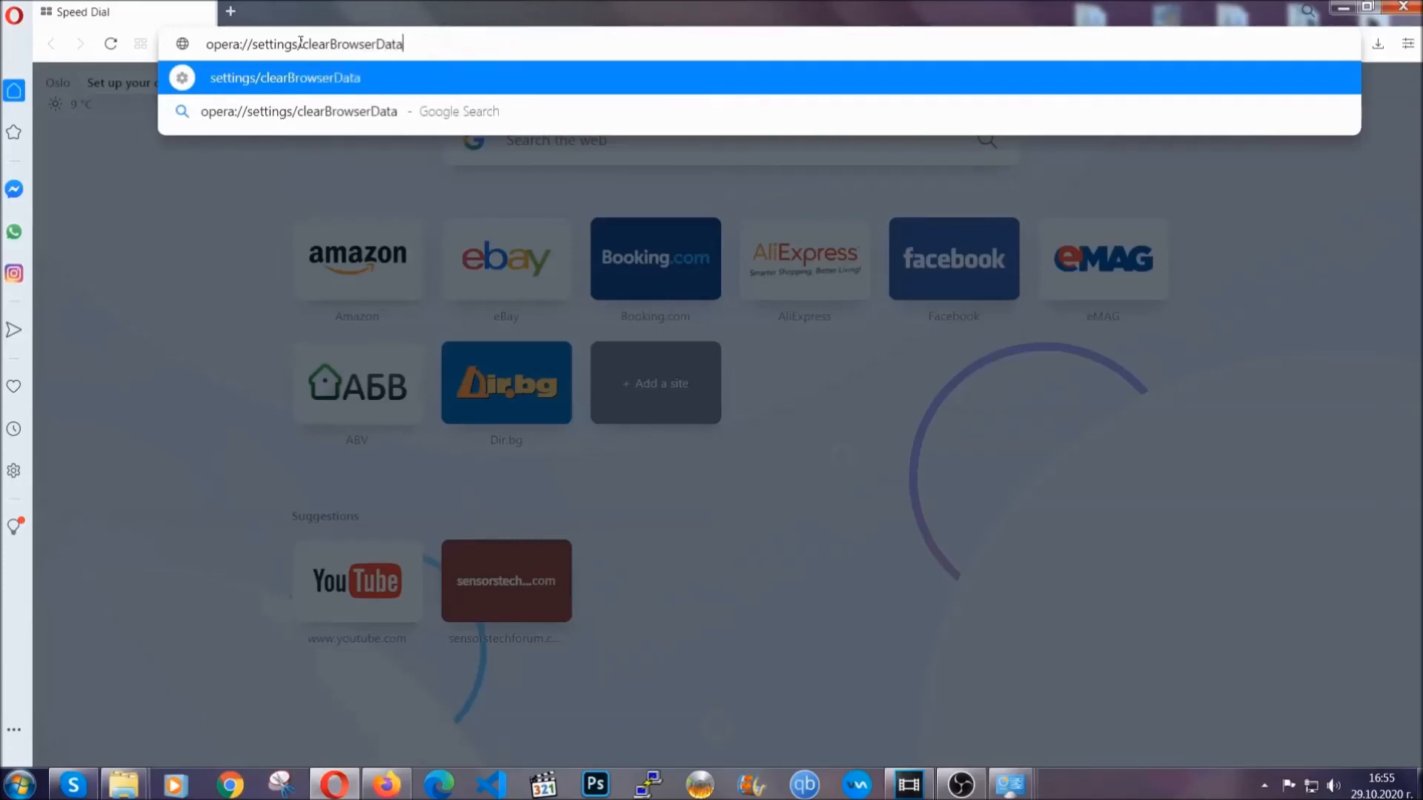
pyautogui.press('Enter')
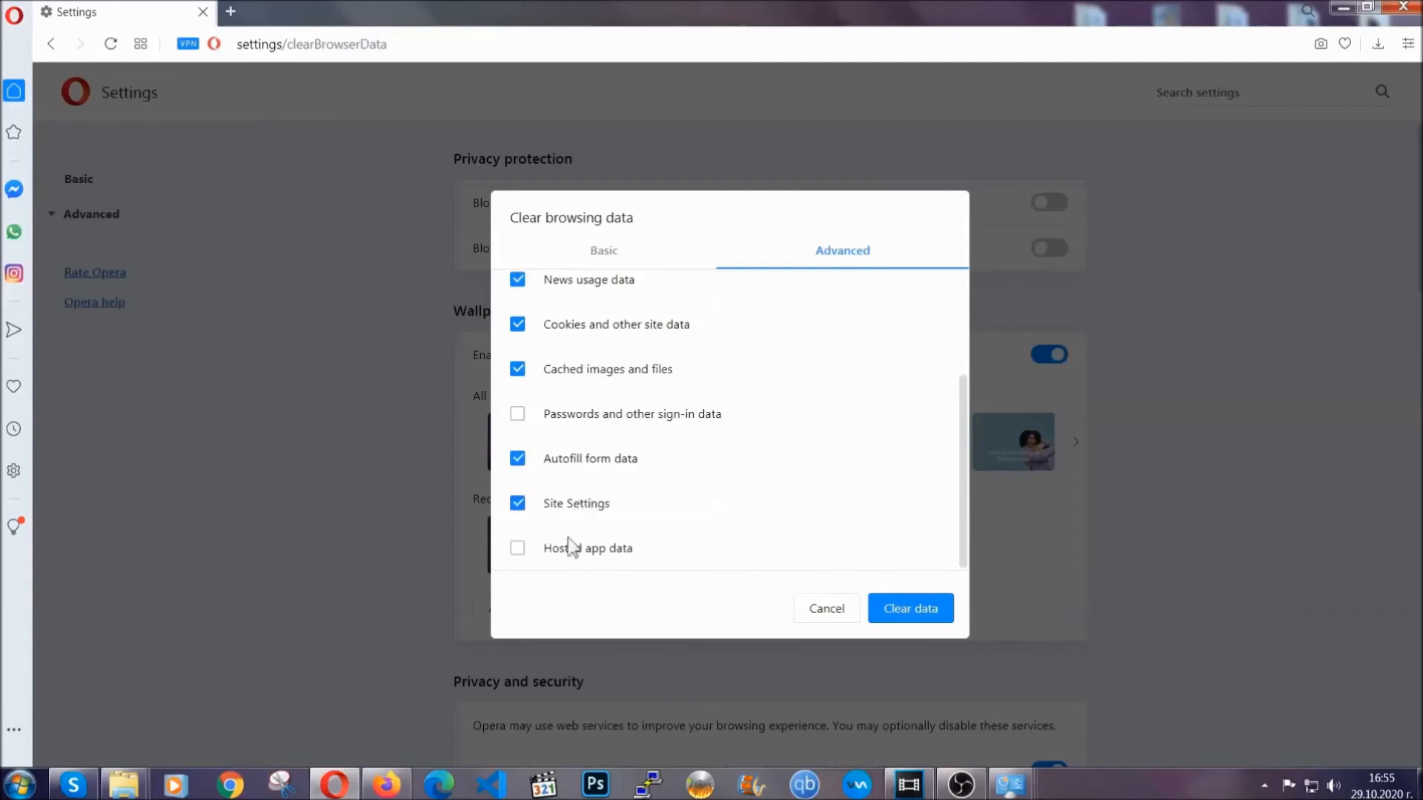
# Tick Hosted app data, leave Passwords unticked, and clear the browsing data
pyautogui.click(516, 548)
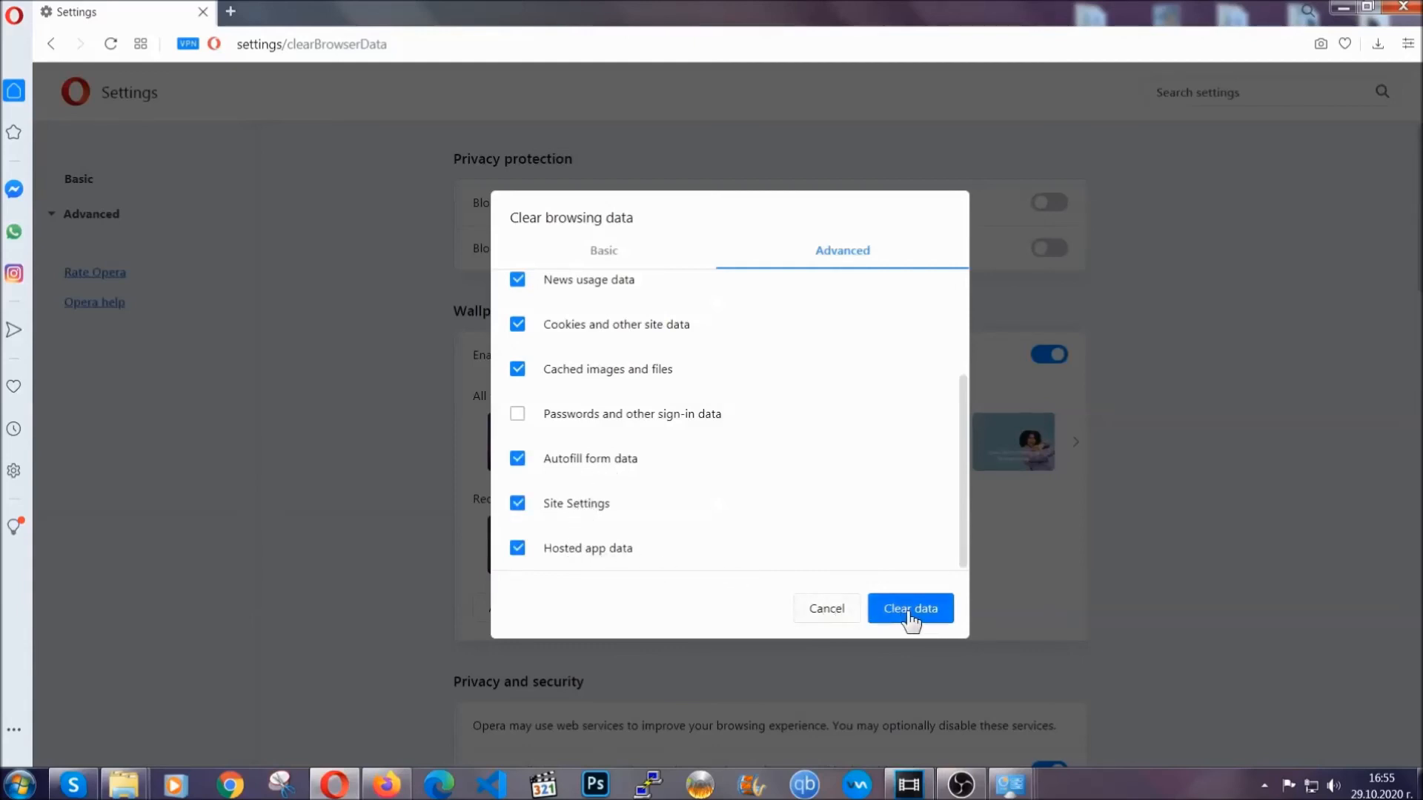
pyautogui.click(910, 609)
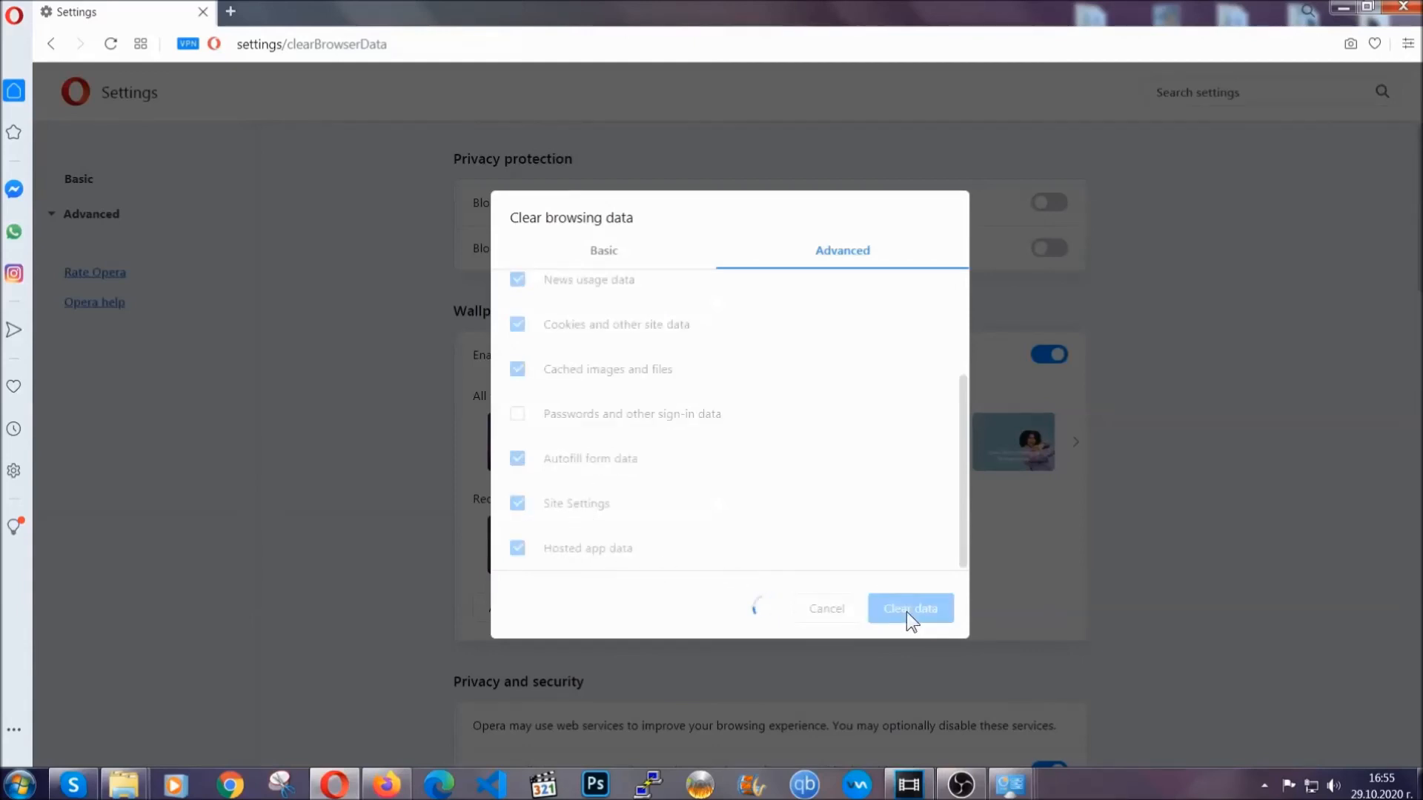
pyautogui.click(911, 608)
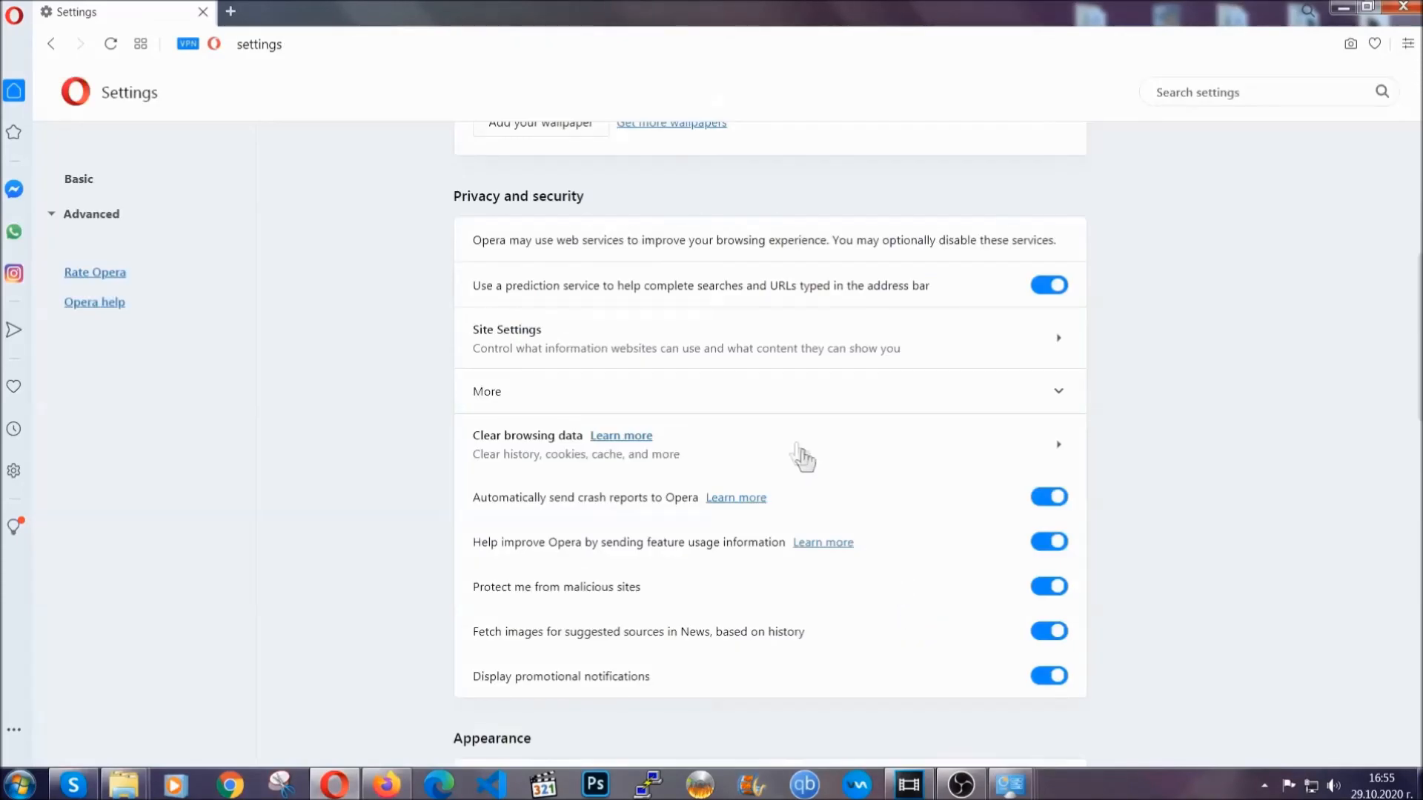